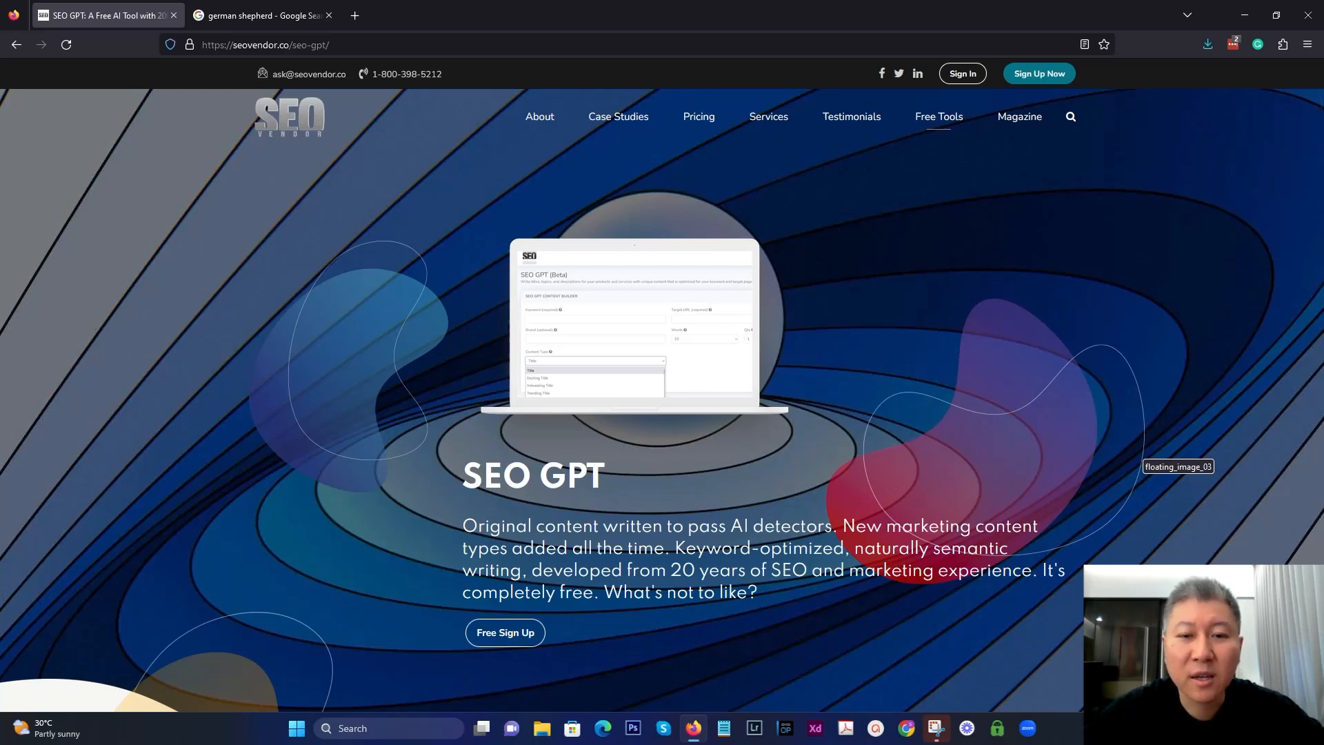
{"action": "mouse_move", "coordinate": [1037, 439]}
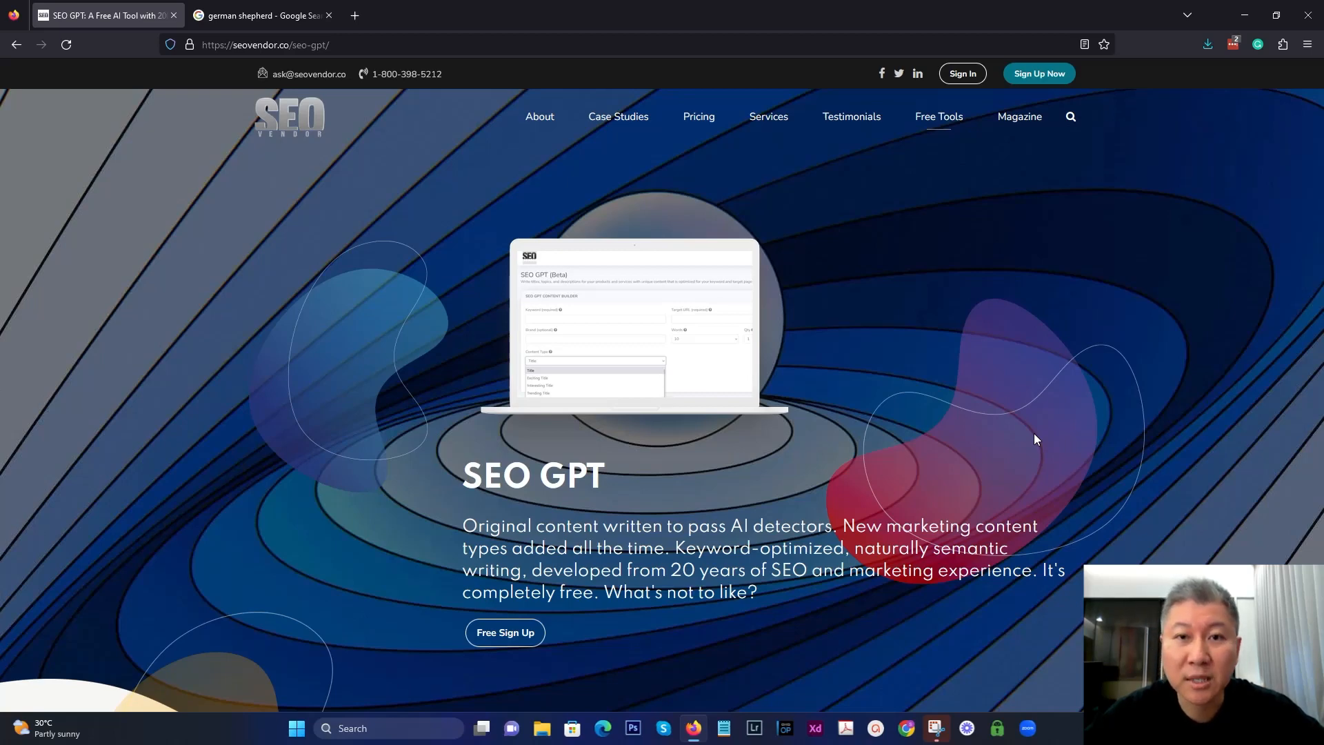
{"action": "mouse_move", "coordinate": [927, 343]}
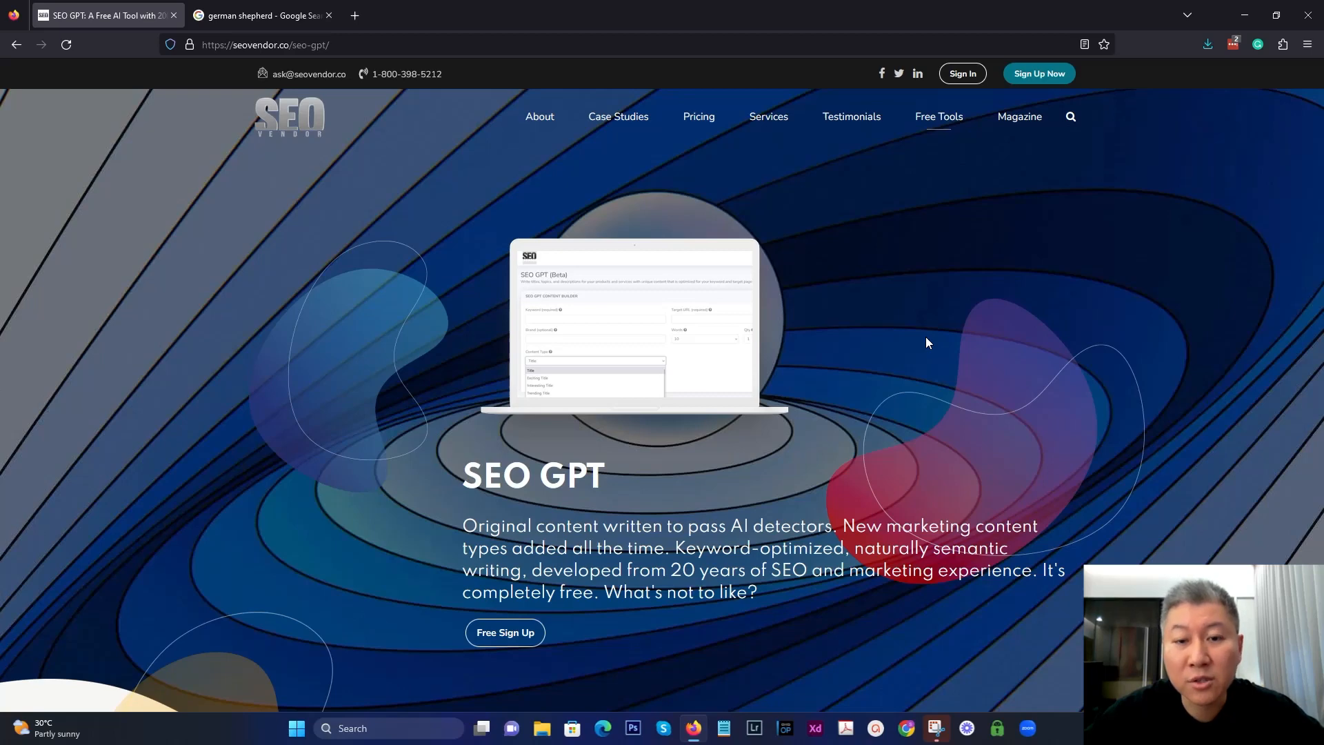
{"action": "mouse_move", "coordinate": [997, 374]}
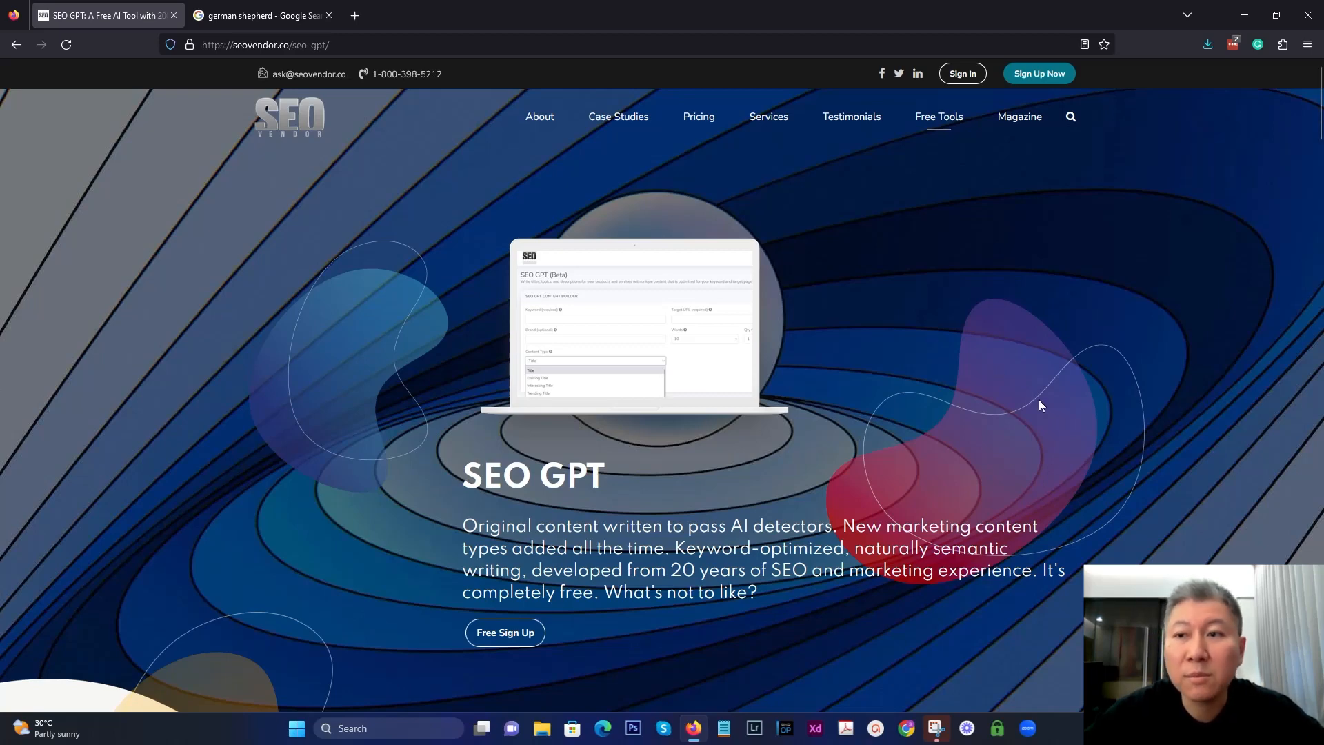
{"action": "mouse_move", "coordinate": [946, 276]}
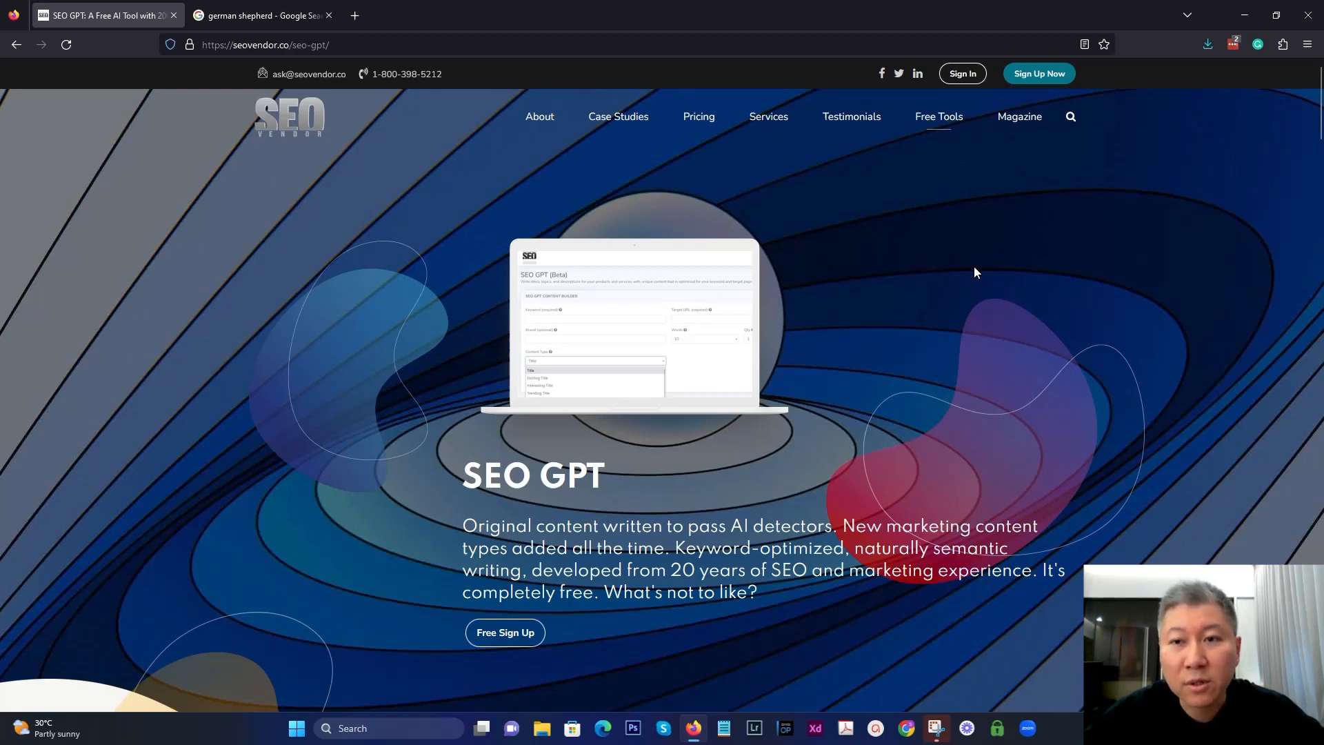
{"action": "mouse_move", "coordinate": [932, 268]}
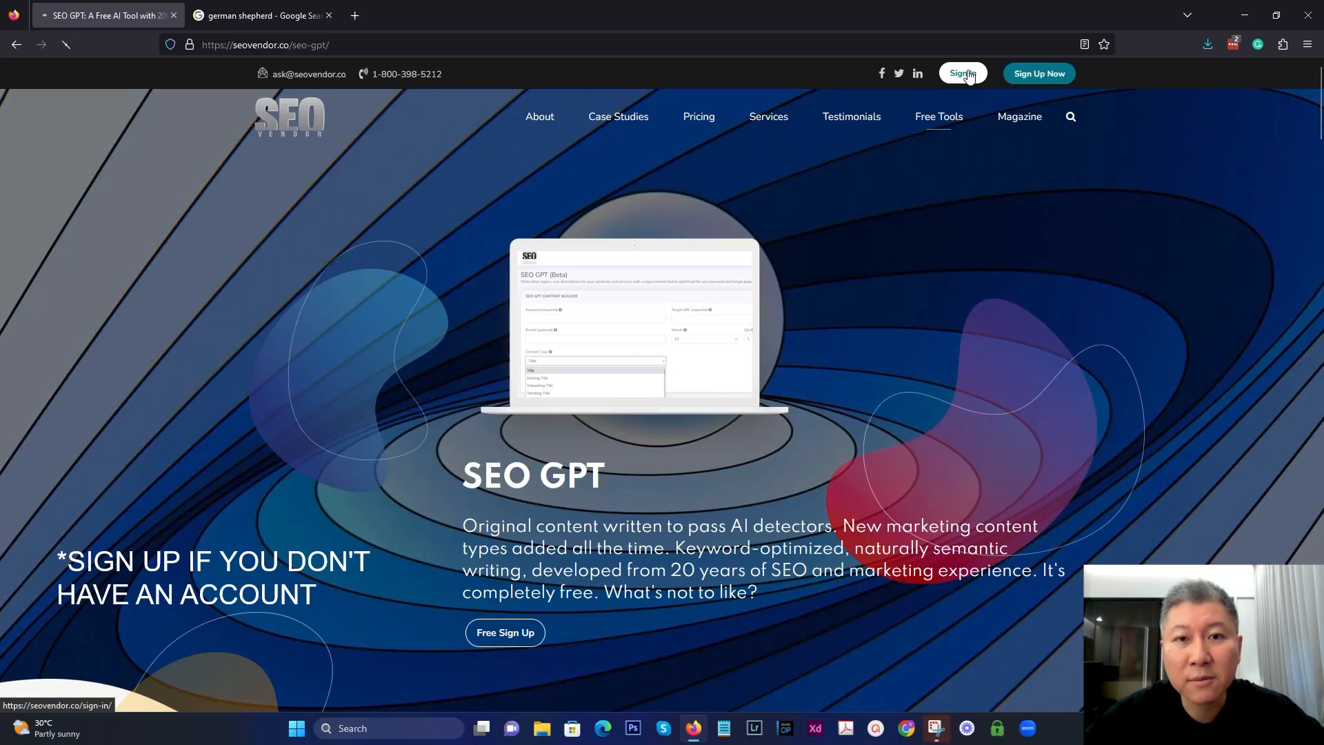
- Sign in to the SEO Vendor account, passing the reCAPTCHA, to reach the Overview dashboard
{"action": "left_click", "coordinate": [961, 73]}
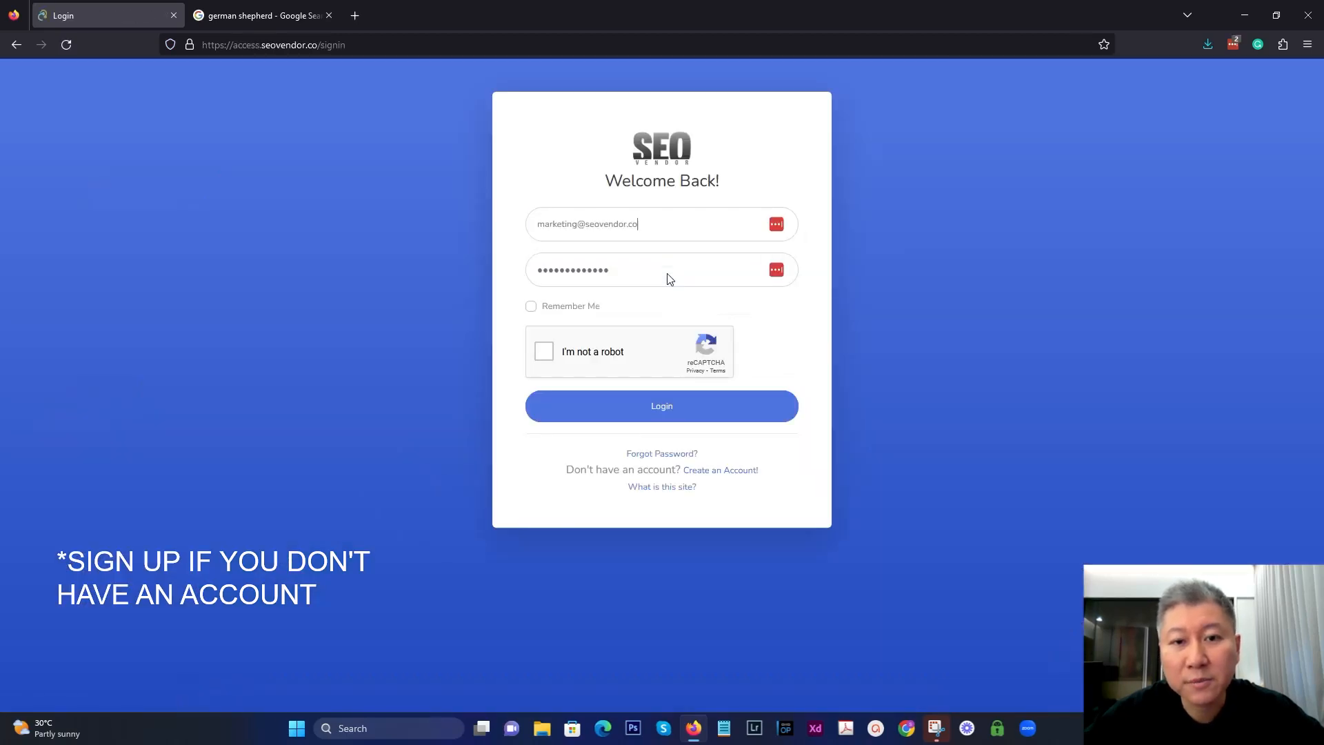
{"action": "left_click", "coordinate": [543, 351]}
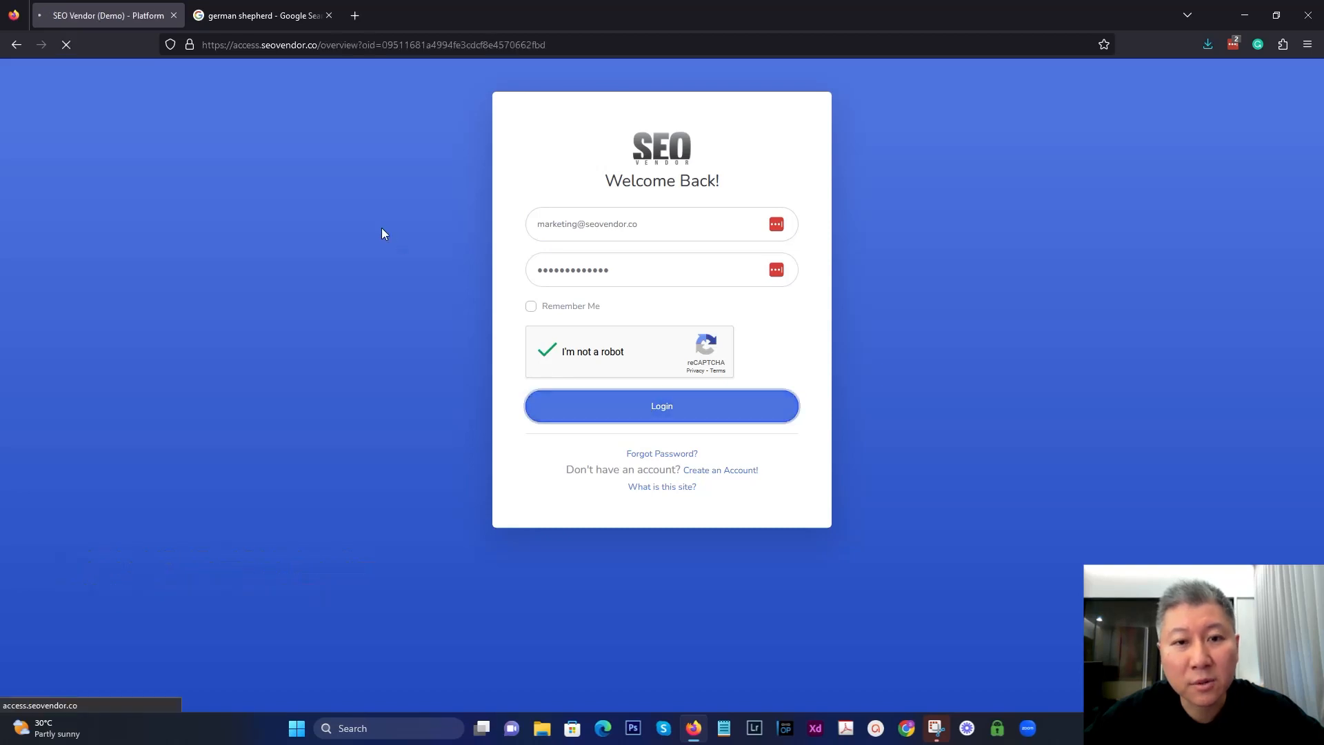
{"action": "left_click", "coordinate": [661, 405]}
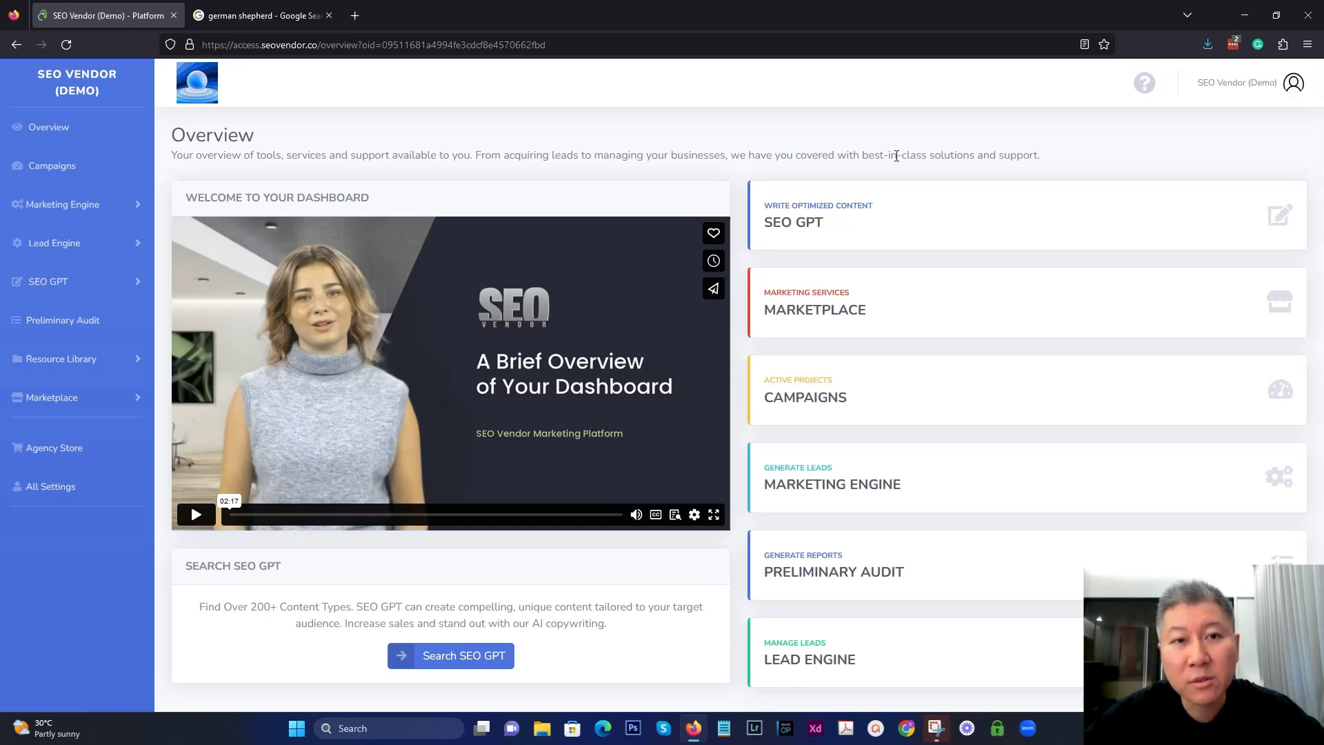
{"action": "mouse_move", "coordinate": [887, 175]}
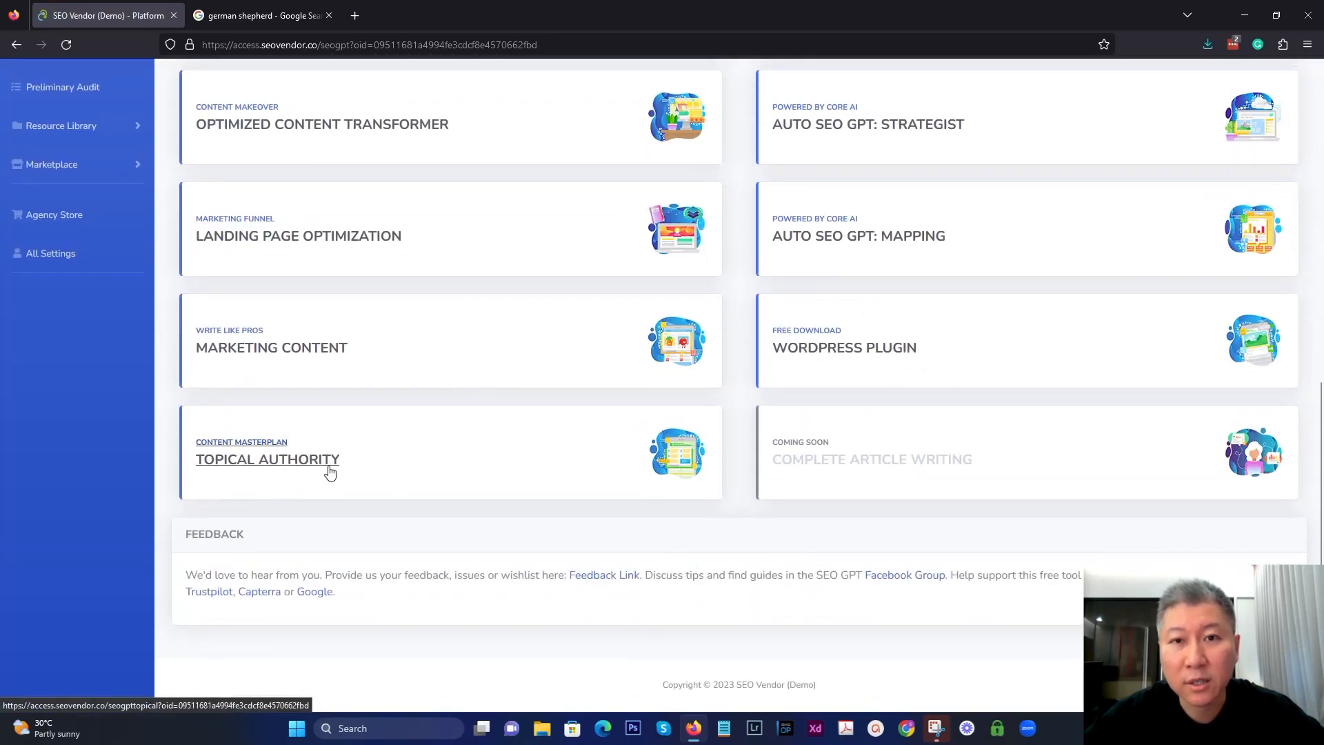
- Expand the completed 'German Shepard Family Dog' topical map in the Topical Authority tool
{"action": "left_click", "coordinate": [267, 457]}
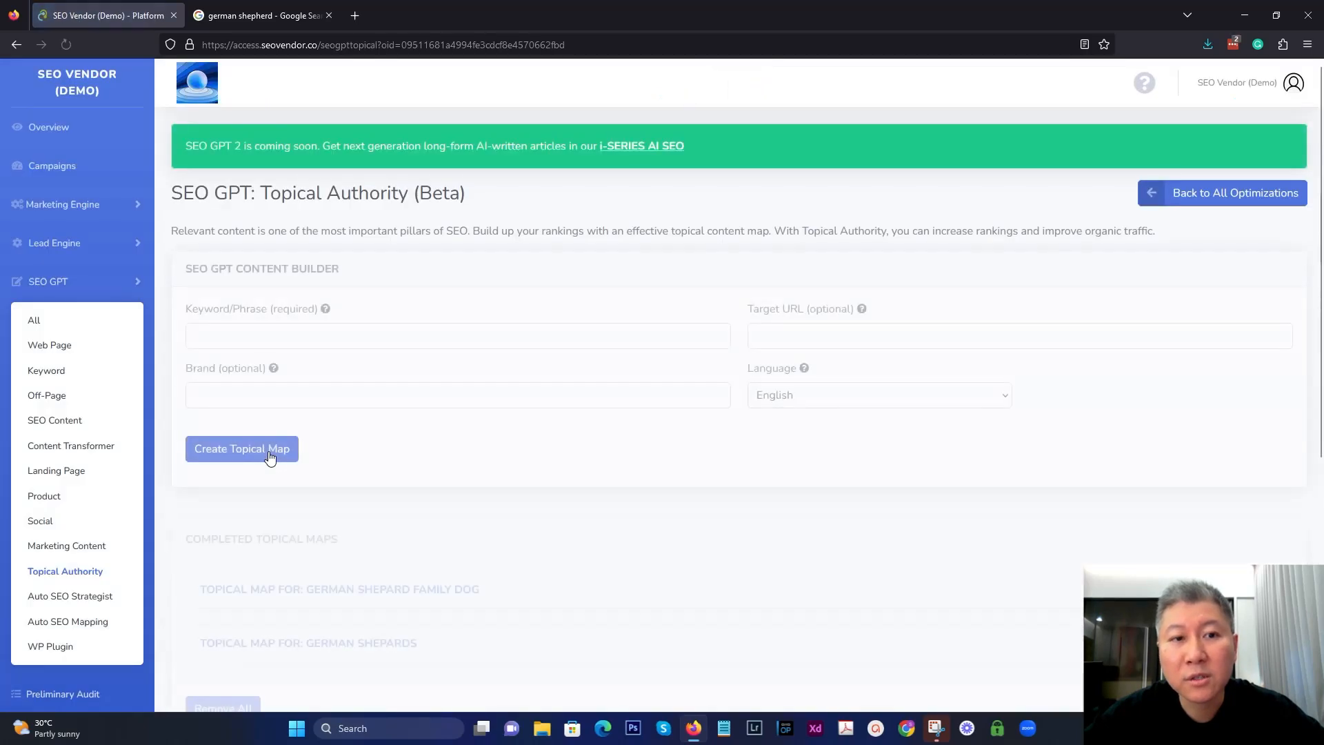
{"action": "scroll", "scroll_direction": "down", "scroll_amount": 3}
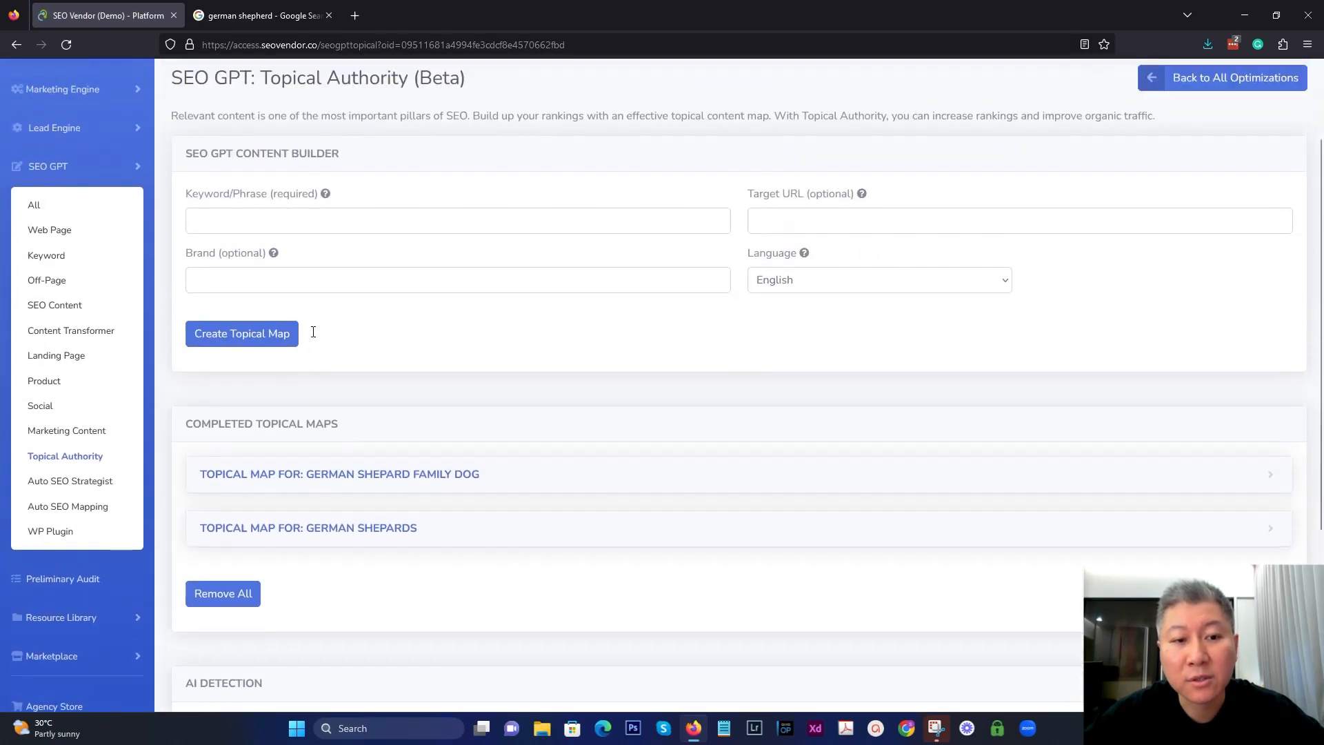
{"action": "mouse_move", "coordinate": [382, 525]}
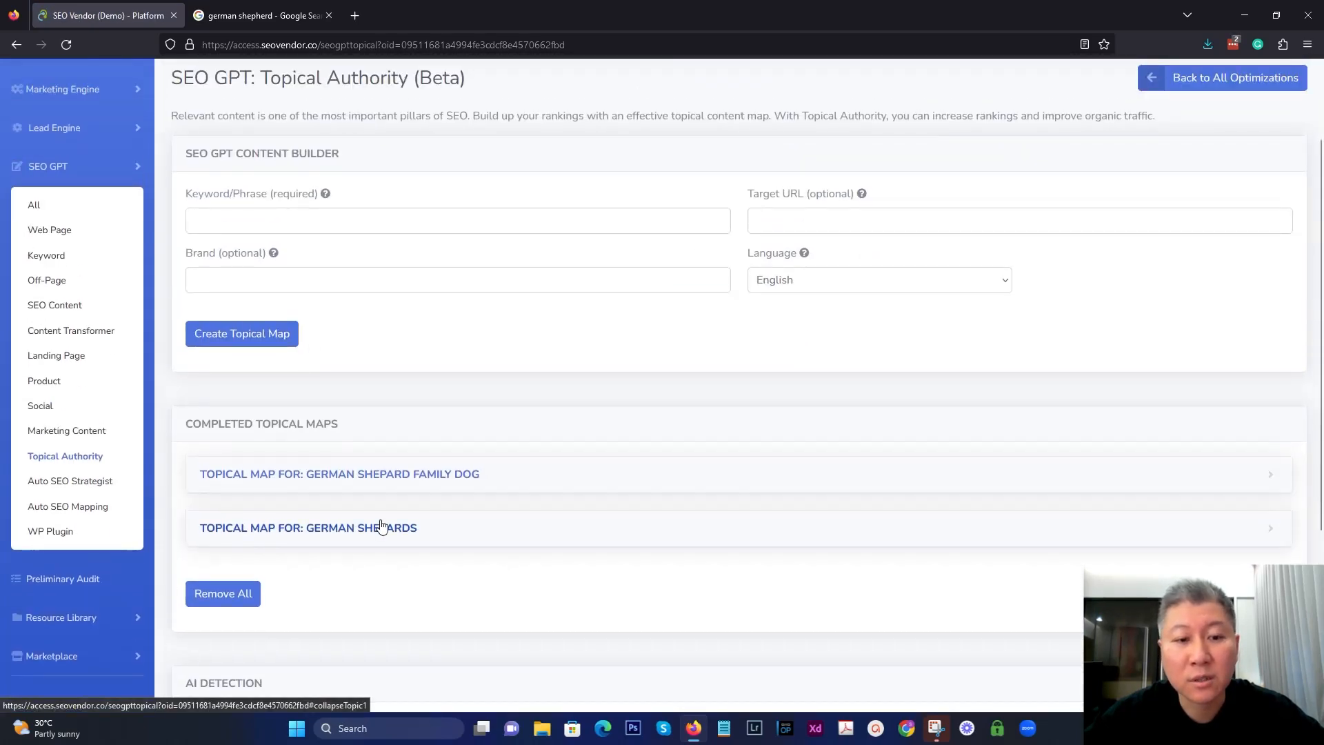
{"action": "left_click", "coordinate": [339, 473]}
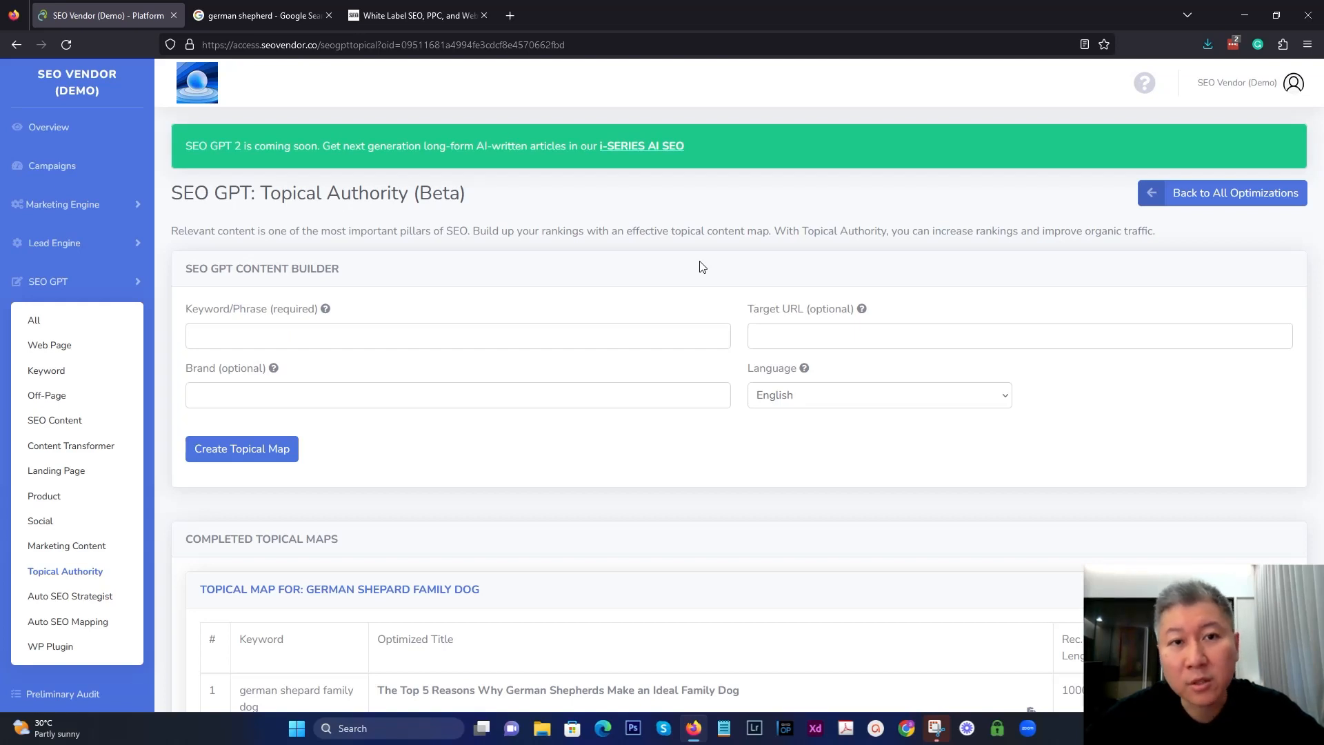
- Search the seovendor.co site for 'e-e-a-t' and view the matching E-E-A-T articles
{"action": "left_click", "coordinate": [414, 15]}
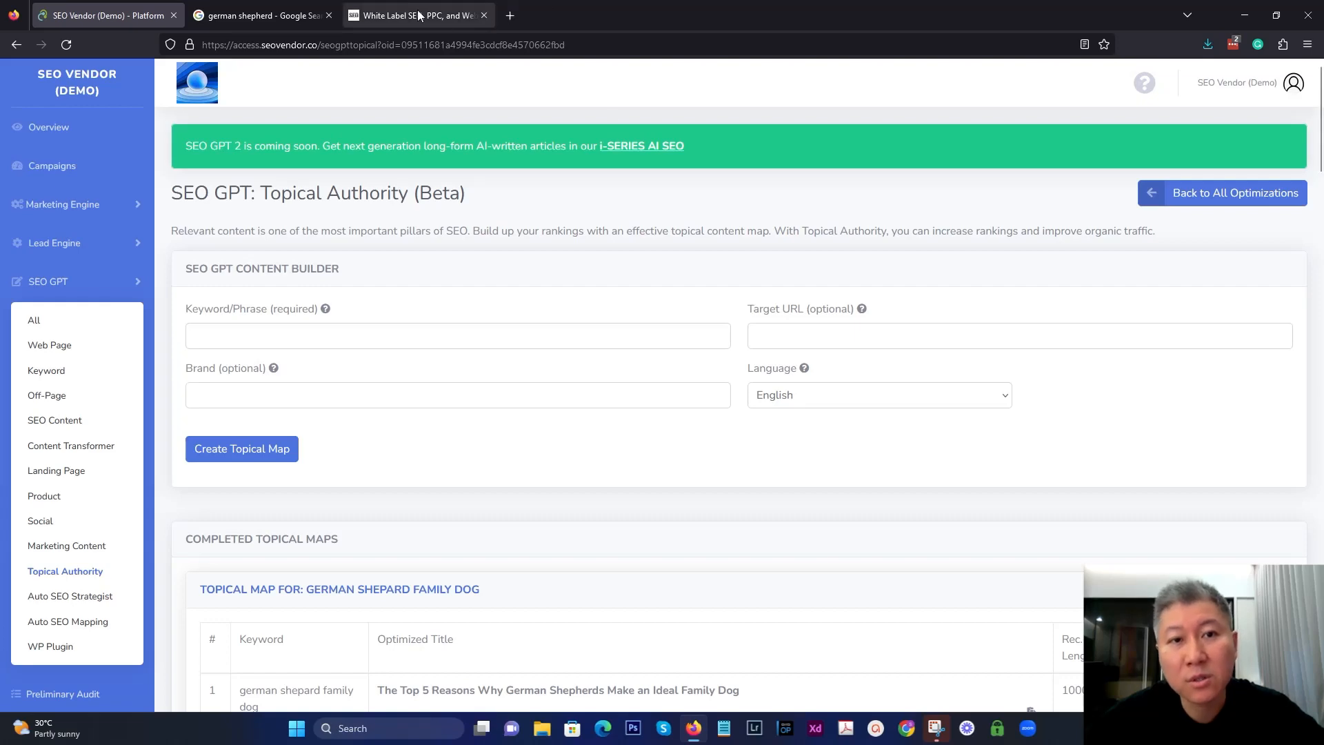
{"action": "left_click", "coordinate": [413, 15]}
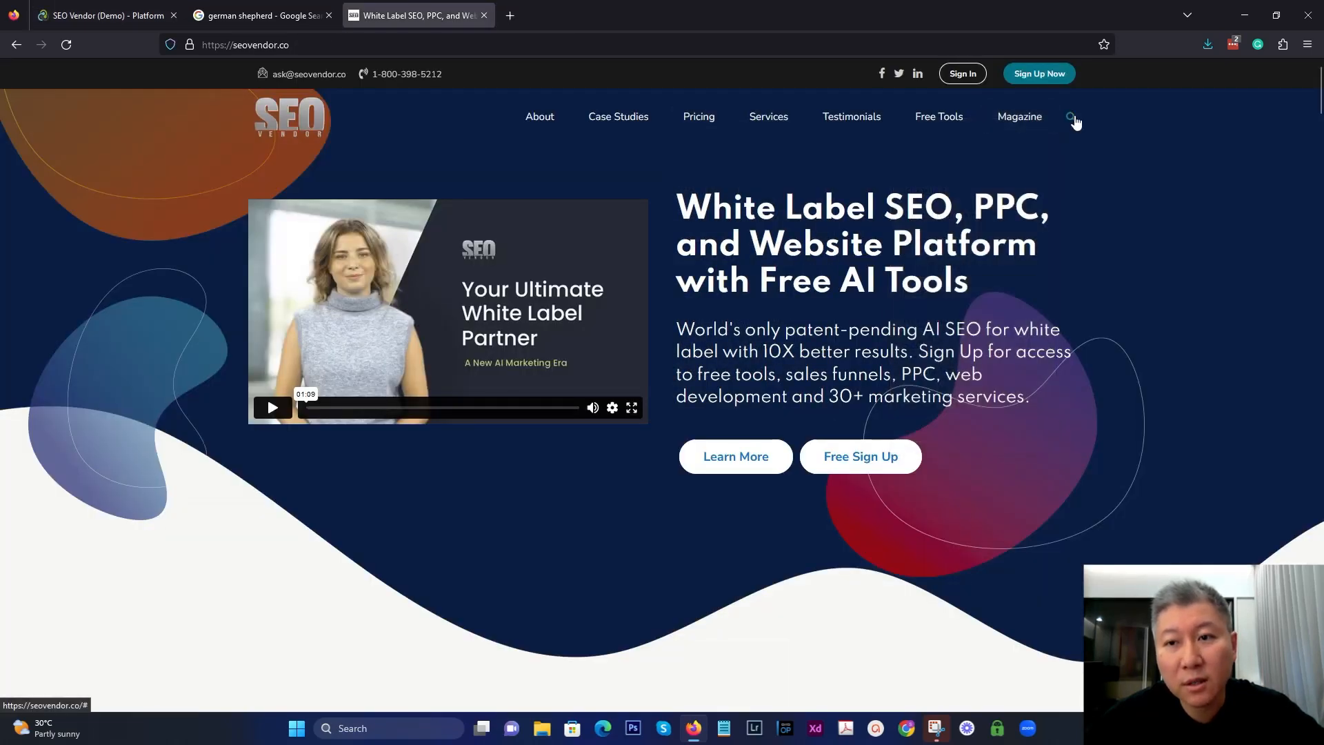
{"action": "left_click", "coordinate": [1070, 116]}
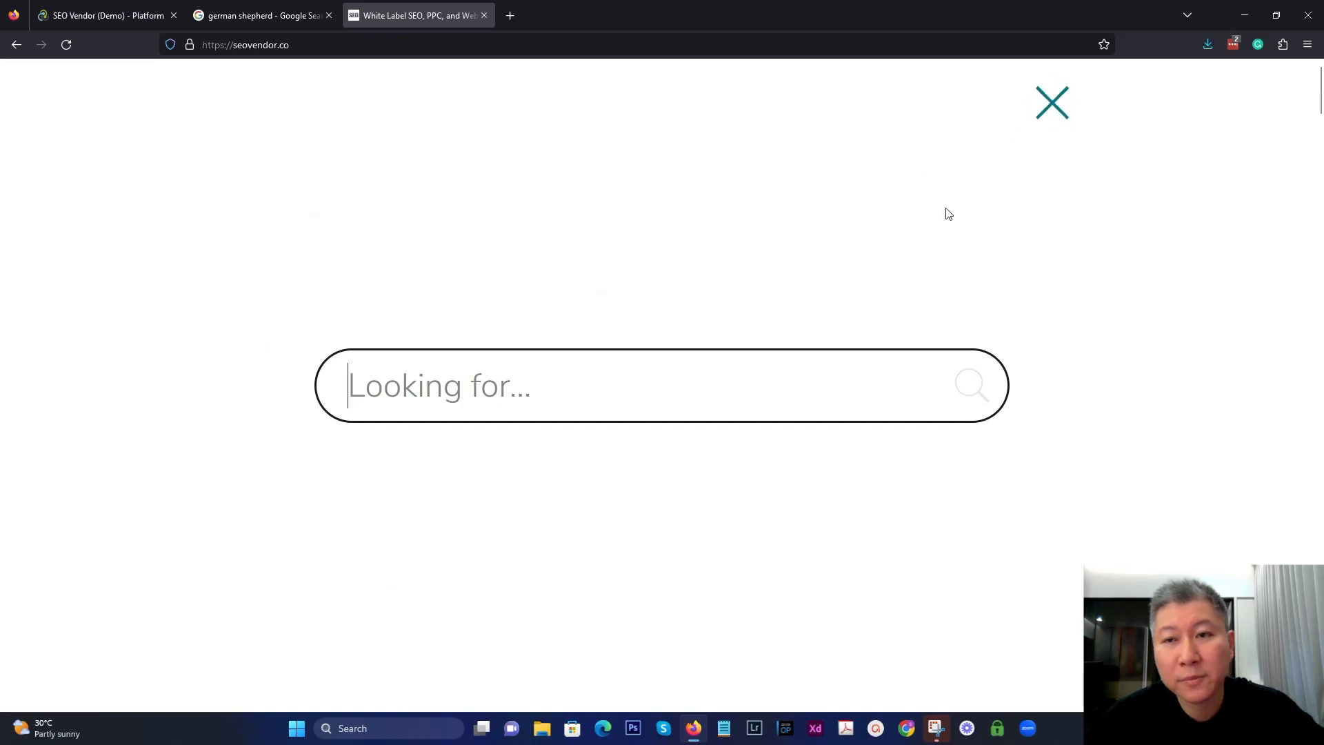
{"action": "type", "text": "e"}
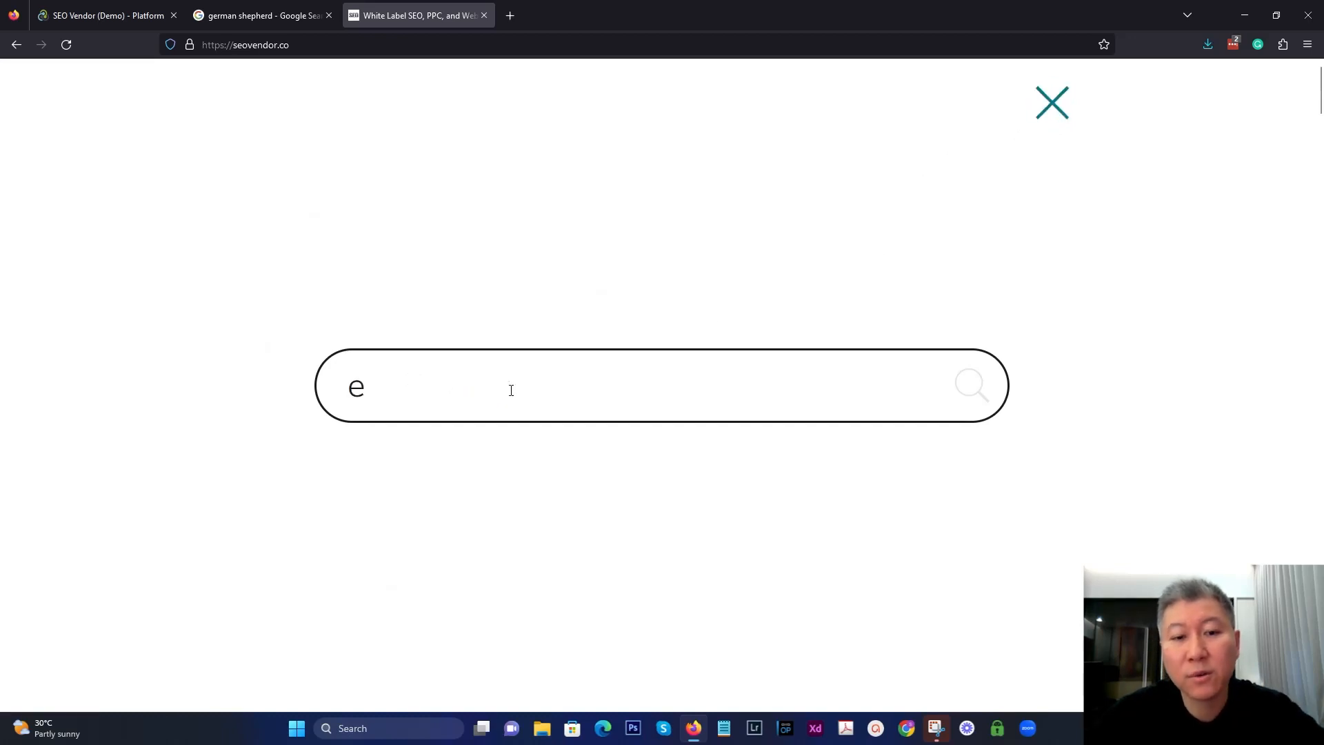
{"action": "type", "text": "-e-a"}
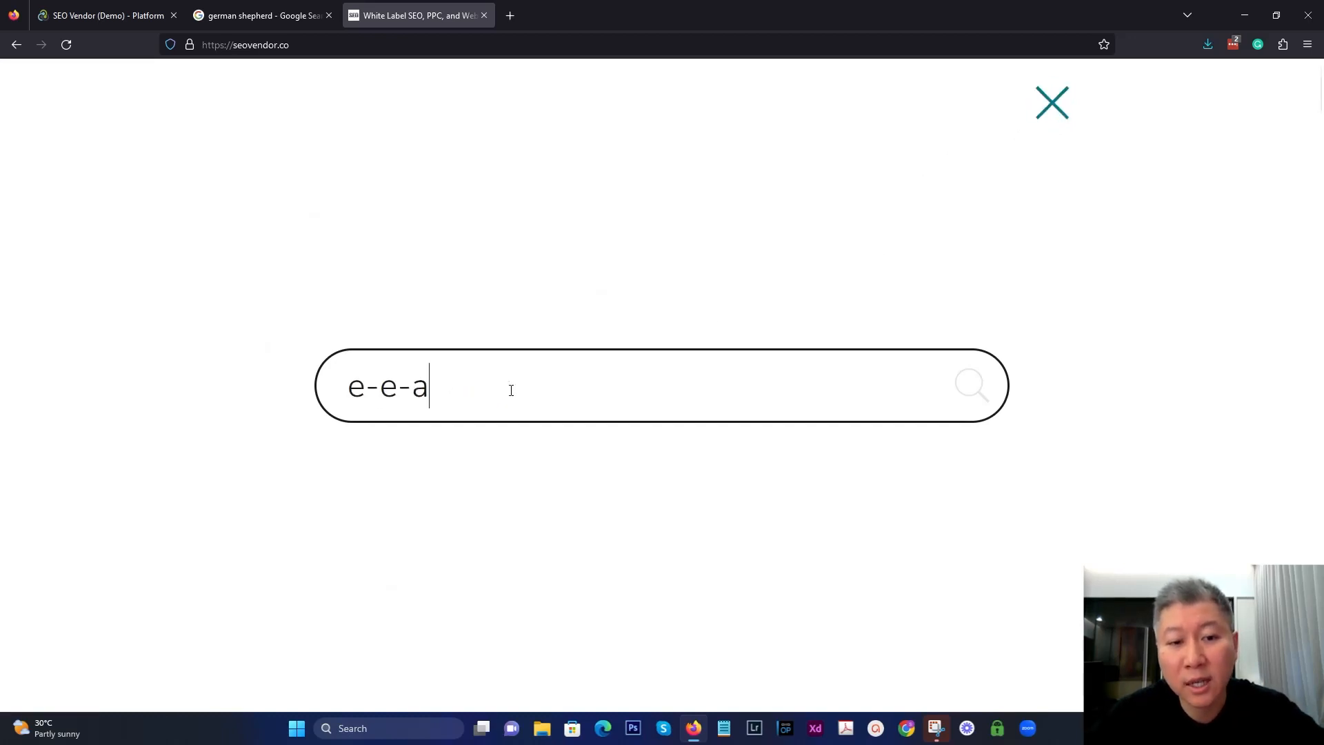
{"action": "type", "text": "t"}
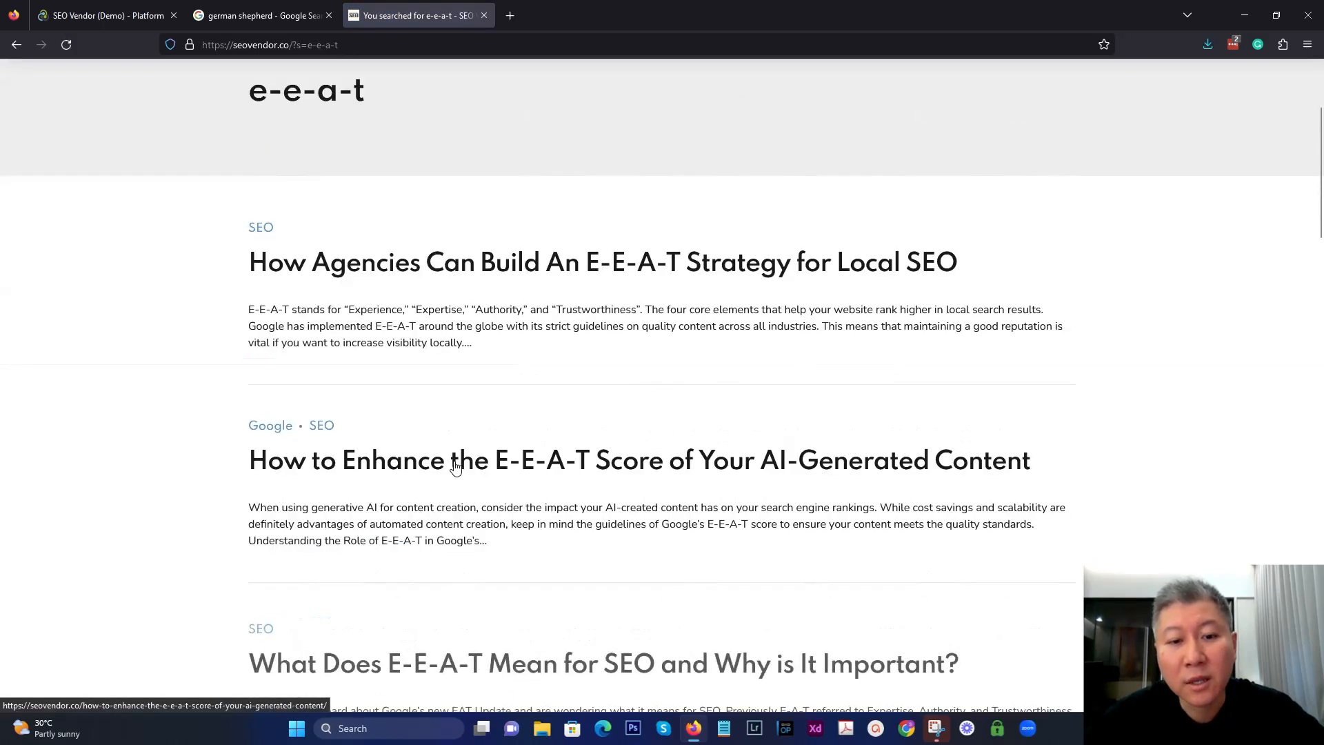
{"action": "scroll", "scroll_direction": "down", "scroll_amount": 3}
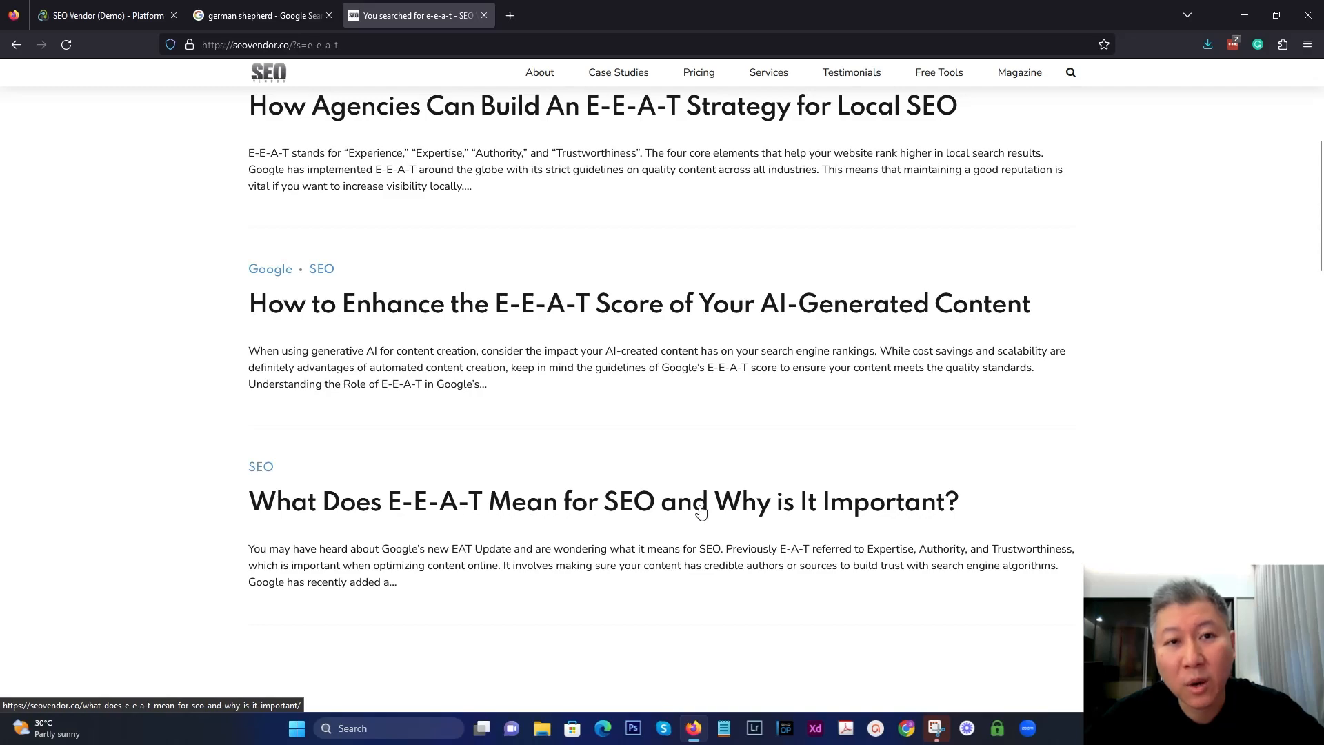
{"action": "left_click", "coordinate": [603, 500]}
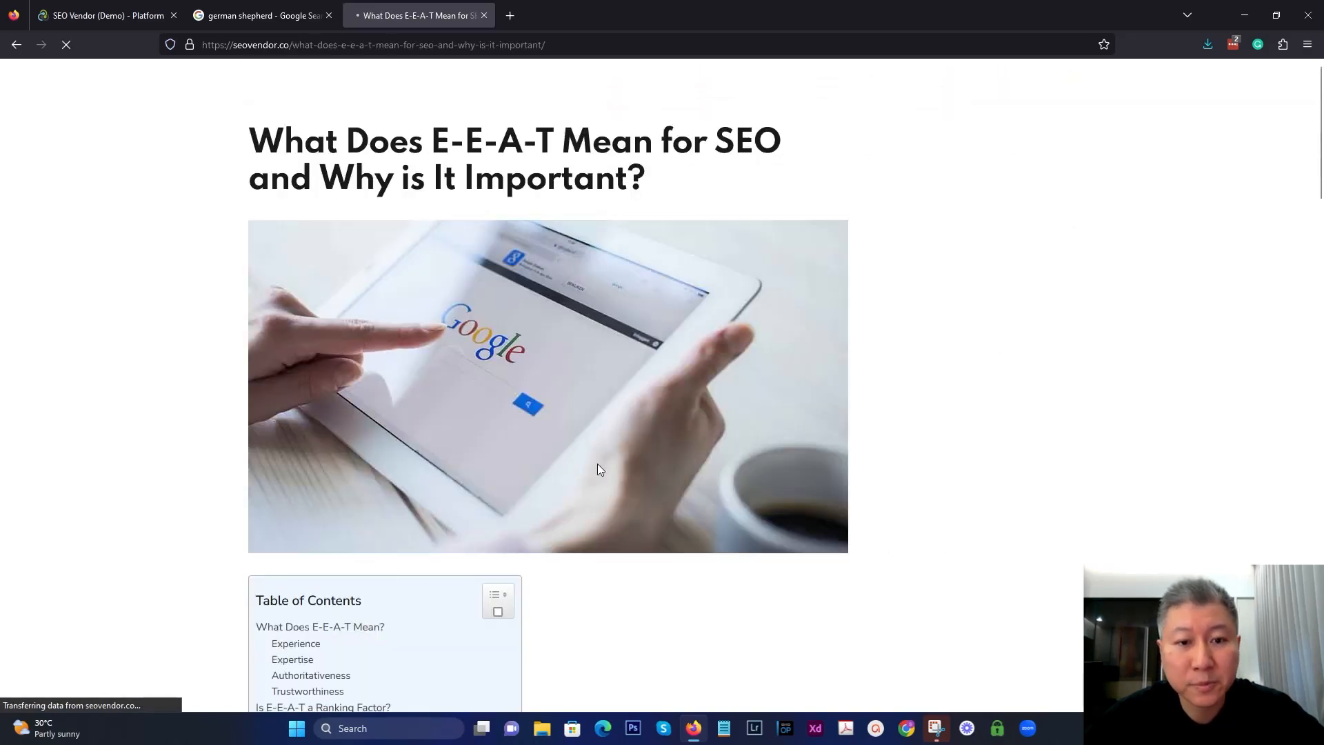
{"action": "scroll", "scroll_direction": "down", "scroll_amount": 3}
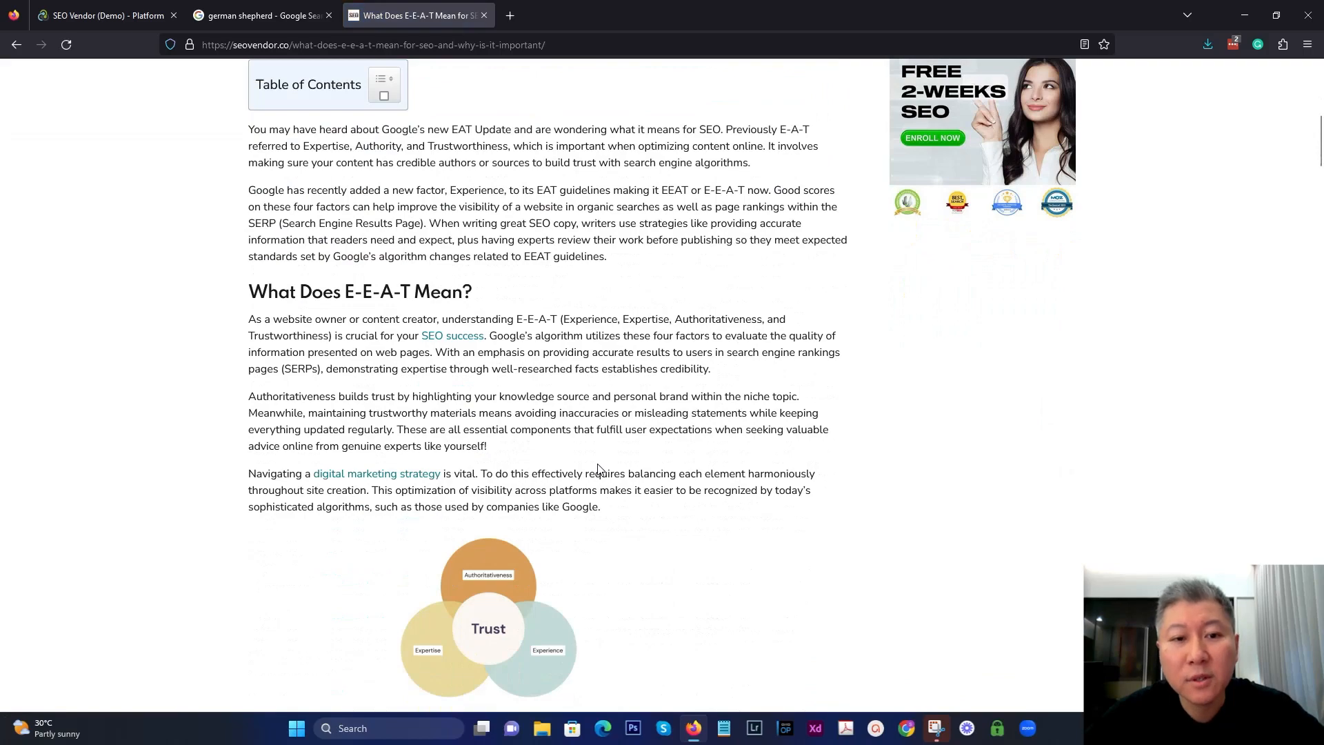
{"action": "scroll", "scroll_direction": "down", "scroll_amount": 3}
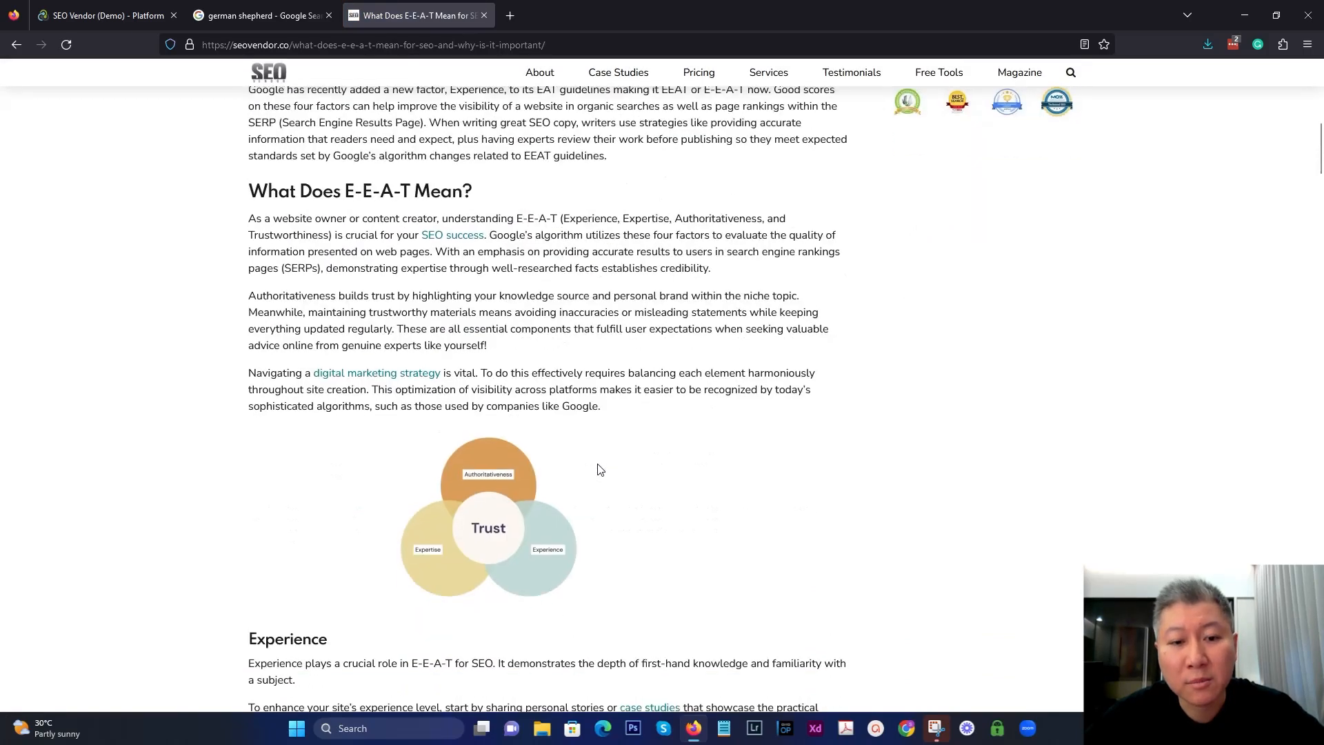
{"action": "scroll", "scroll_direction": "down", "scroll_amount": 3}
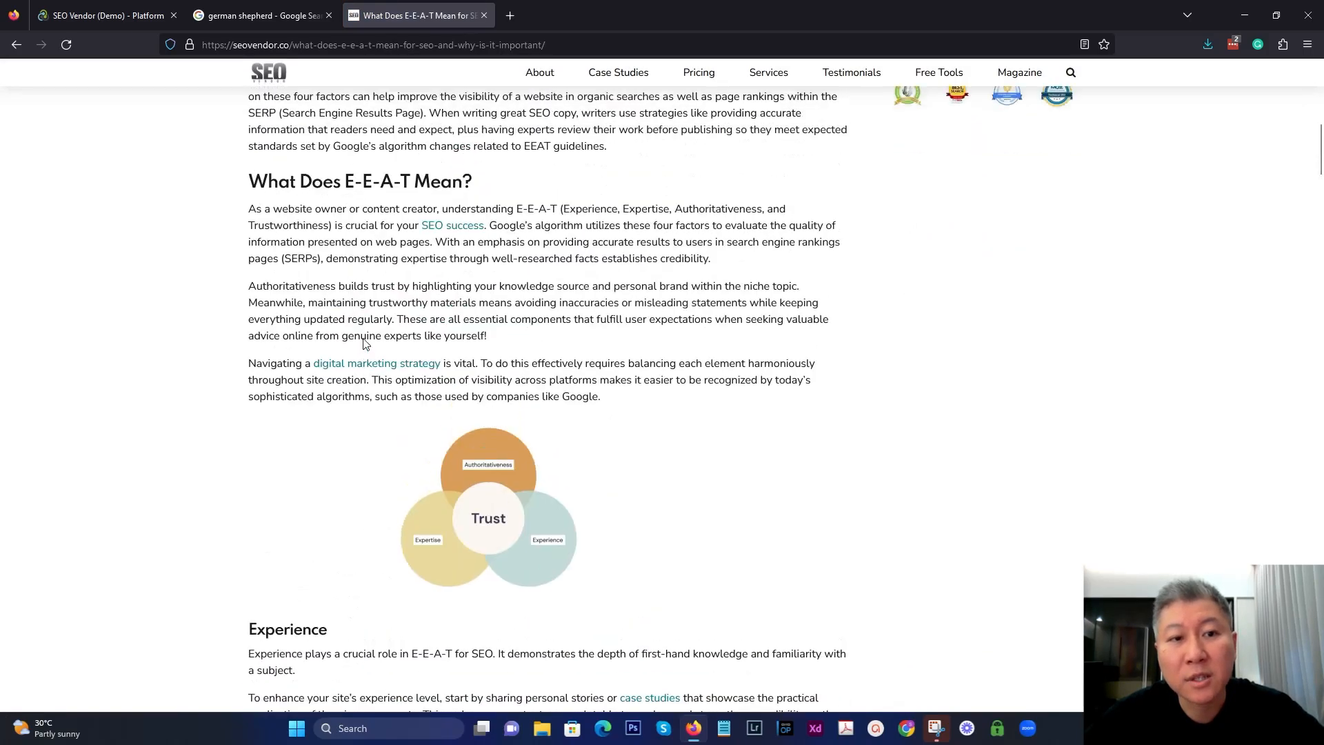
{"action": "scroll", "scroll_direction": "down", "scroll_amount": 3}
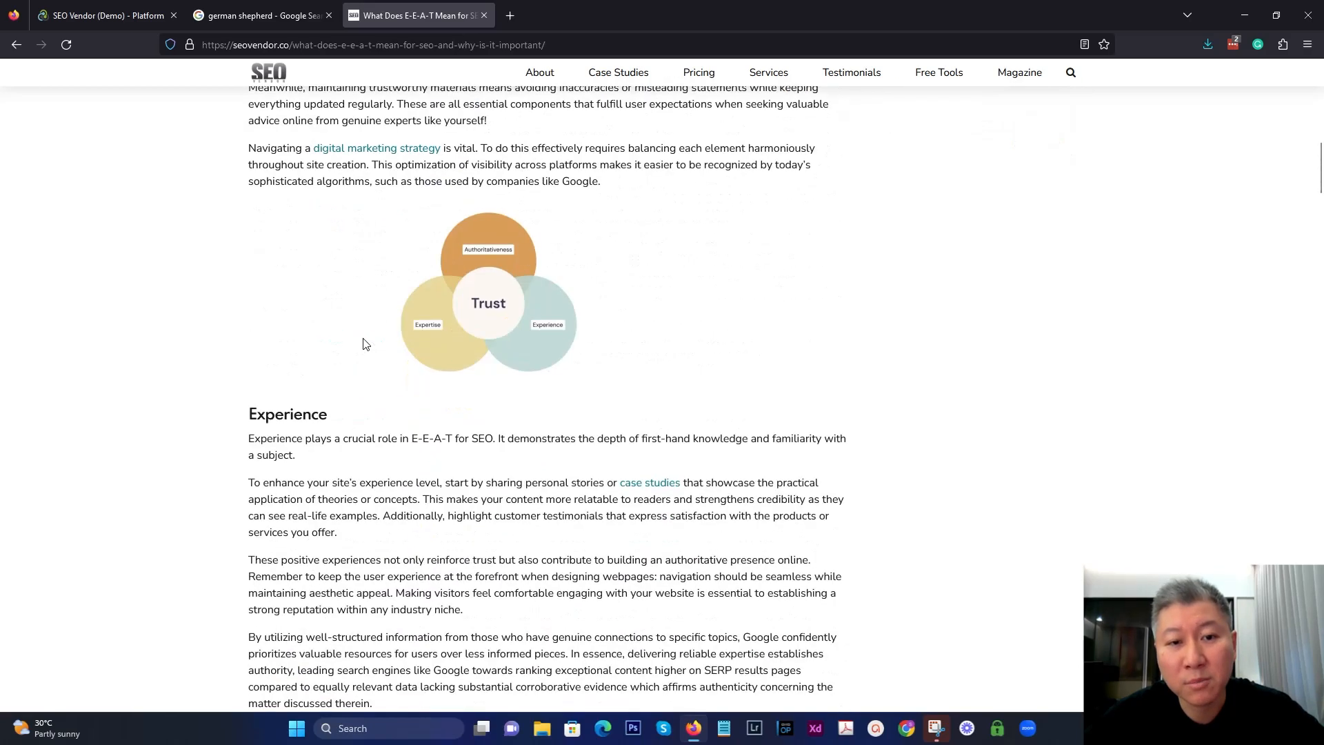
{"action": "scroll", "scroll_direction": "down", "scroll_amount": 3}
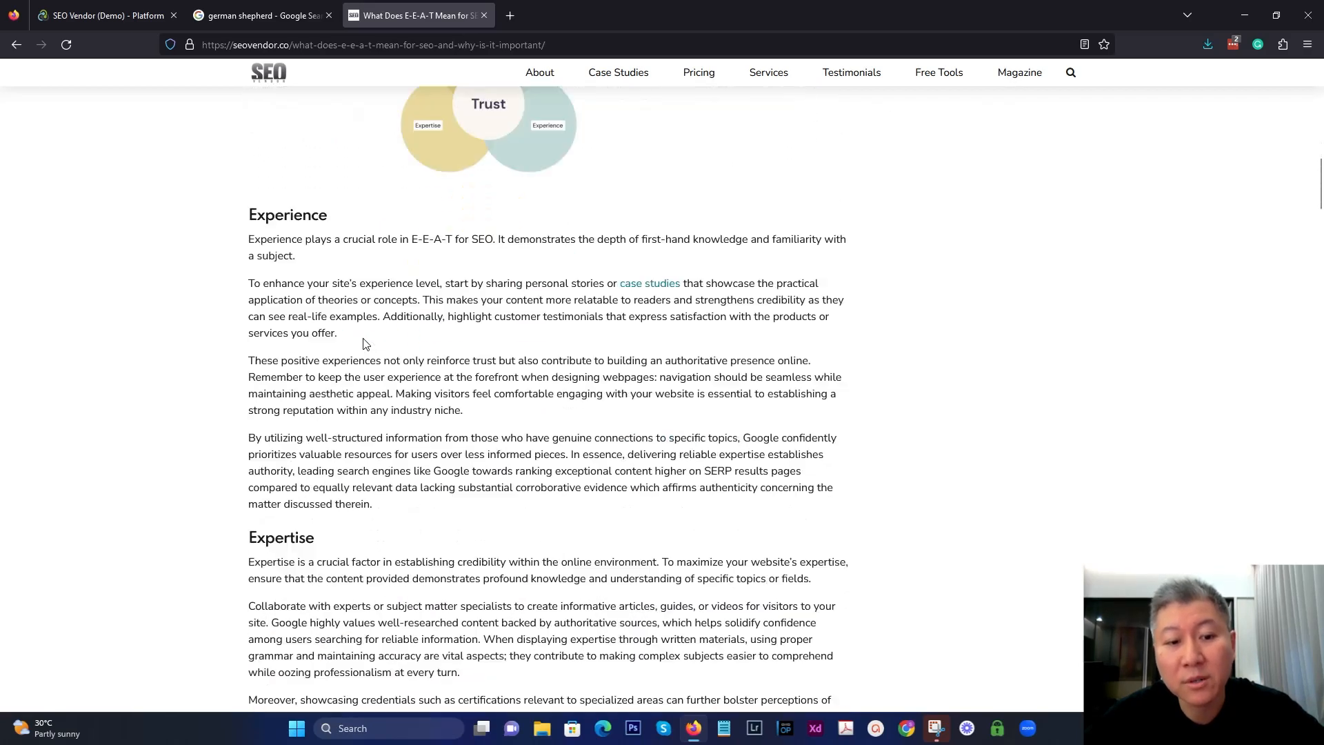
{"action": "scroll", "scroll_direction": "down", "scroll_amount": 3}
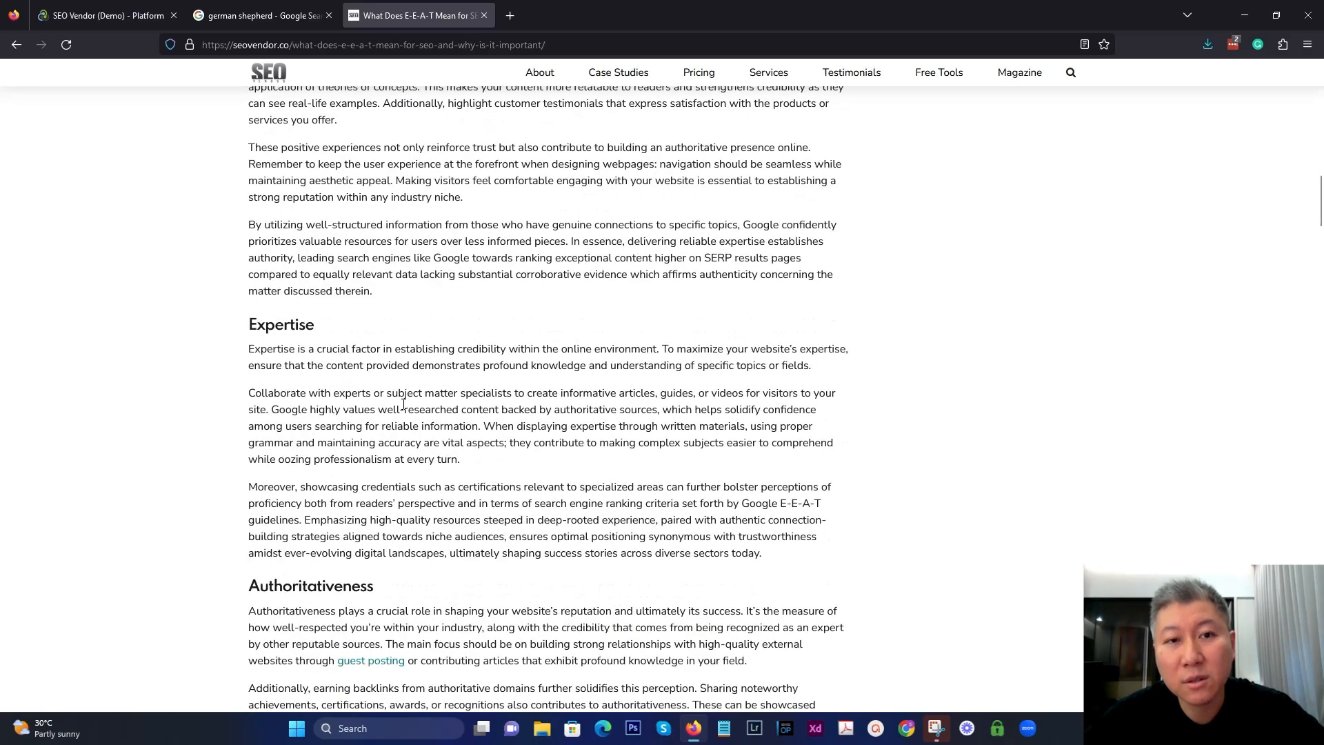
{"action": "scroll", "scroll_direction": "down", "scroll_amount": 3}
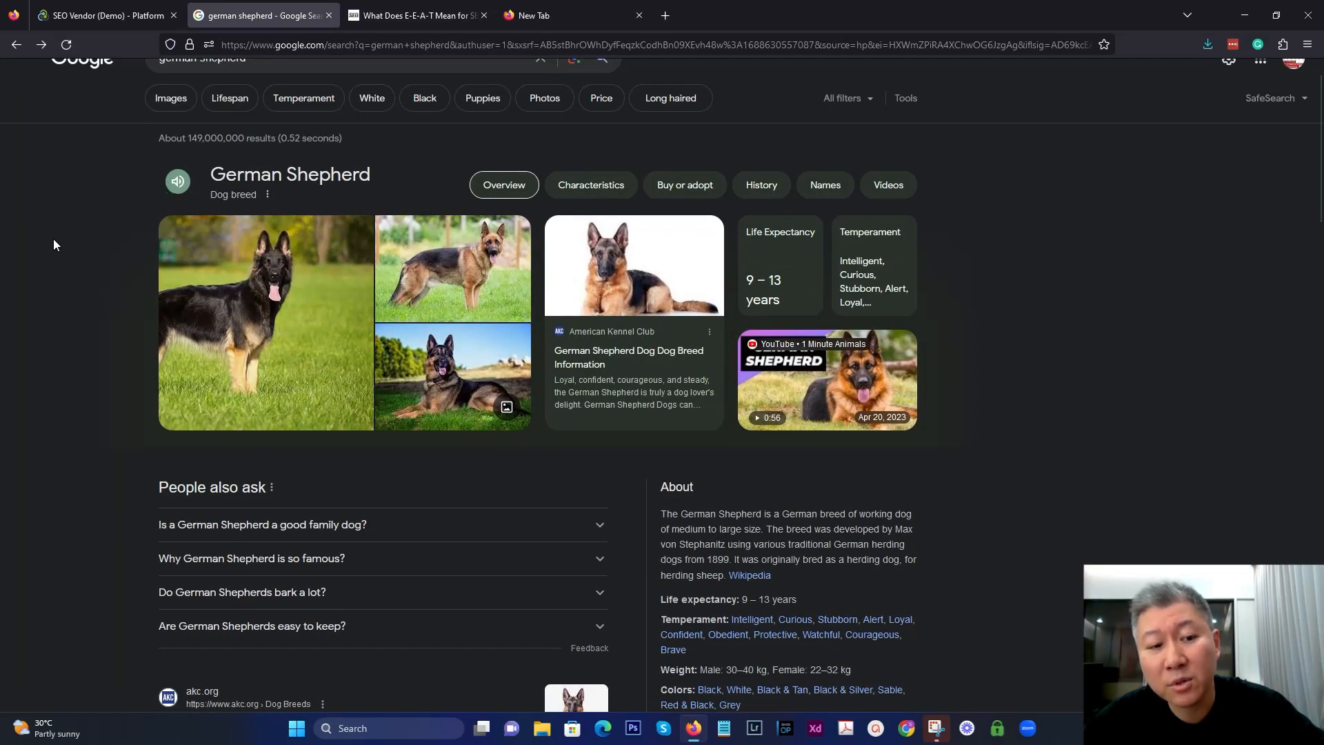
- Scroll the 'german shepherd' Google results to the People also ask and AKC listings
{"action": "scroll", "scroll_direction": "down", "scroll_amount": 3}
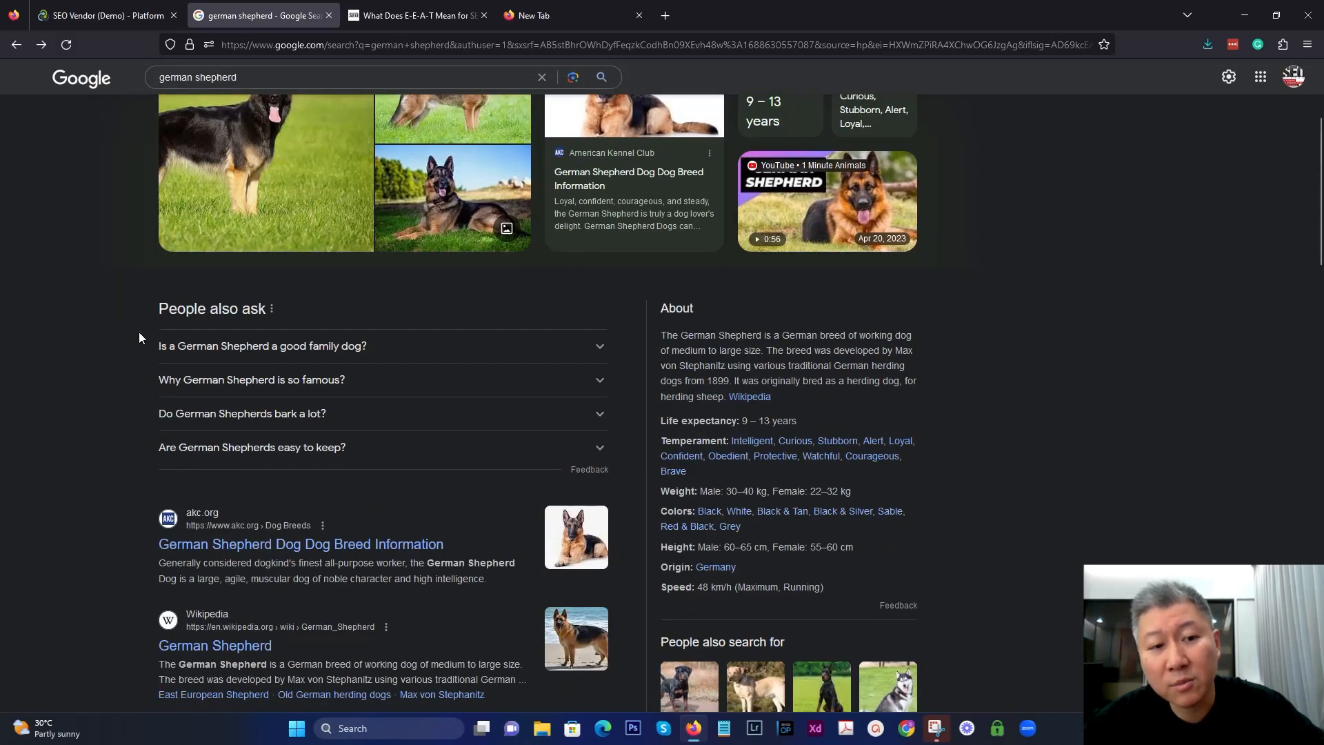
{"action": "mouse_move", "coordinate": [148, 406]}
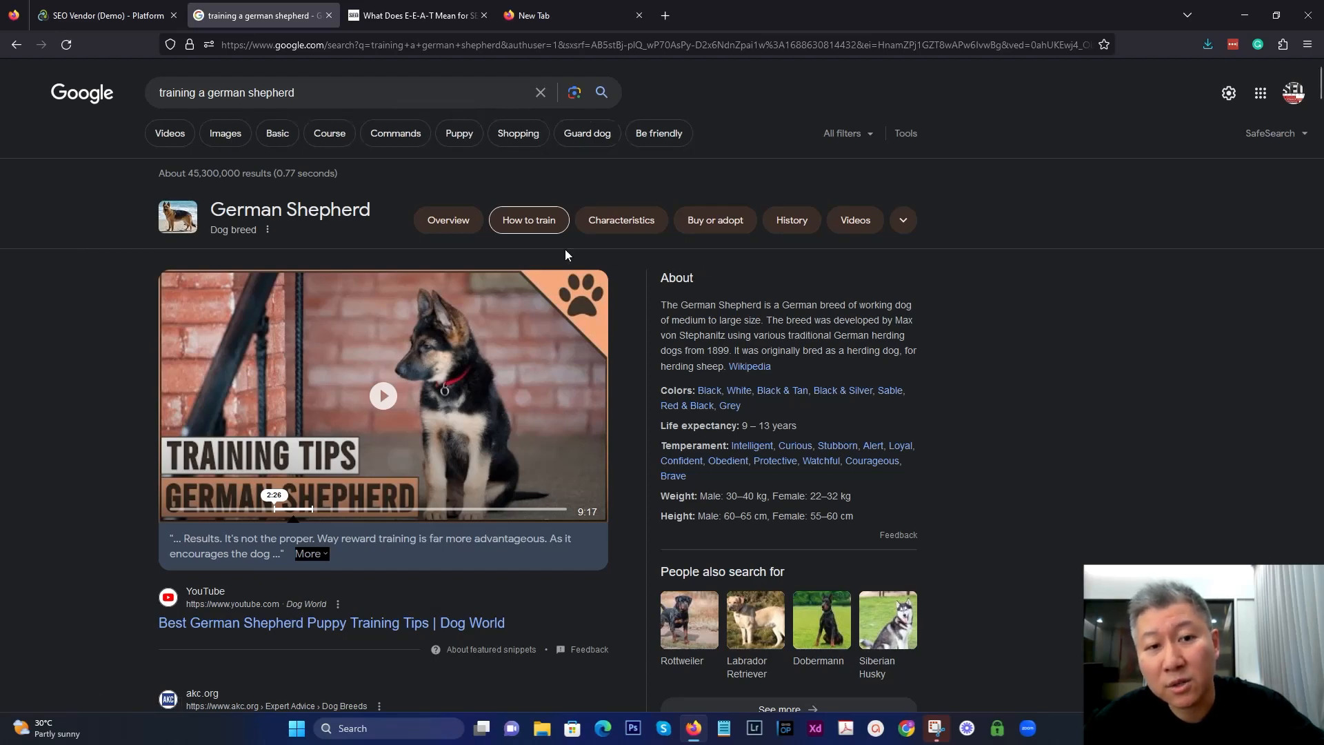
{"action": "mouse_move", "coordinate": [544, 203]}
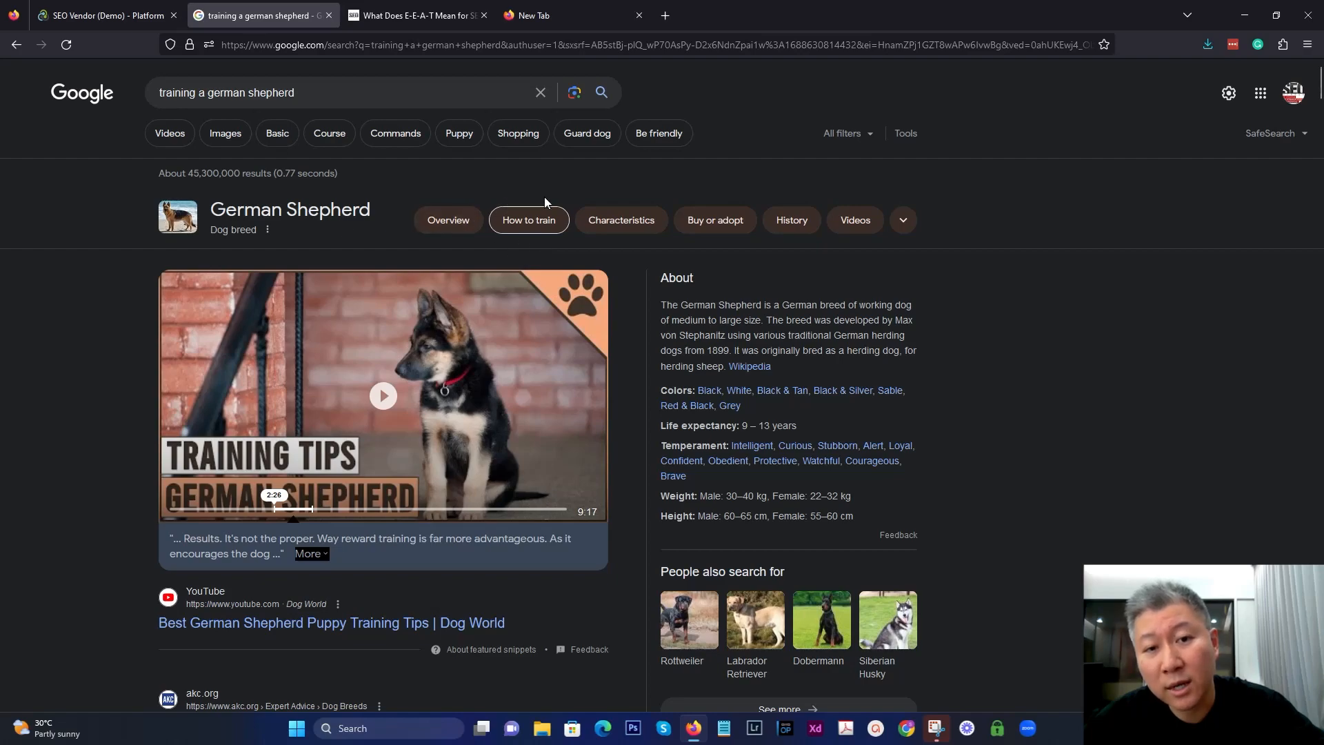
- Scroll through the organic Google results for 'training a german shepherd' training guides
{"action": "scroll", "scroll_direction": "down", "scroll_amount": 3}
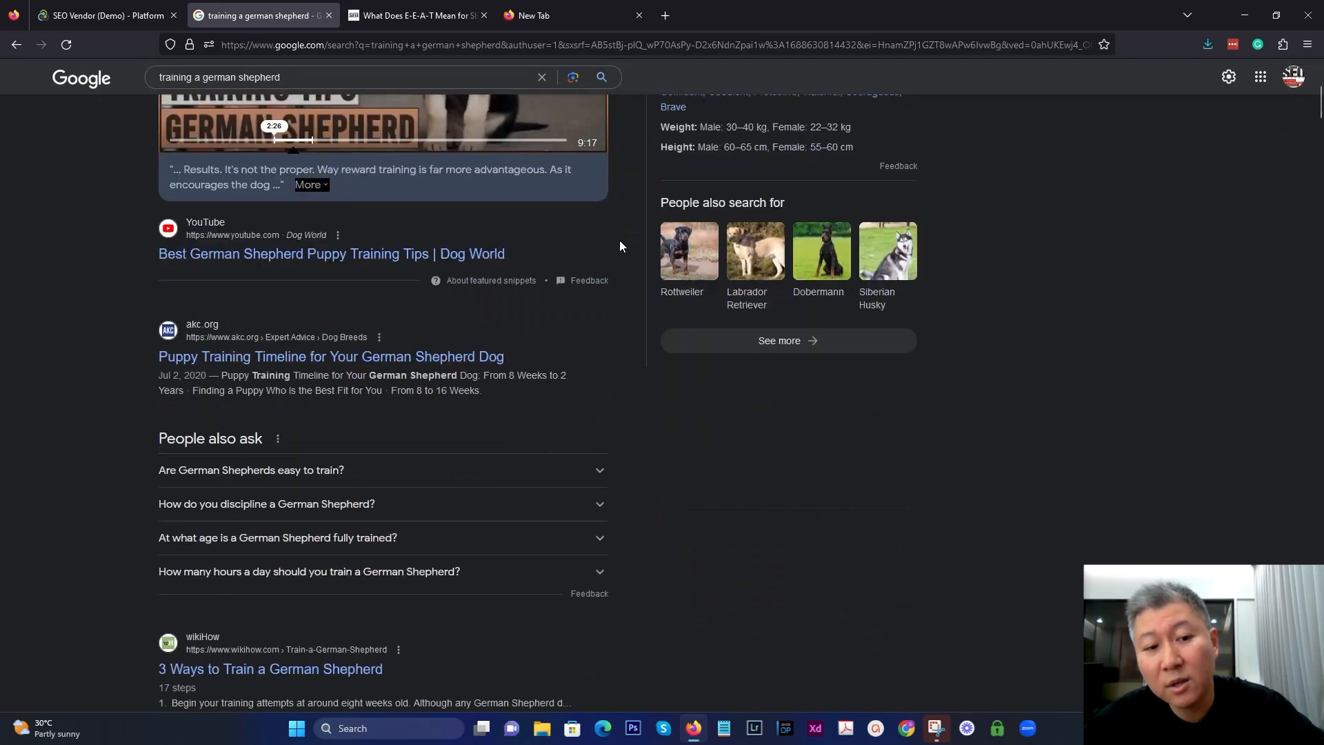
{"action": "scroll", "scroll_direction": "down", "scroll_amount": 3}
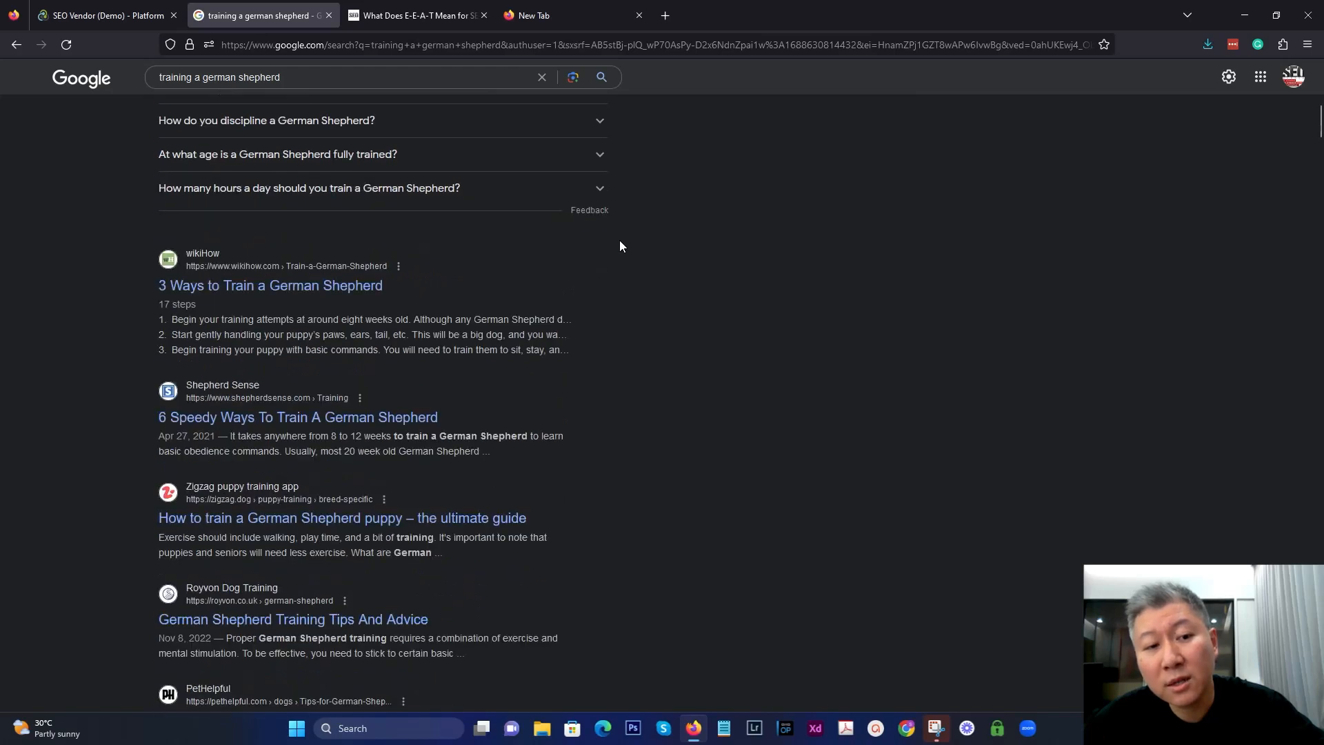
{"action": "scroll", "scroll_direction": "down", "scroll_amount": 3}
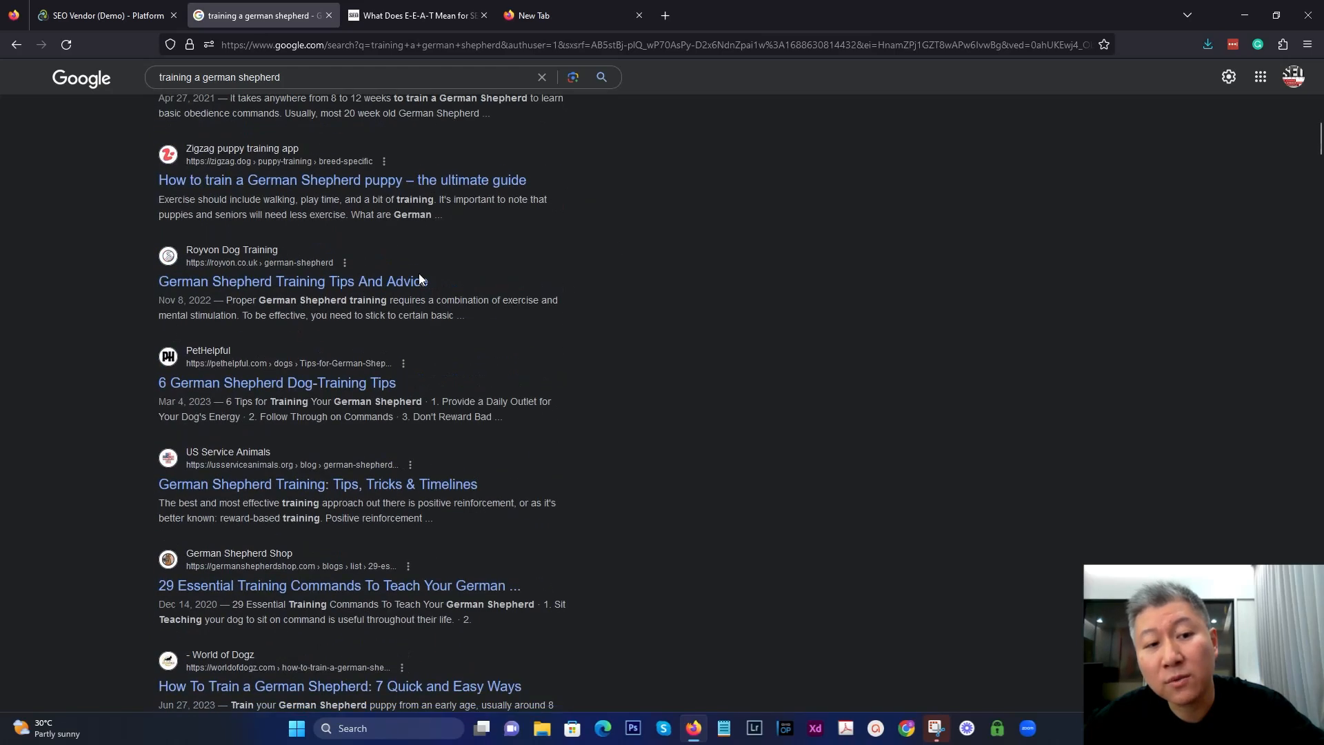
{"action": "mouse_move", "coordinate": [476, 277]}
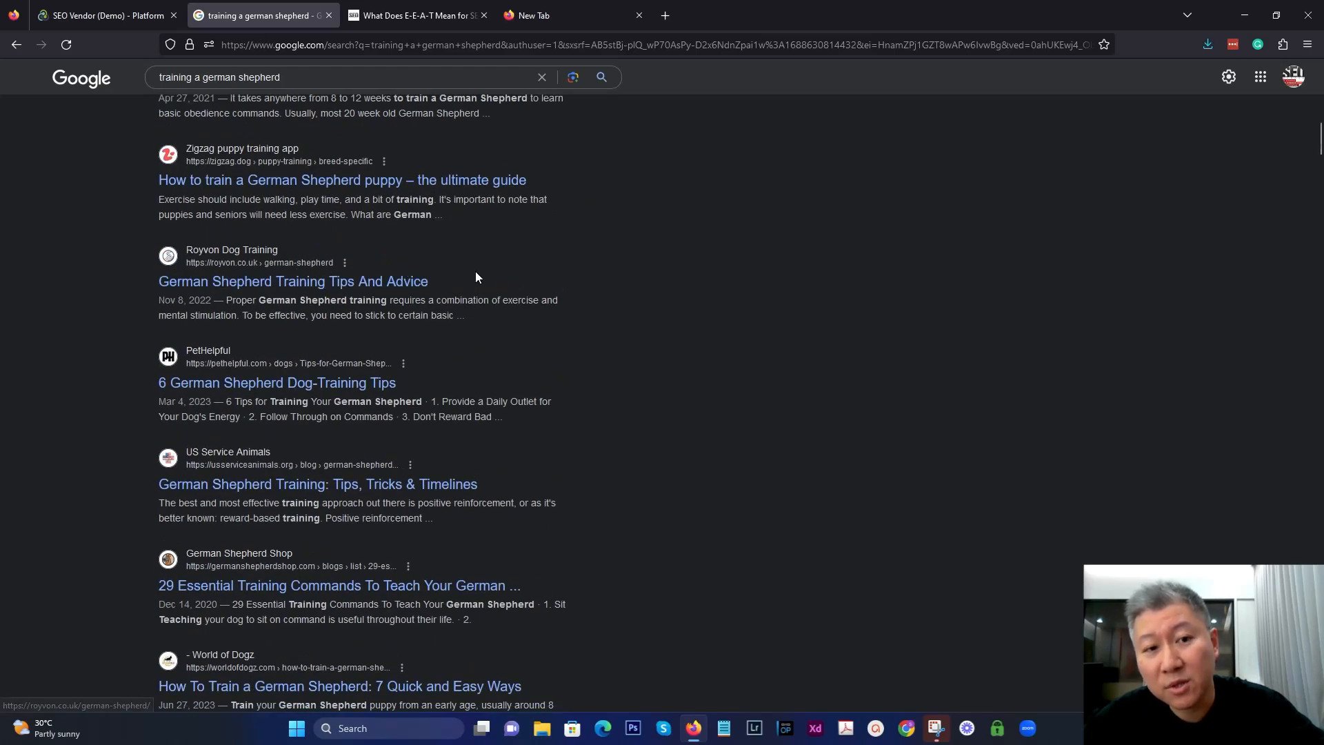
{"action": "scroll", "scroll_direction": "down", "scroll_amount": 3}
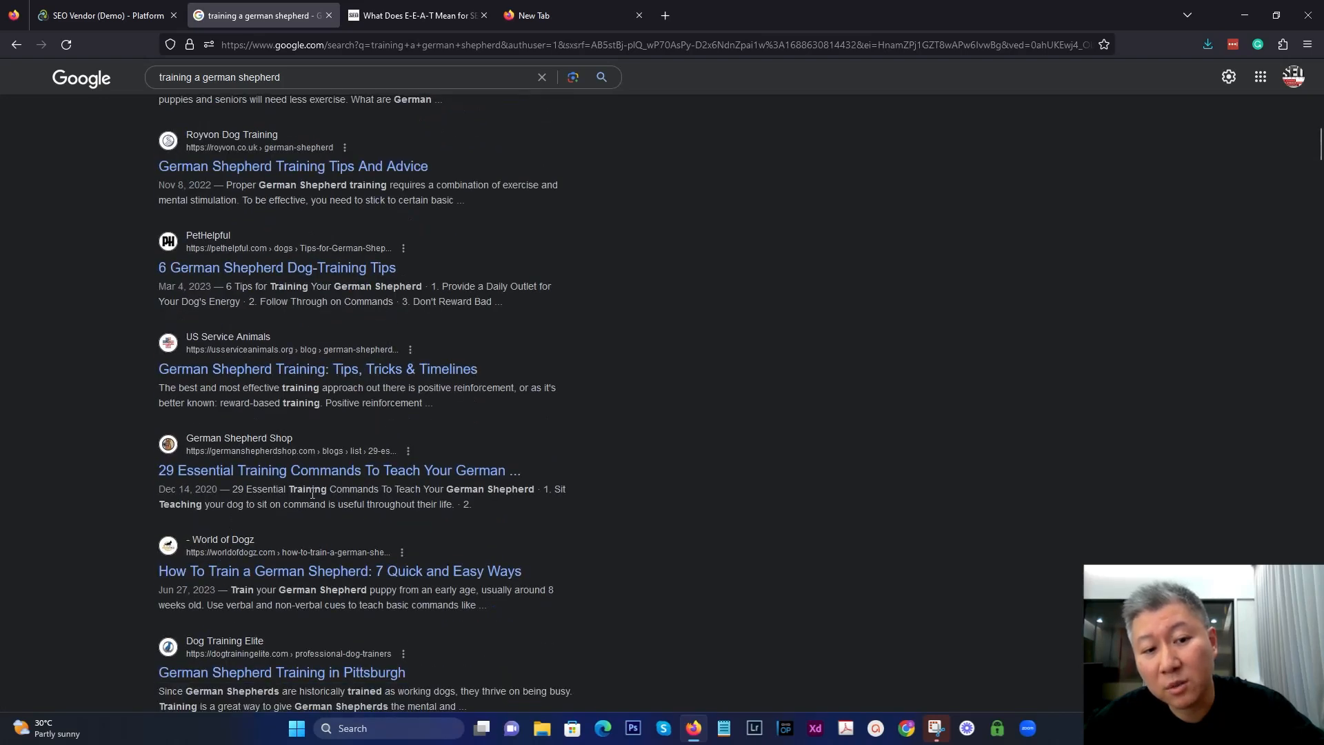
{"action": "scroll", "scroll_direction": "down", "scroll_amount": 3}
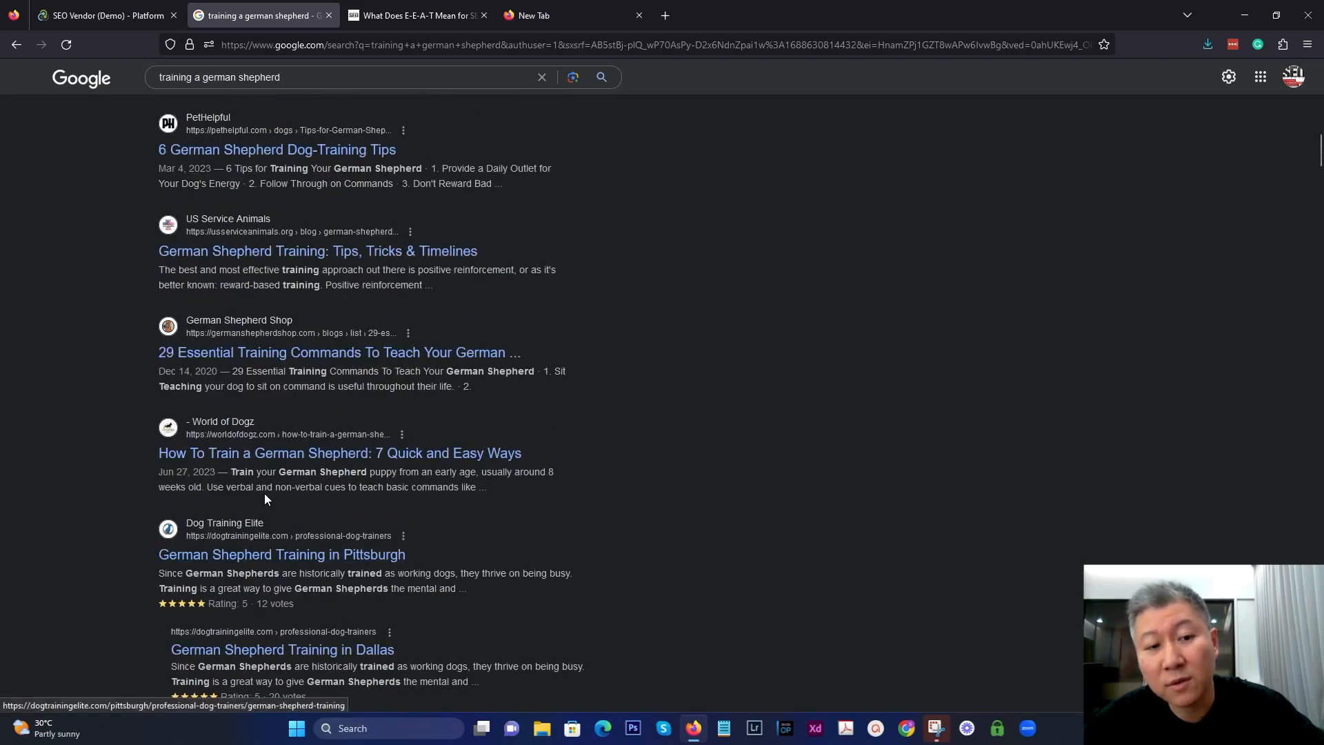
{"action": "scroll", "scroll_direction": "down", "scroll_amount": 3}
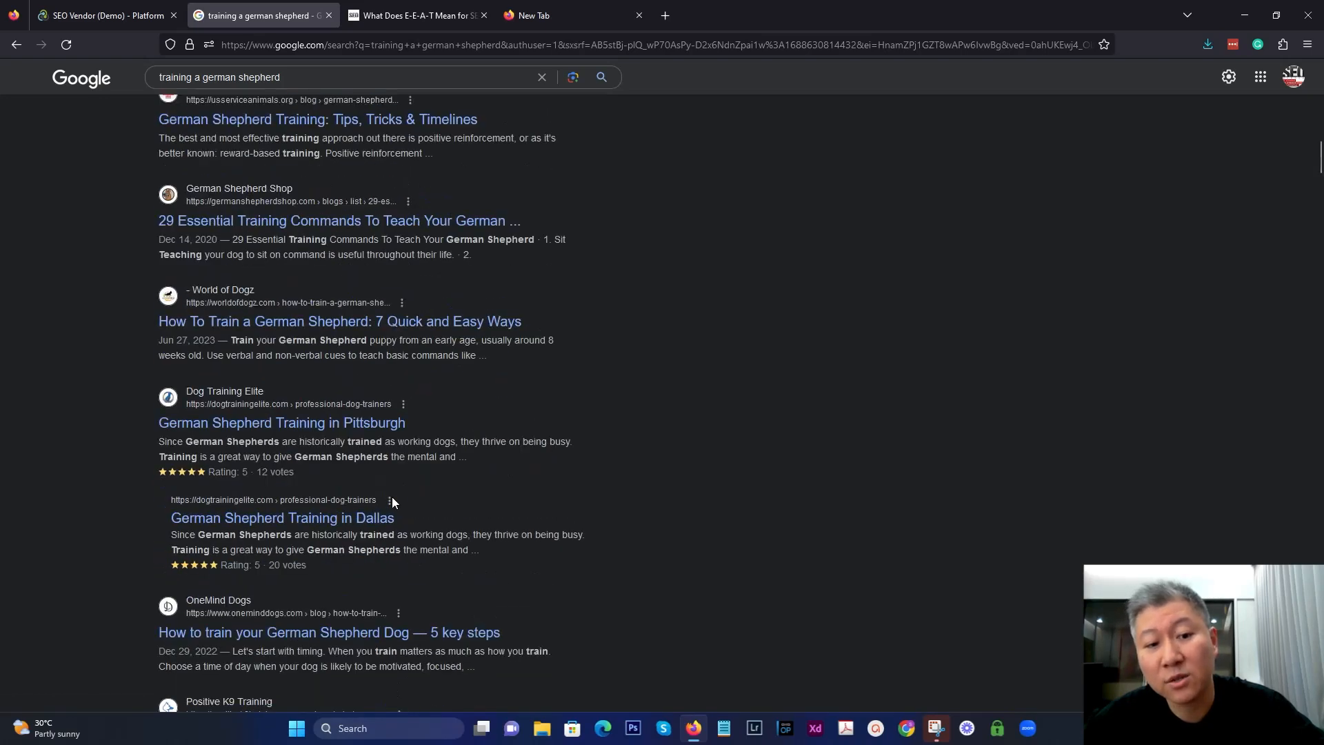
{"action": "scroll", "scroll_direction": "down", "scroll_amount": 3}
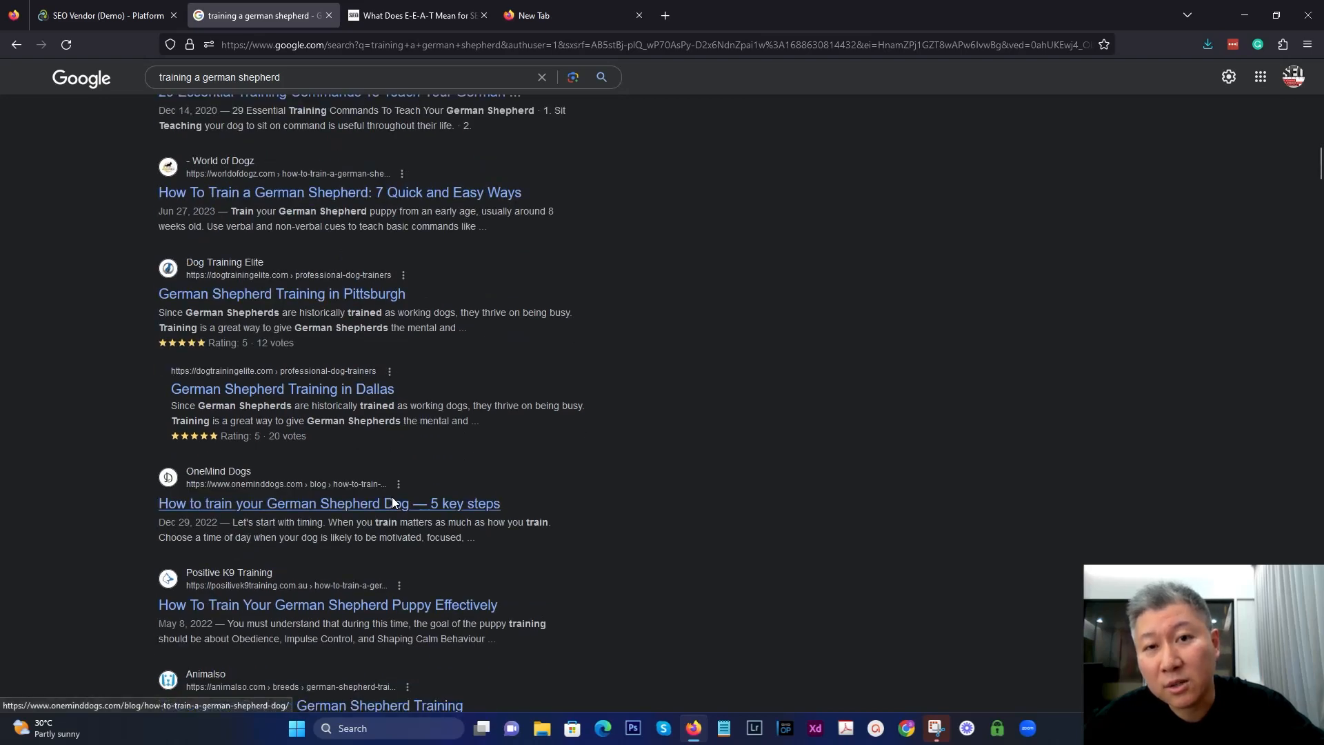
{"action": "scroll", "scroll_direction": "down", "scroll_amount": 3}
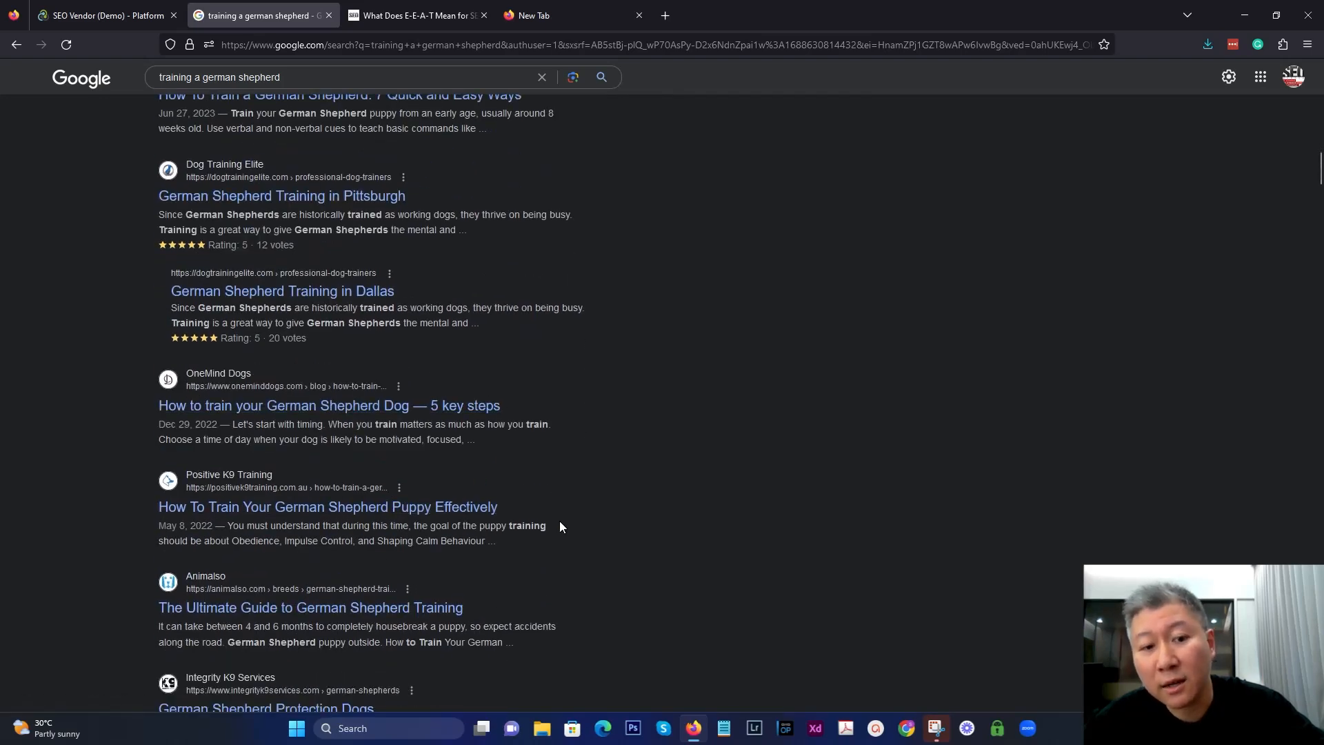
{"action": "scroll", "scroll_direction": "down", "scroll_amount": 3}
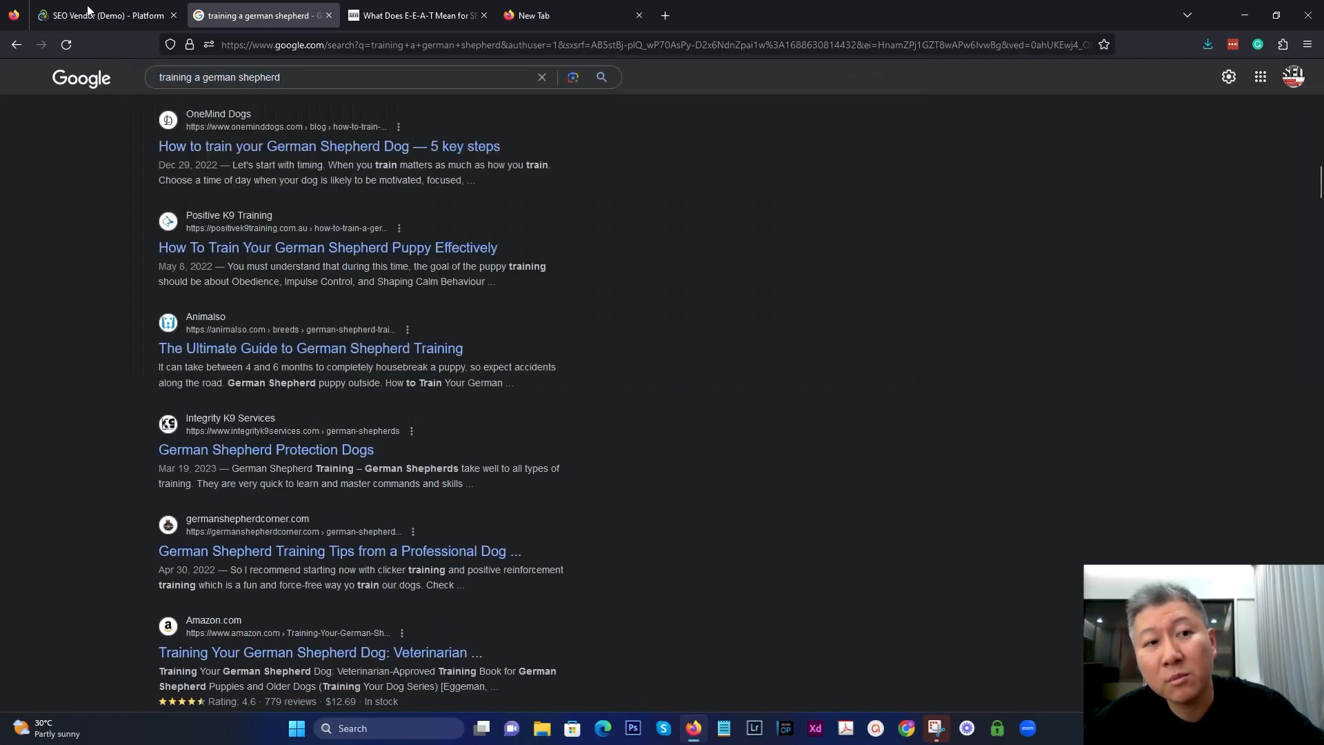
- Enter 'training a german shepherd' as the keyword in the SEO GPT Web Page tool
{"action": "left_click", "coordinate": [100, 15]}
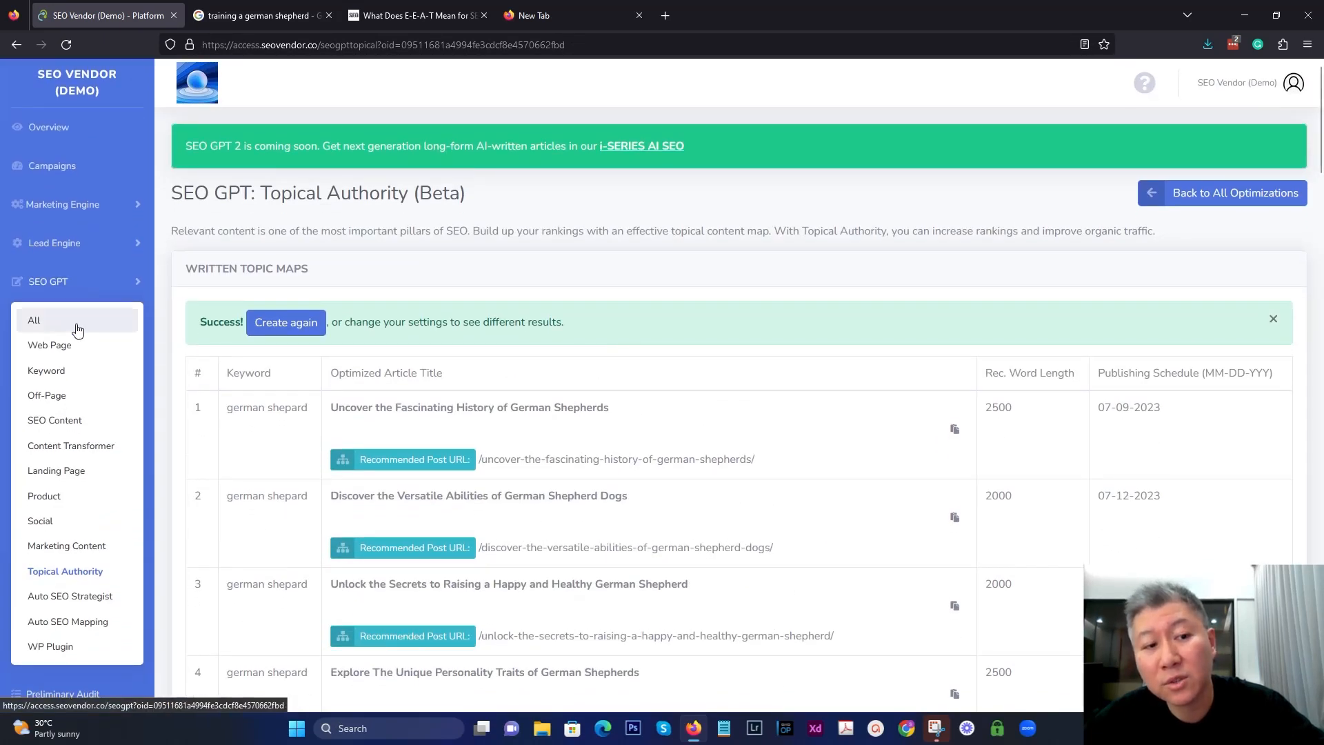
{"action": "mouse_move", "coordinate": [49, 345]}
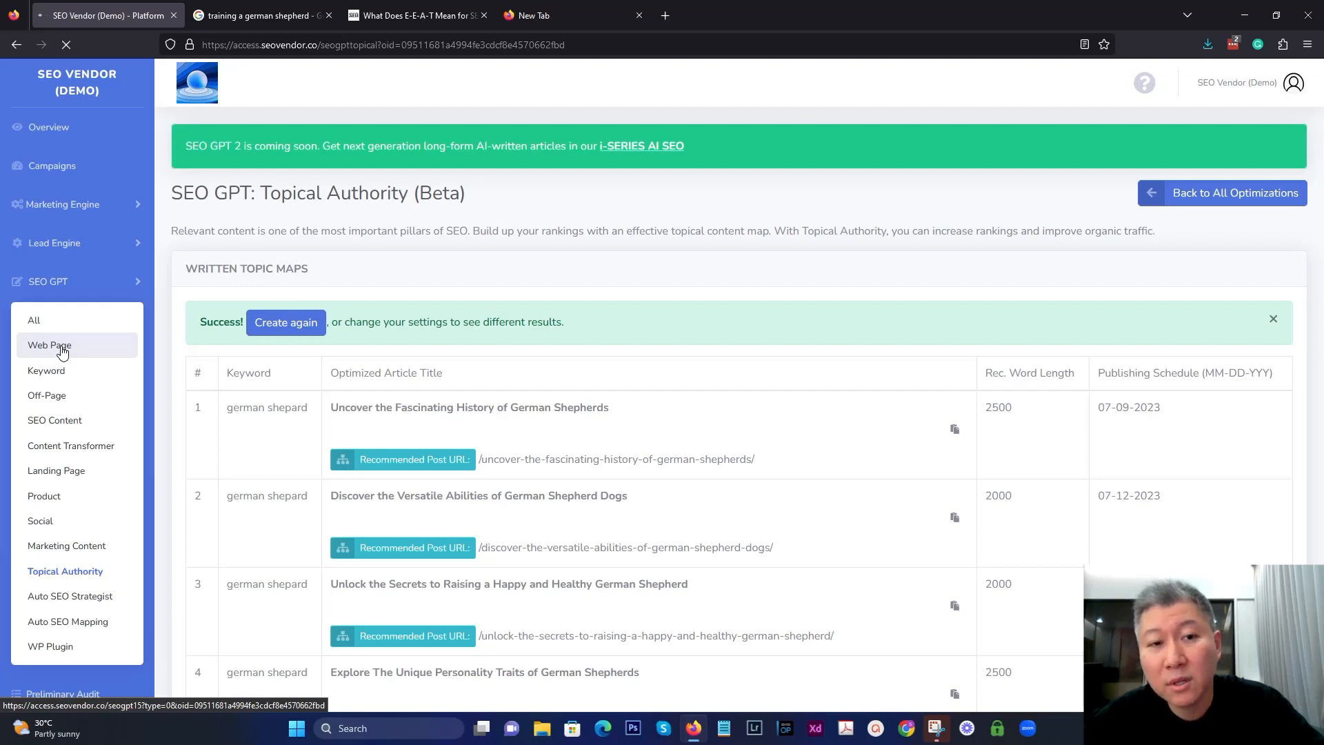
{"action": "left_click", "coordinate": [50, 345]}
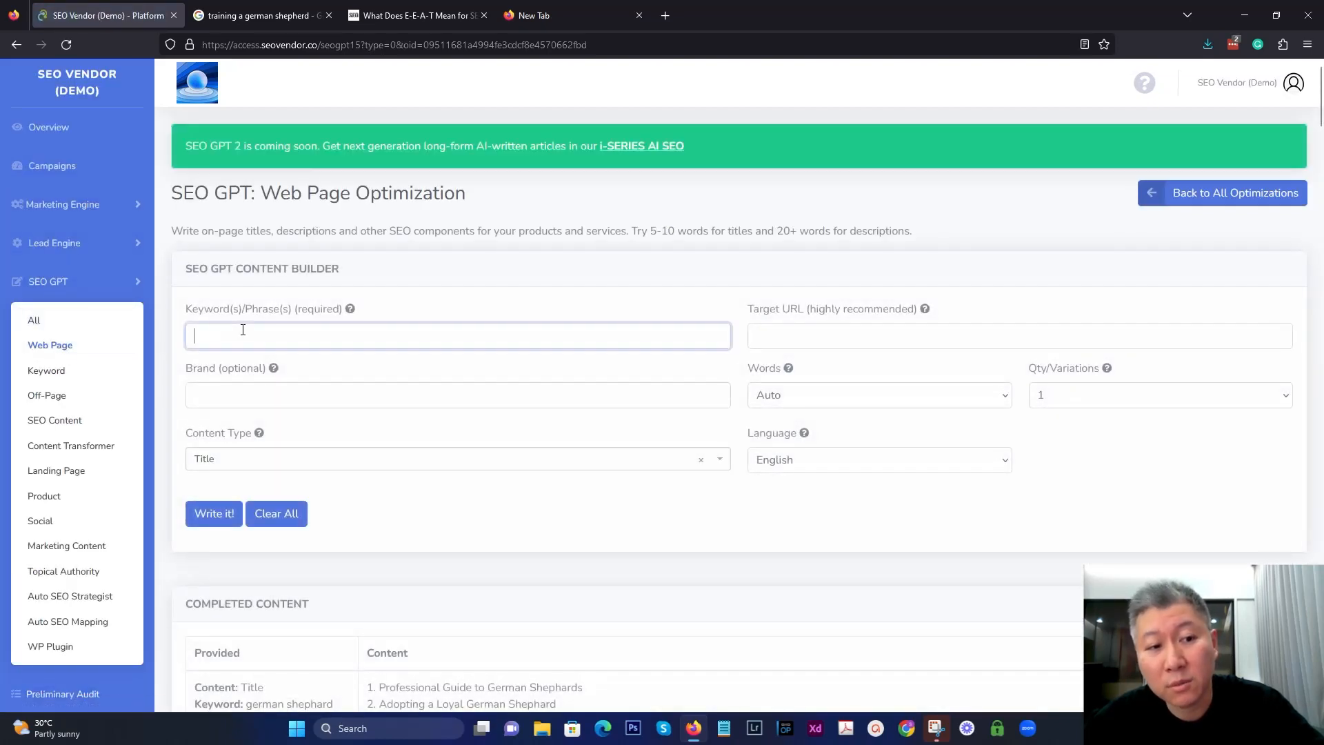
{"action": "type", "text": "training a german shepherd"}
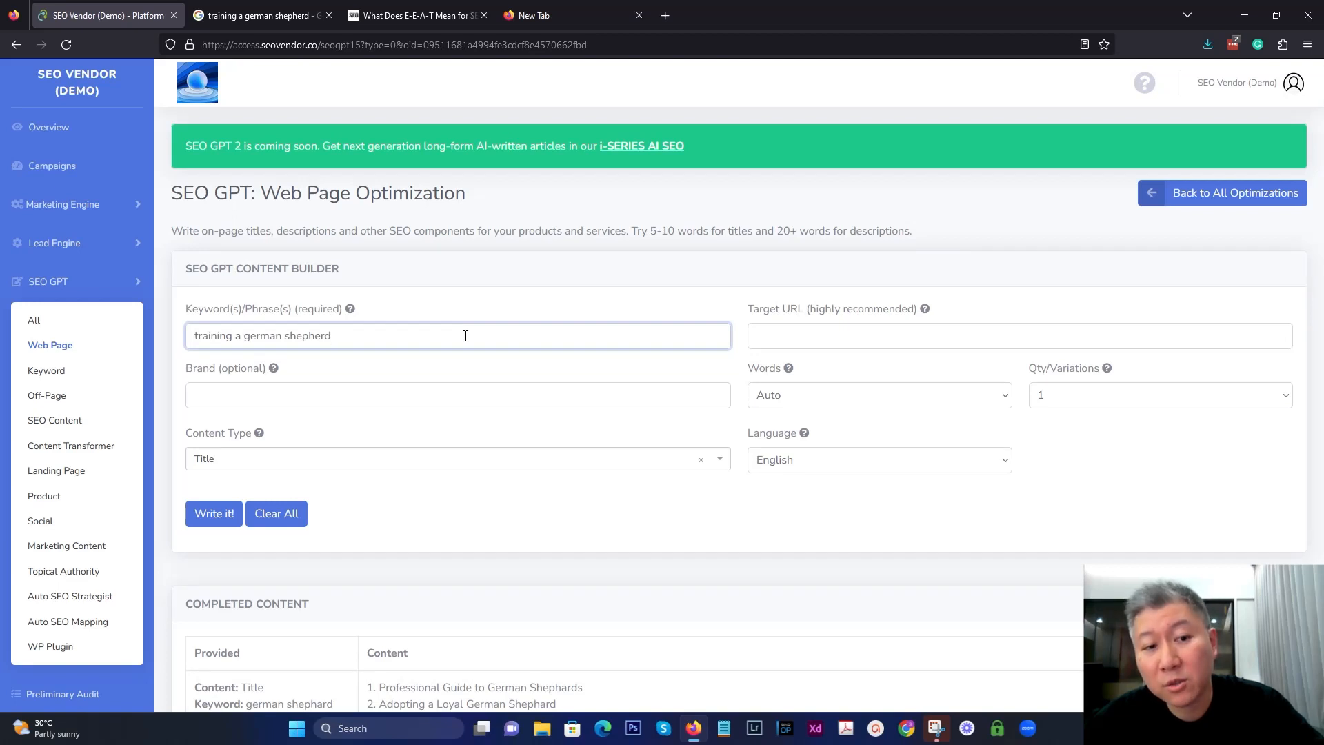
- Generate 3 optimized page title variations for the keyword and review them
{"action": "left_click", "coordinate": [1158, 394]}
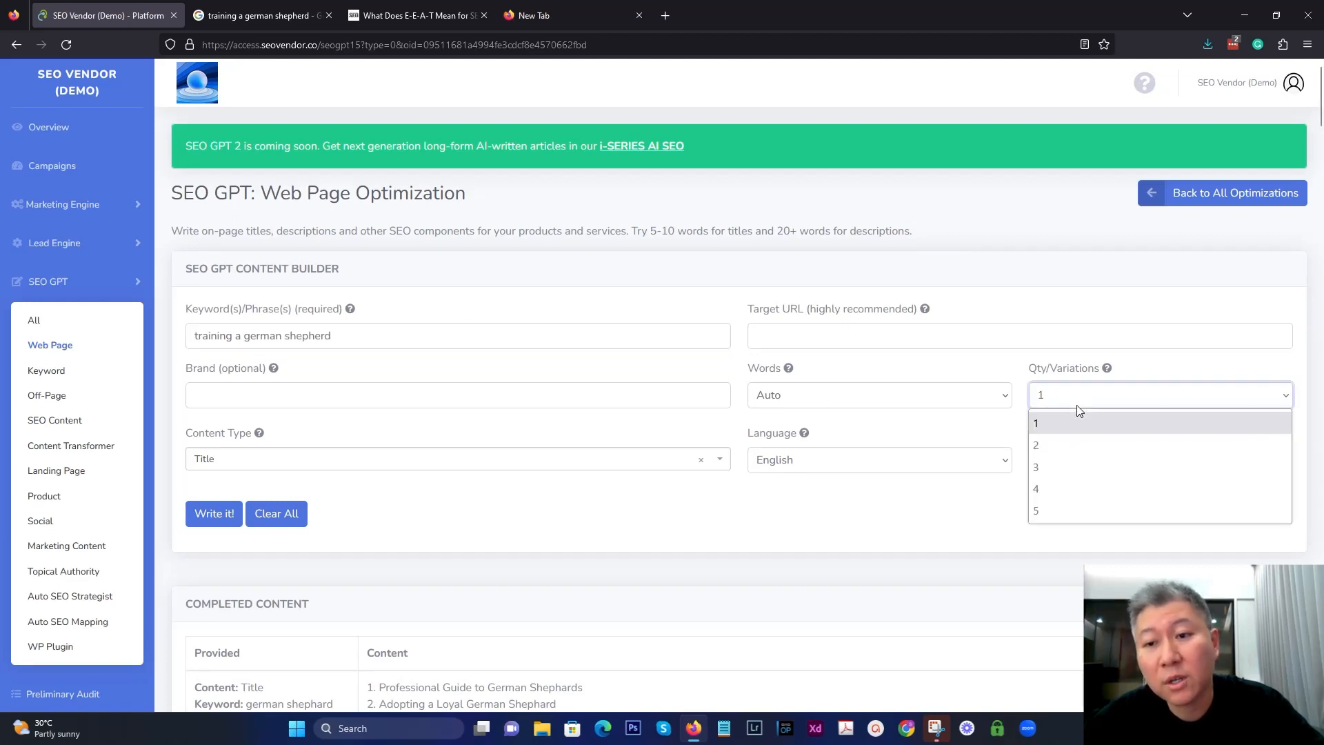
{"action": "left_click", "coordinate": [1035, 468]}
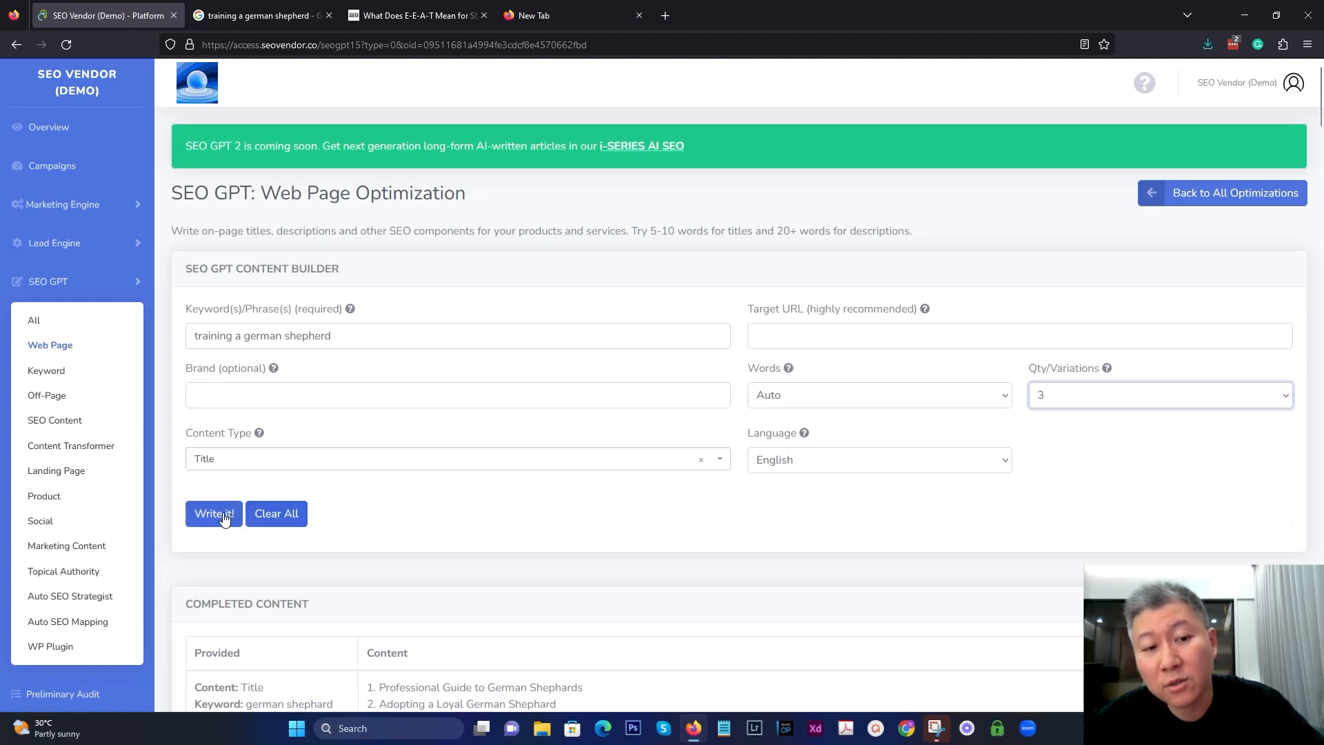
{"action": "left_click", "coordinate": [213, 513]}
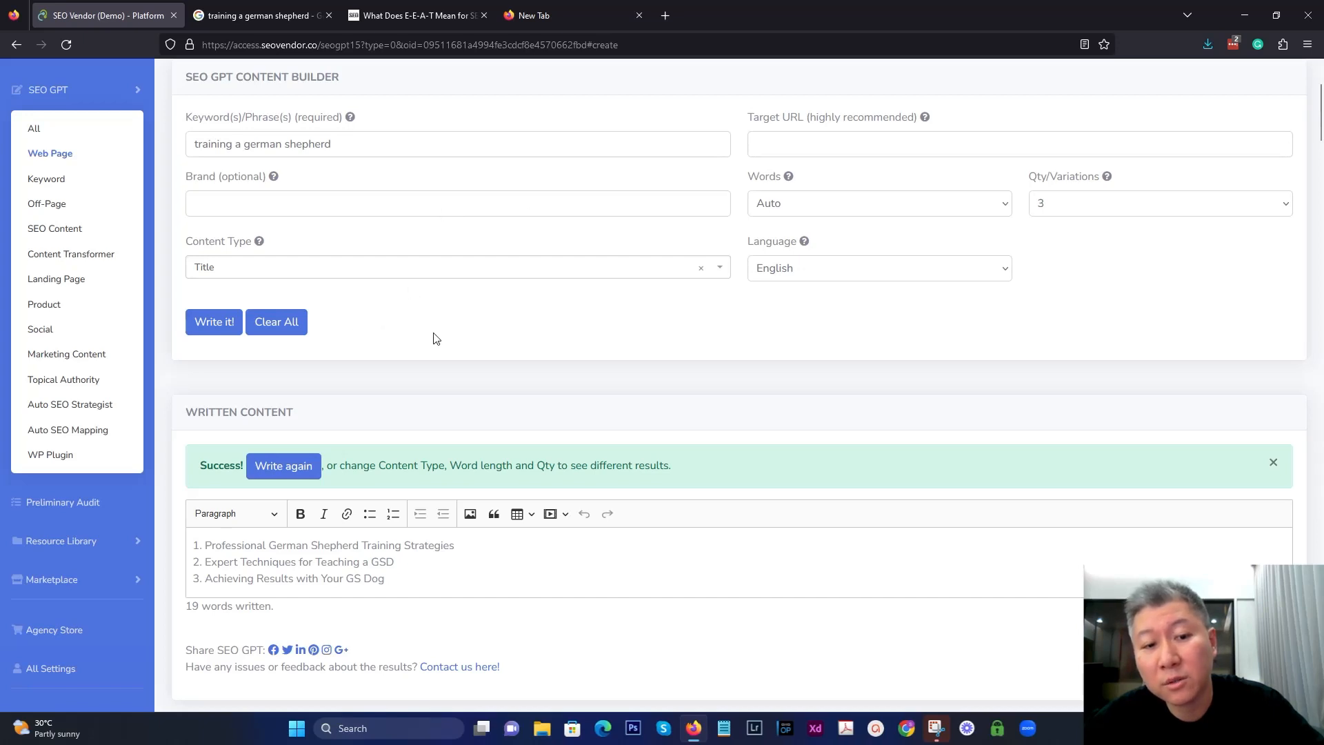
{"action": "scroll", "scroll_direction": "down", "scroll_amount": 3}
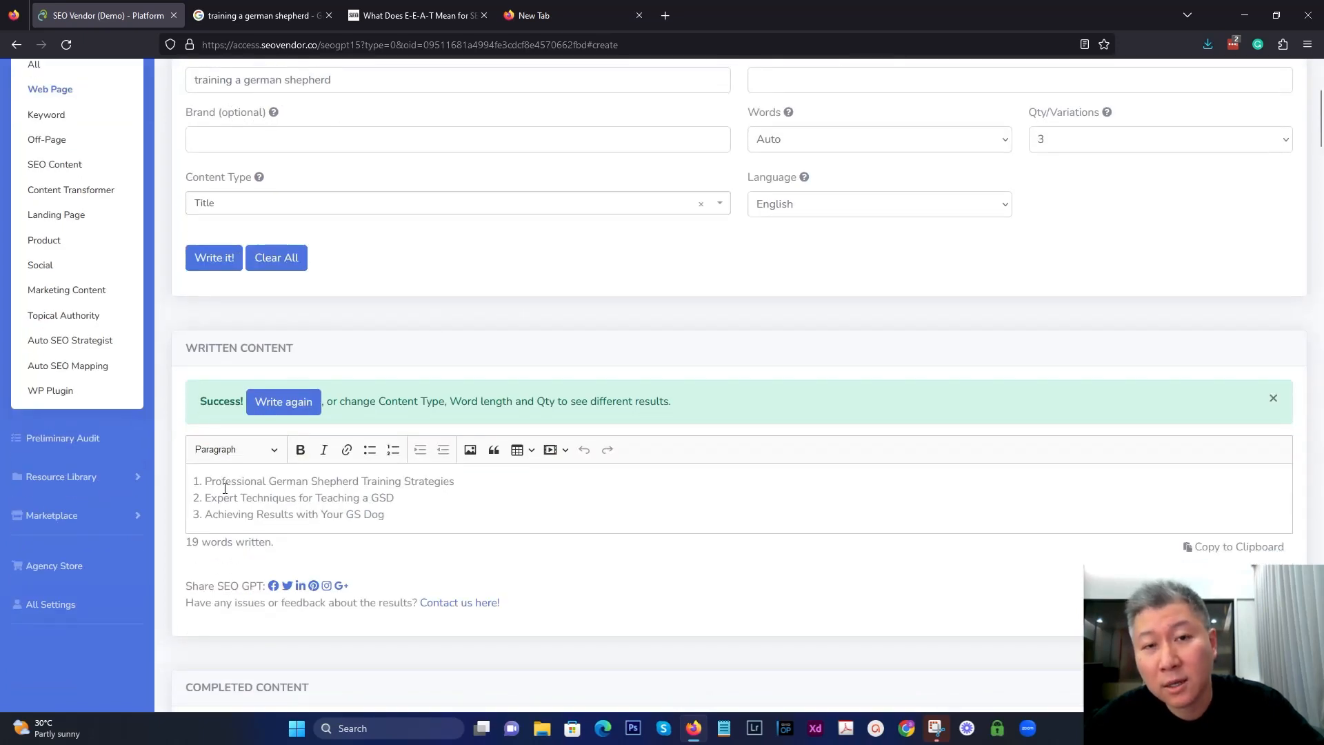
{"action": "mouse_move", "coordinate": [432, 431]}
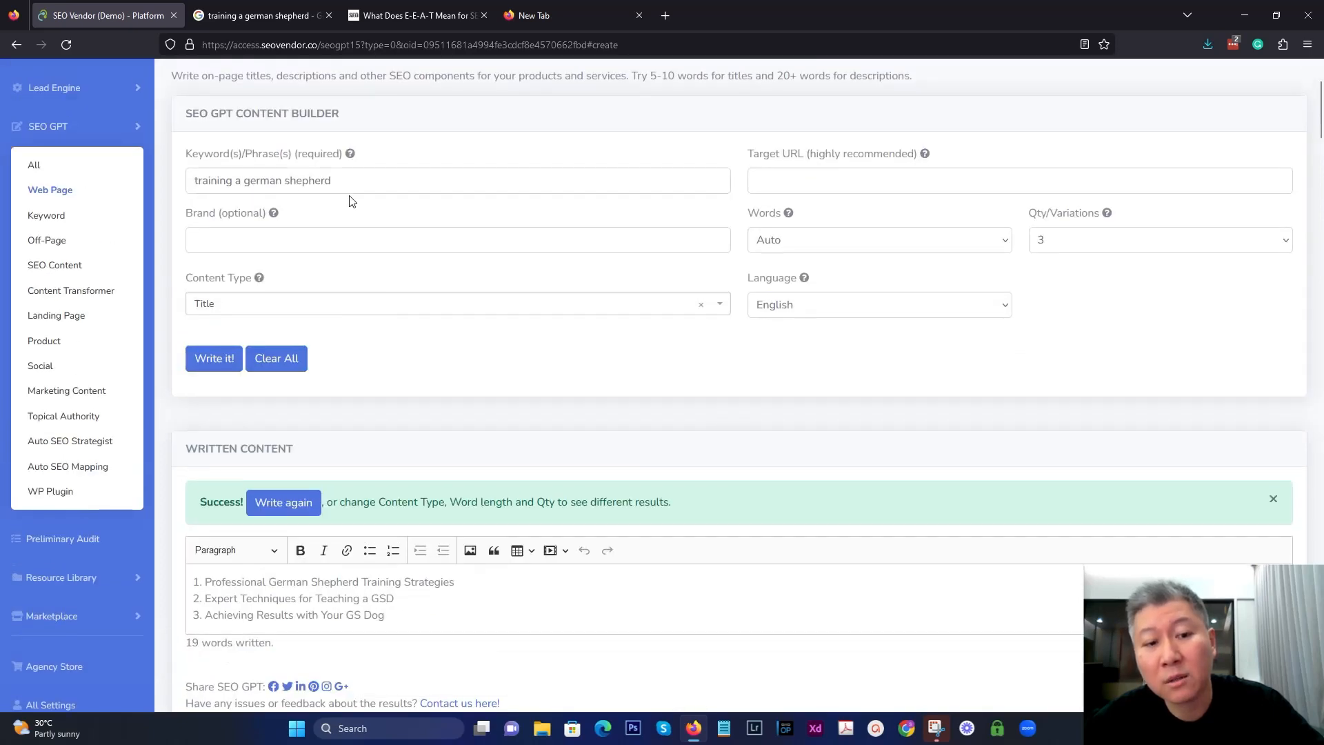
{"action": "scroll", "scroll_direction": "down", "scroll_amount": 3}
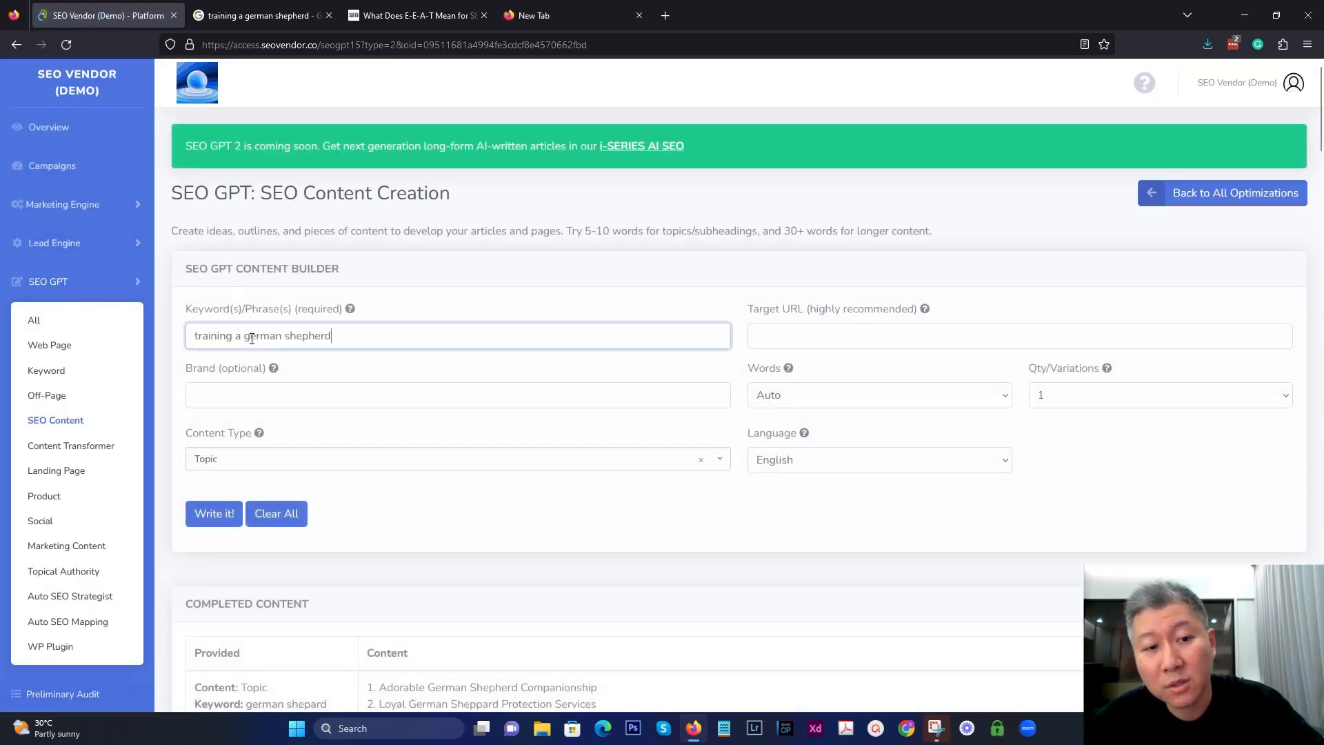
- Generate 3 Topic title variations for 'training a german shepherd' in SEO Content Creation
{"action": "scroll", "scroll_direction": "down", "scroll_amount": 3}
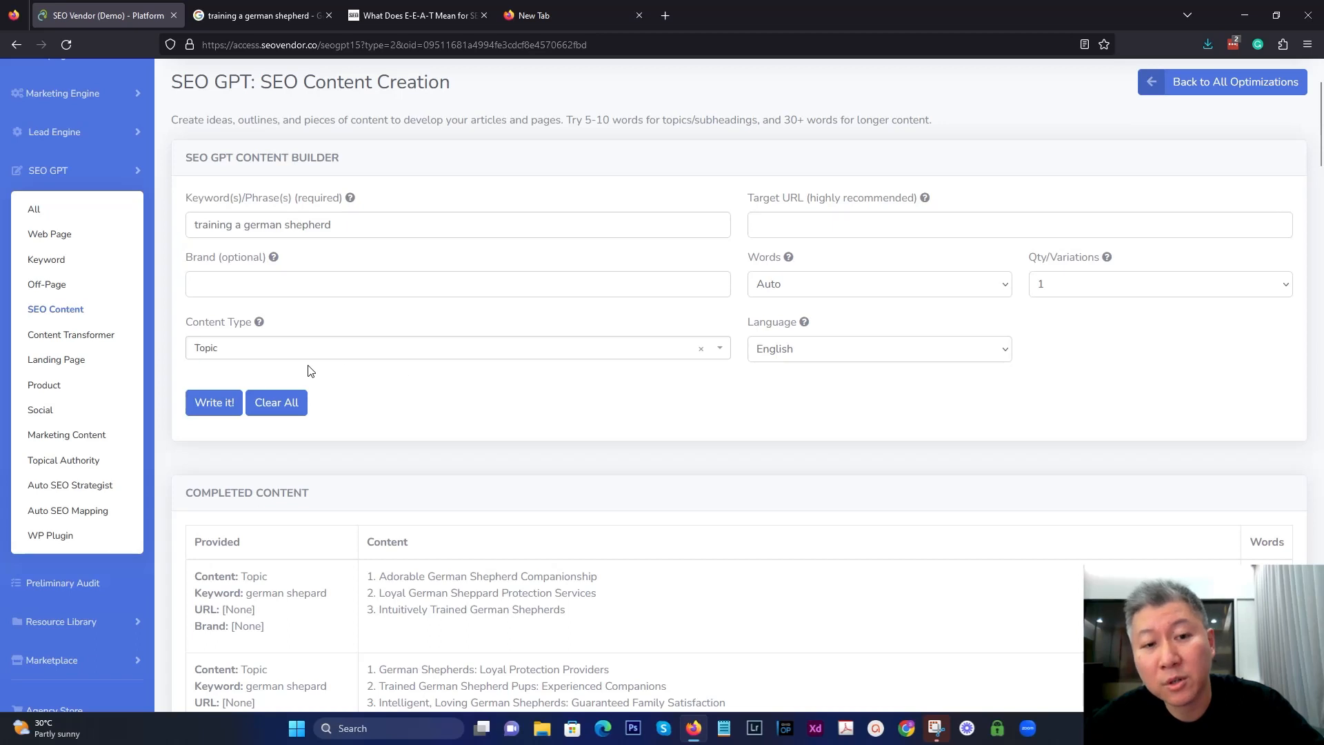
{"action": "left_click", "coordinate": [1158, 284]}
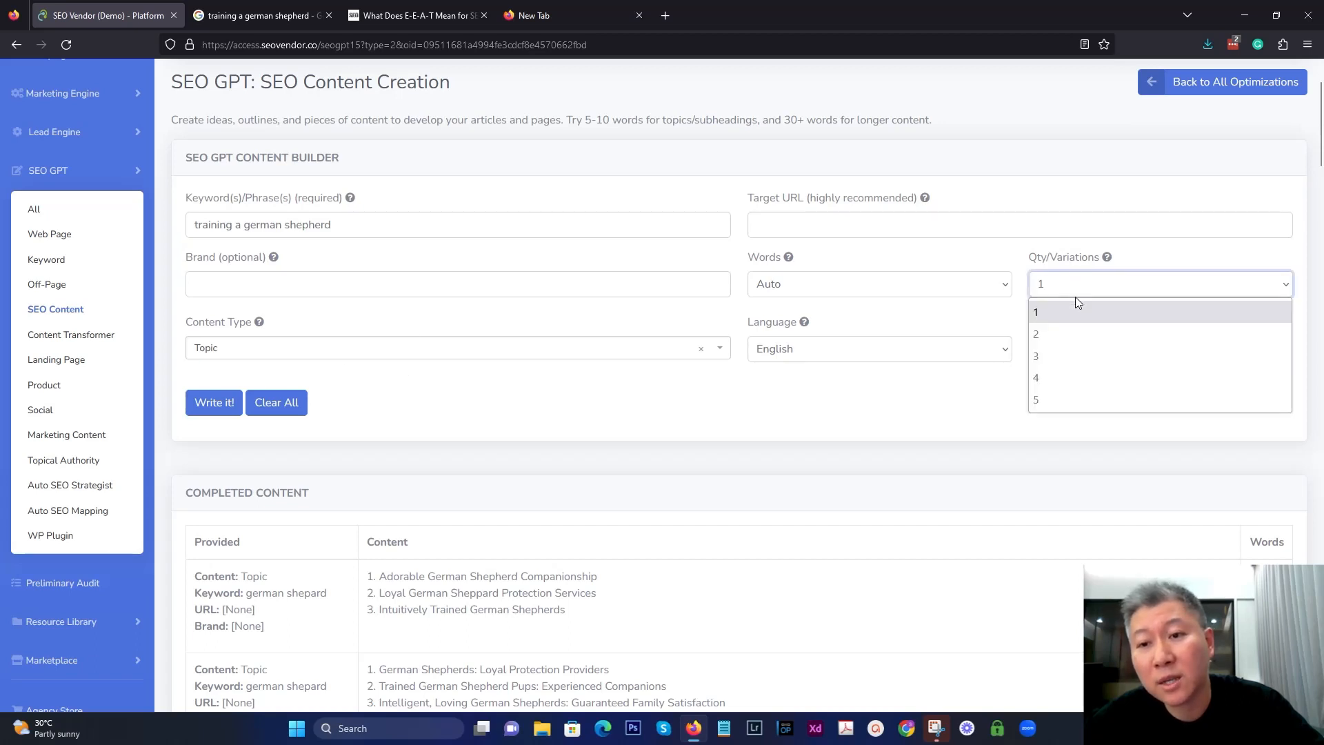
{"action": "left_click", "coordinate": [1035, 356]}
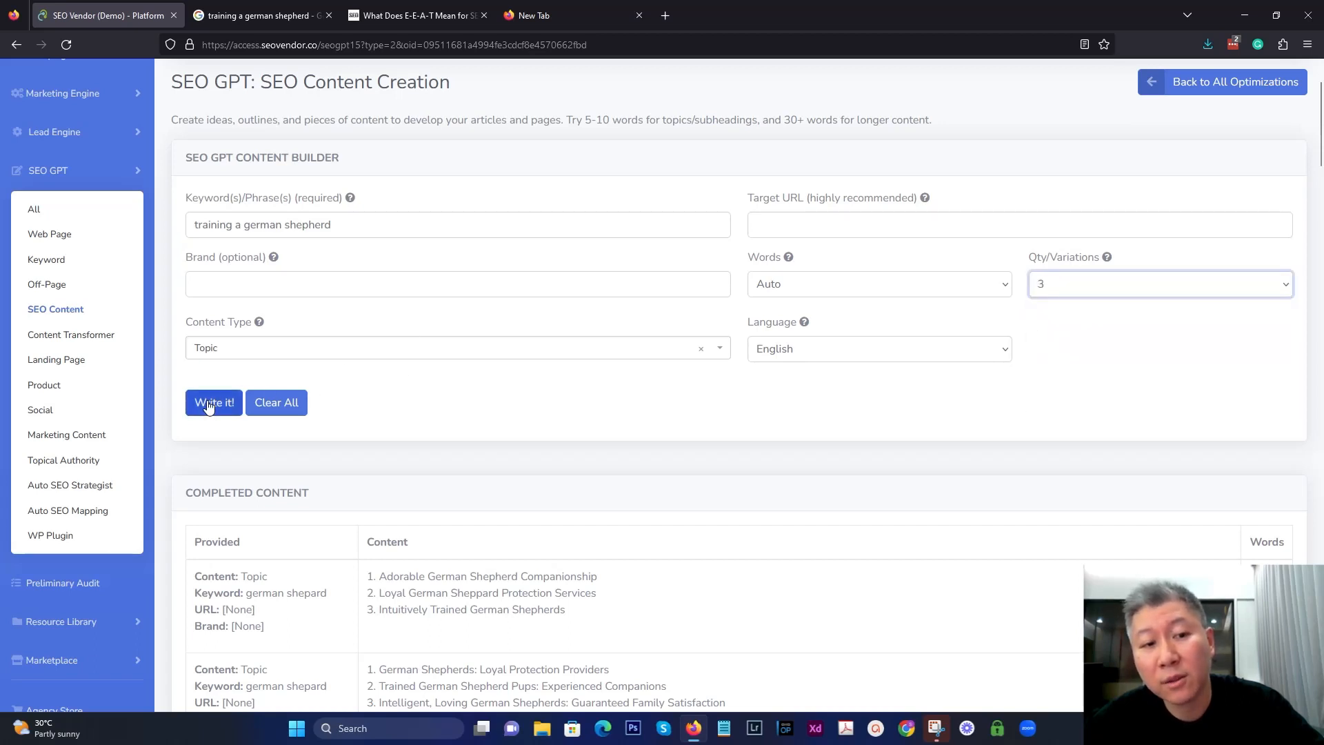
{"action": "left_click", "coordinate": [212, 401]}
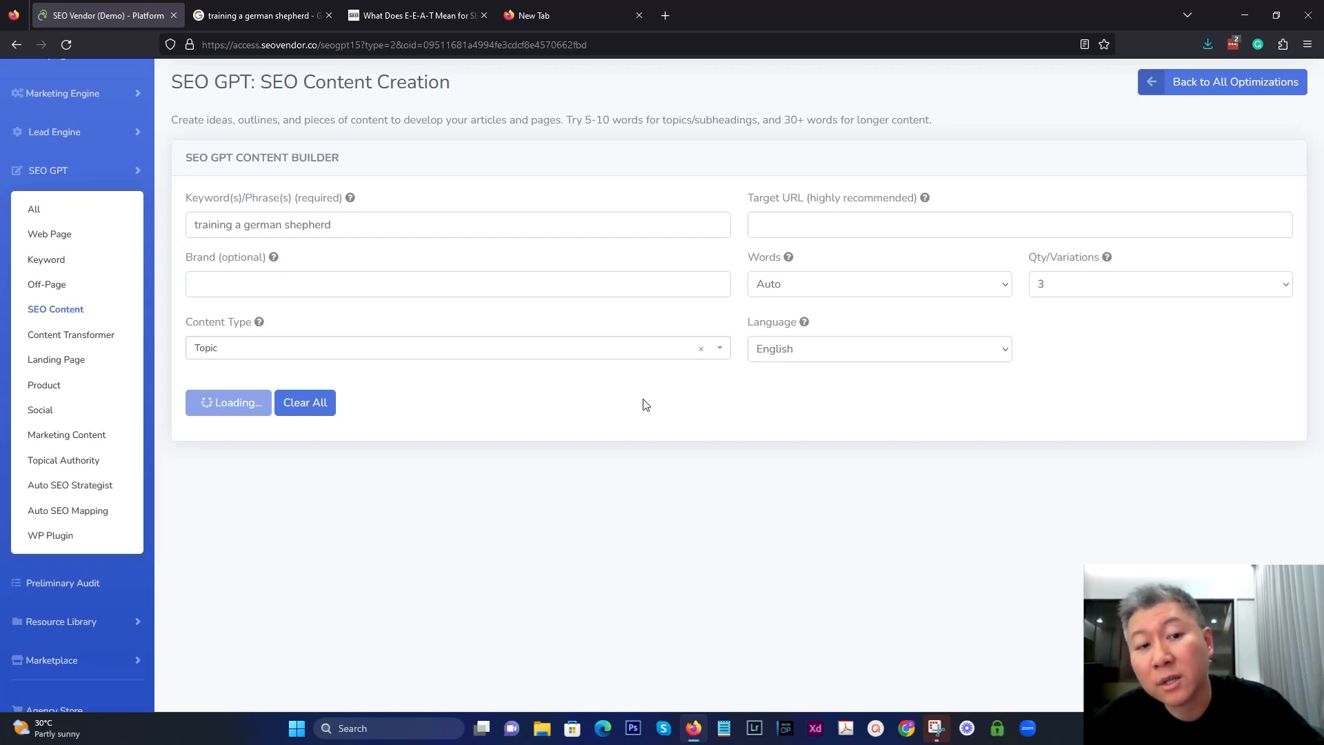
- Write a second fresh set of three topic titles for the keyword
{"action": "left_click", "coordinate": [228, 401]}
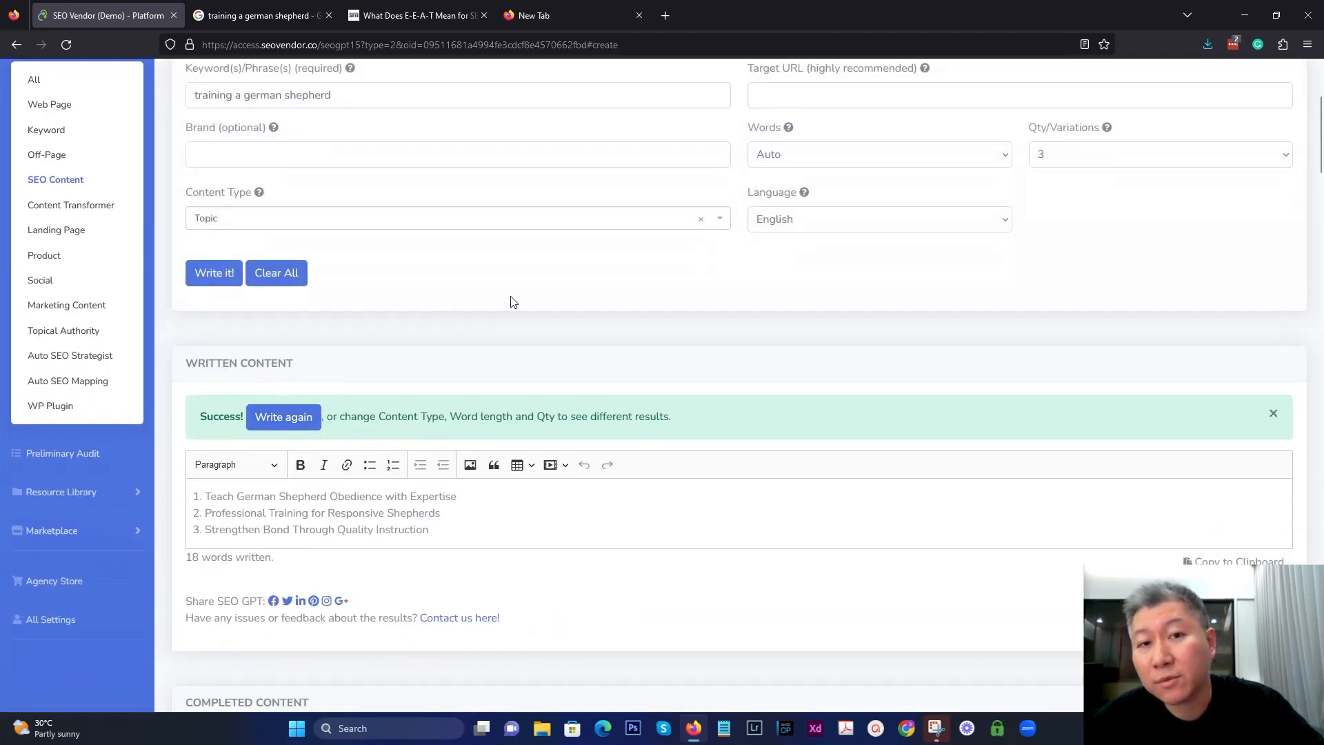
{"action": "left_click", "coordinate": [214, 272]}
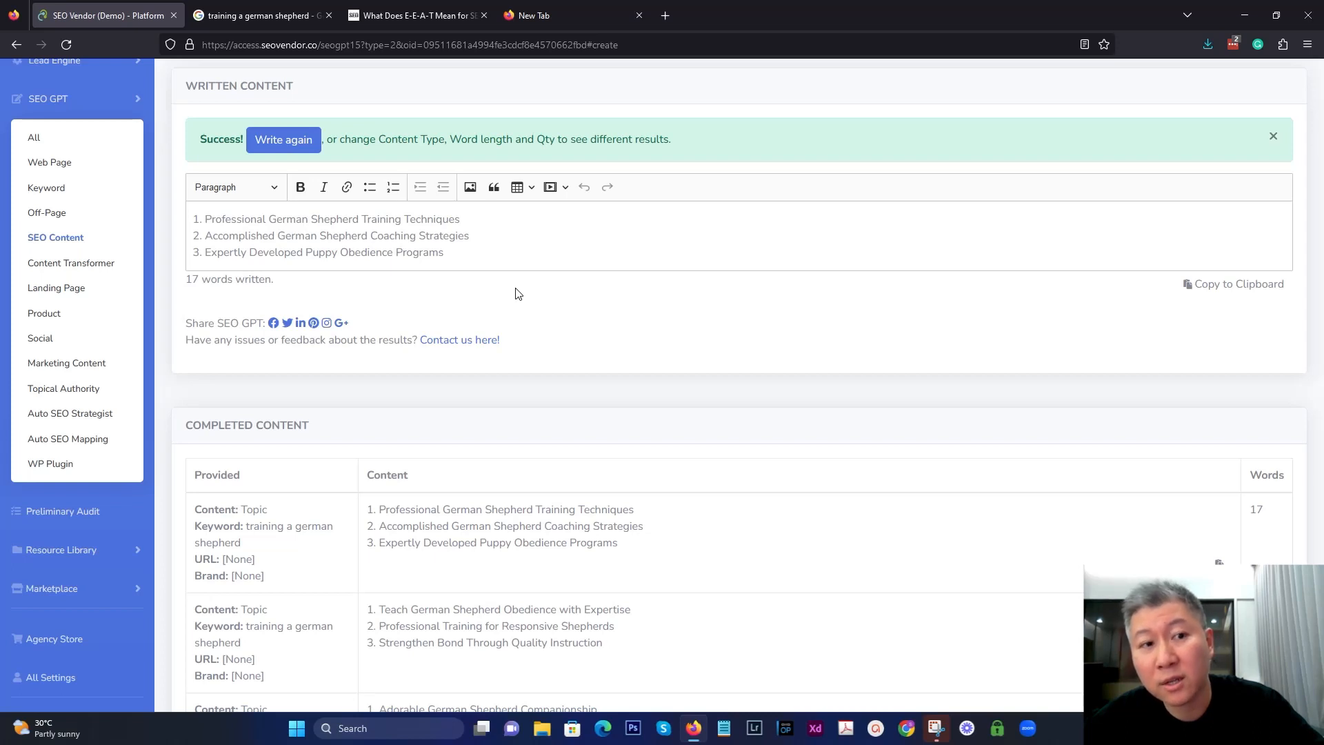
{"action": "mouse_move", "coordinate": [309, 333]}
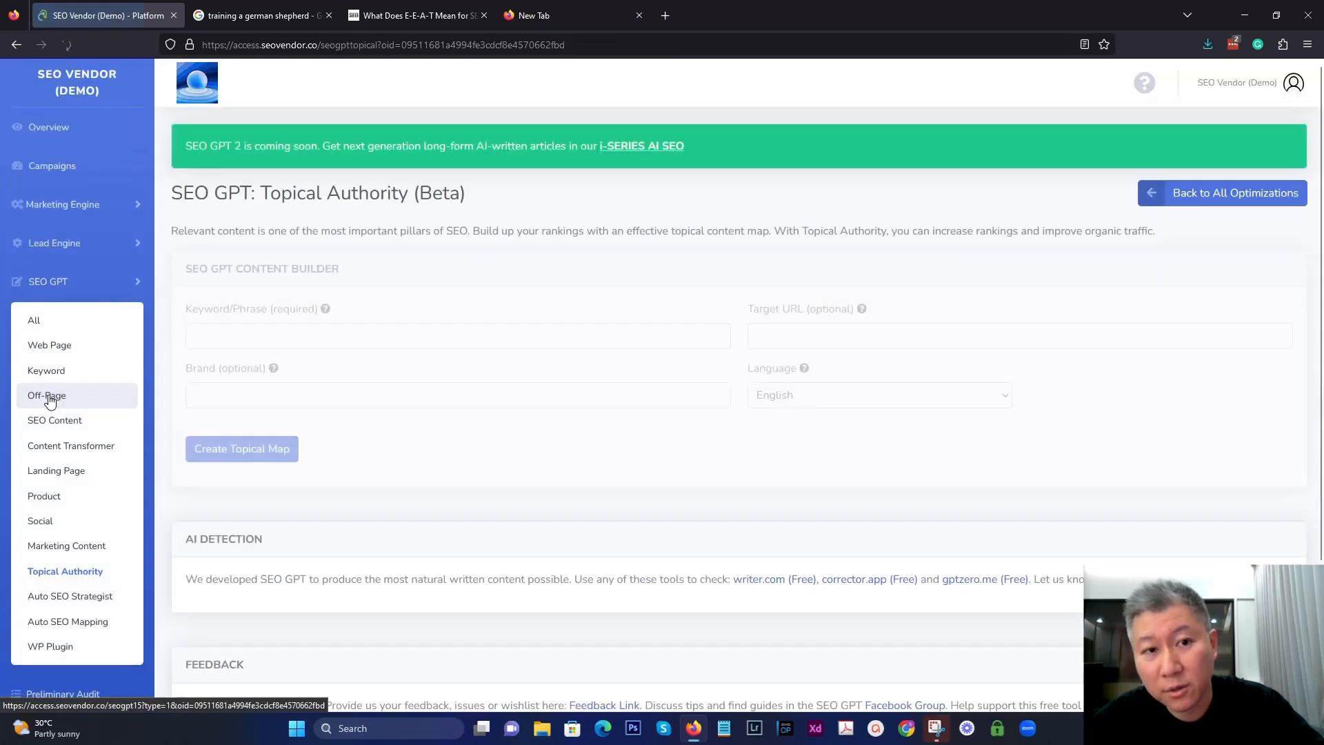
- Create a topical map for 'training a german shepherd' in the Topical Authority tool
{"action": "type", "text": "training a german shepherd"}
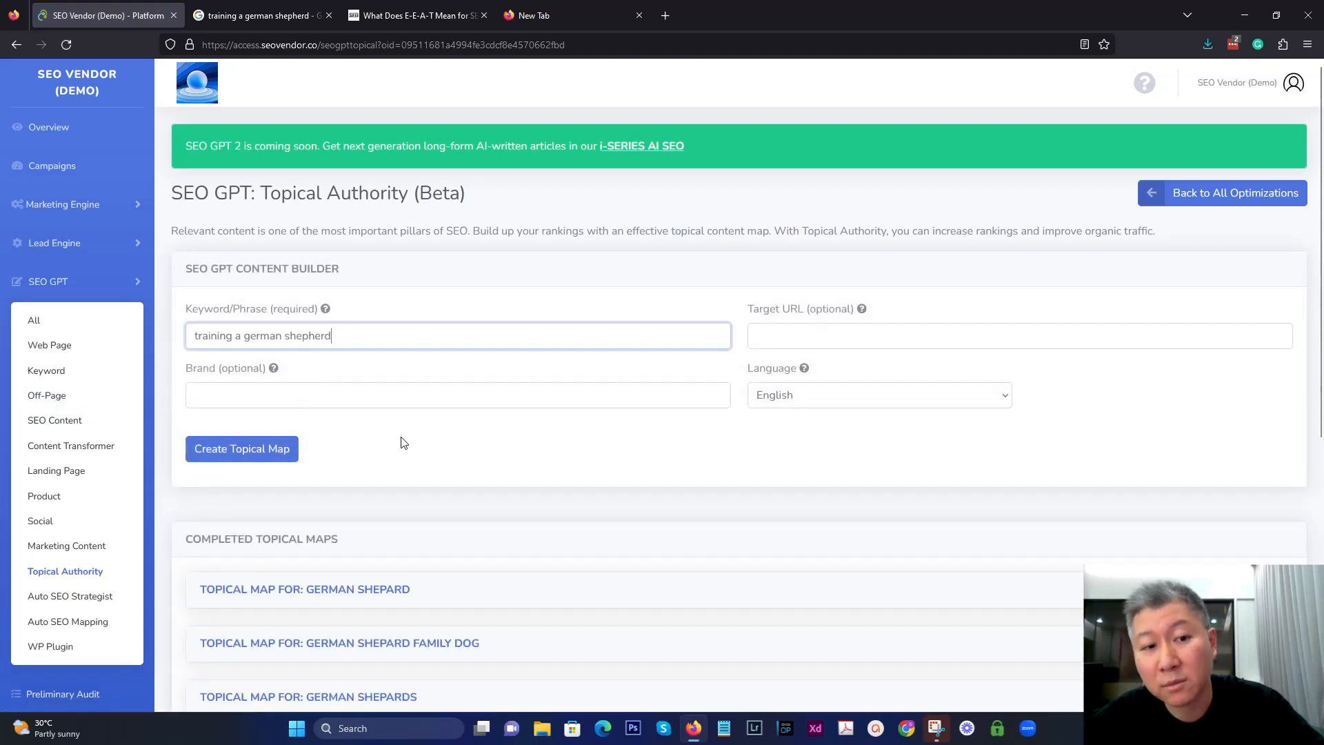
{"action": "left_click", "coordinate": [242, 448]}
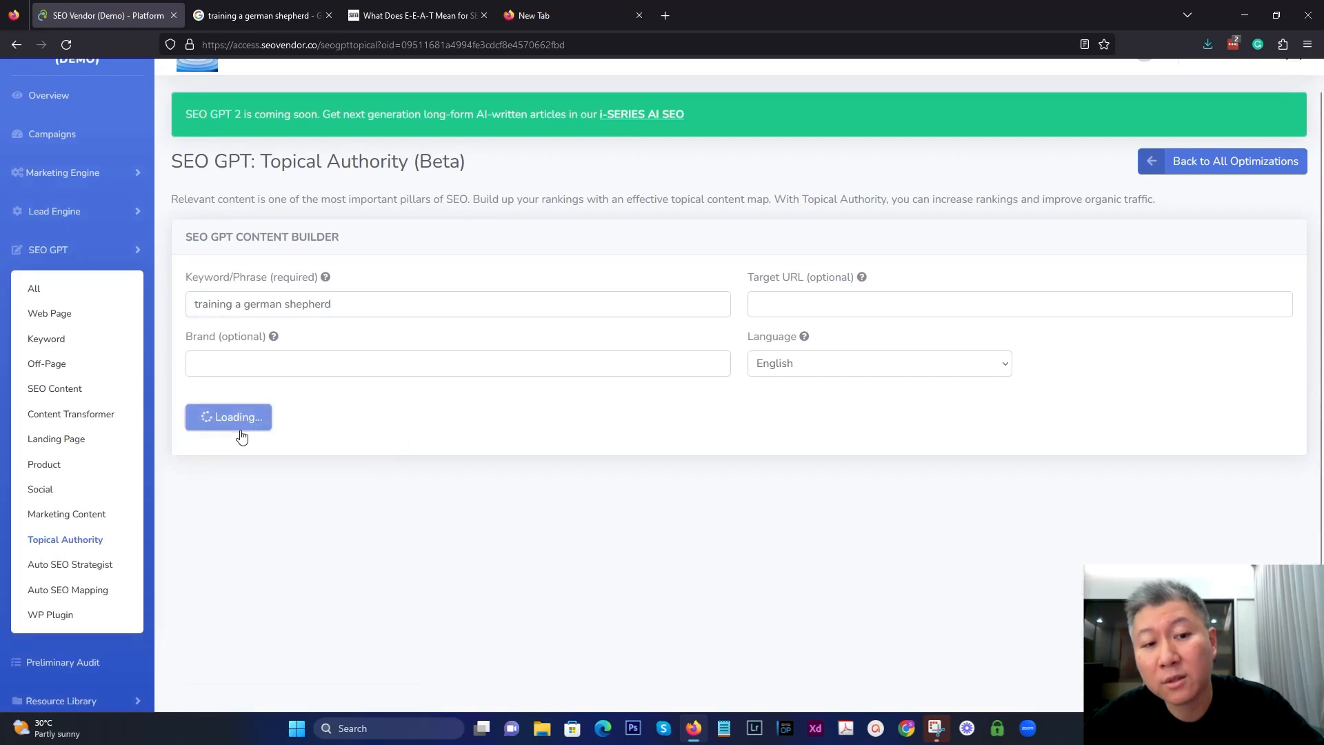
{"action": "left_click", "coordinate": [228, 416]}
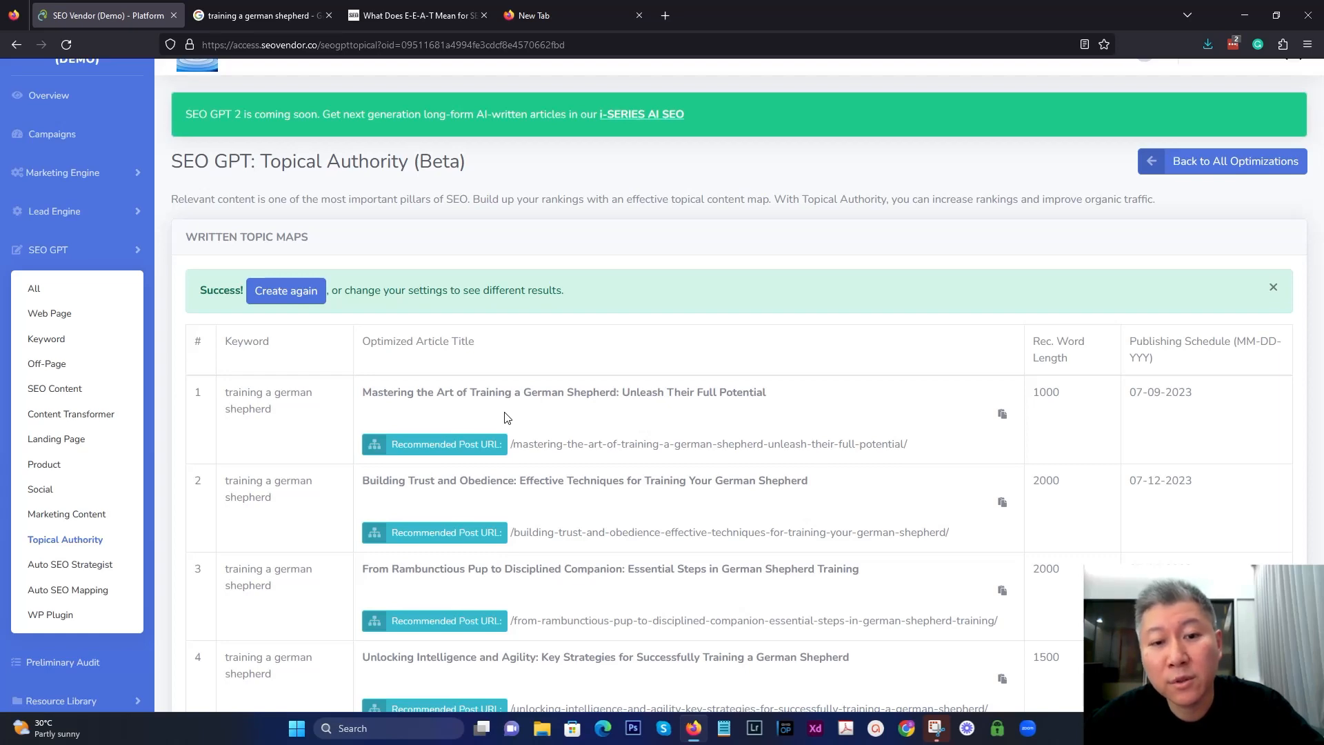
{"action": "mouse_move", "coordinate": [617, 374]}
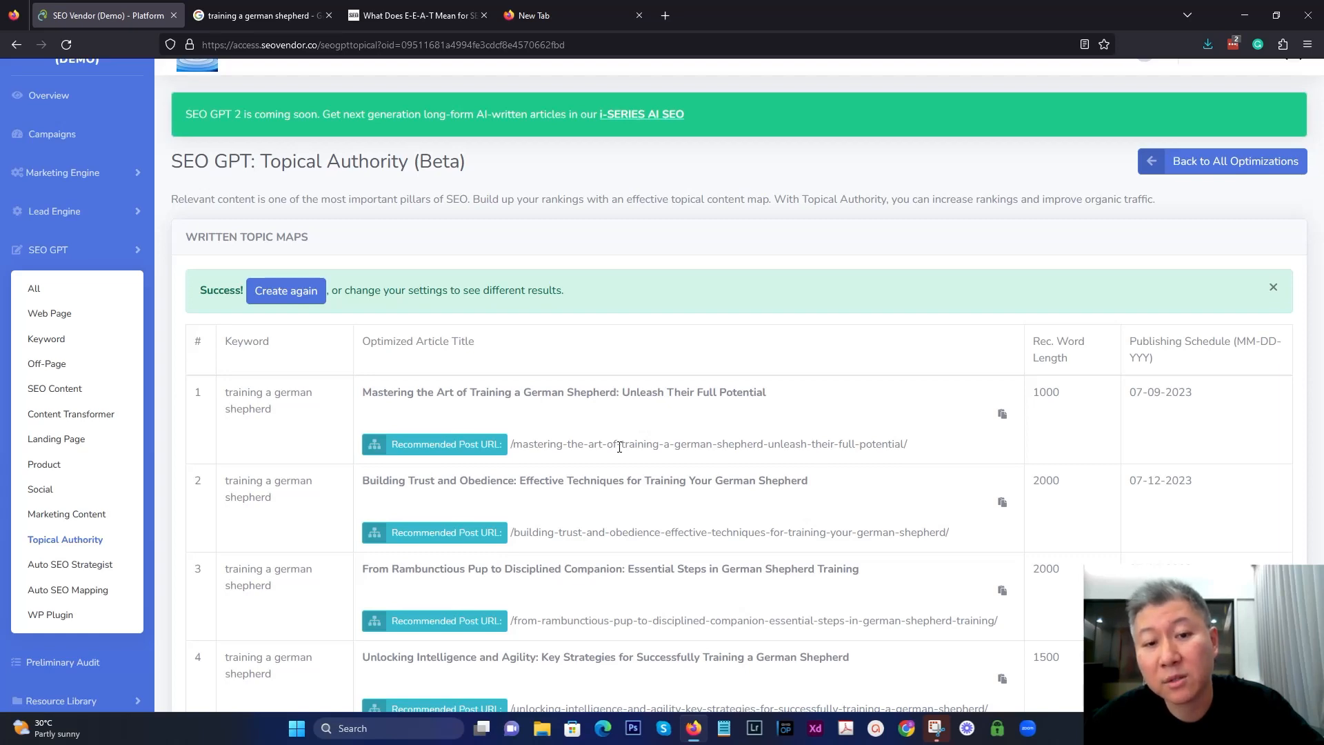
{"action": "mouse_move", "coordinate": [740, 437]}
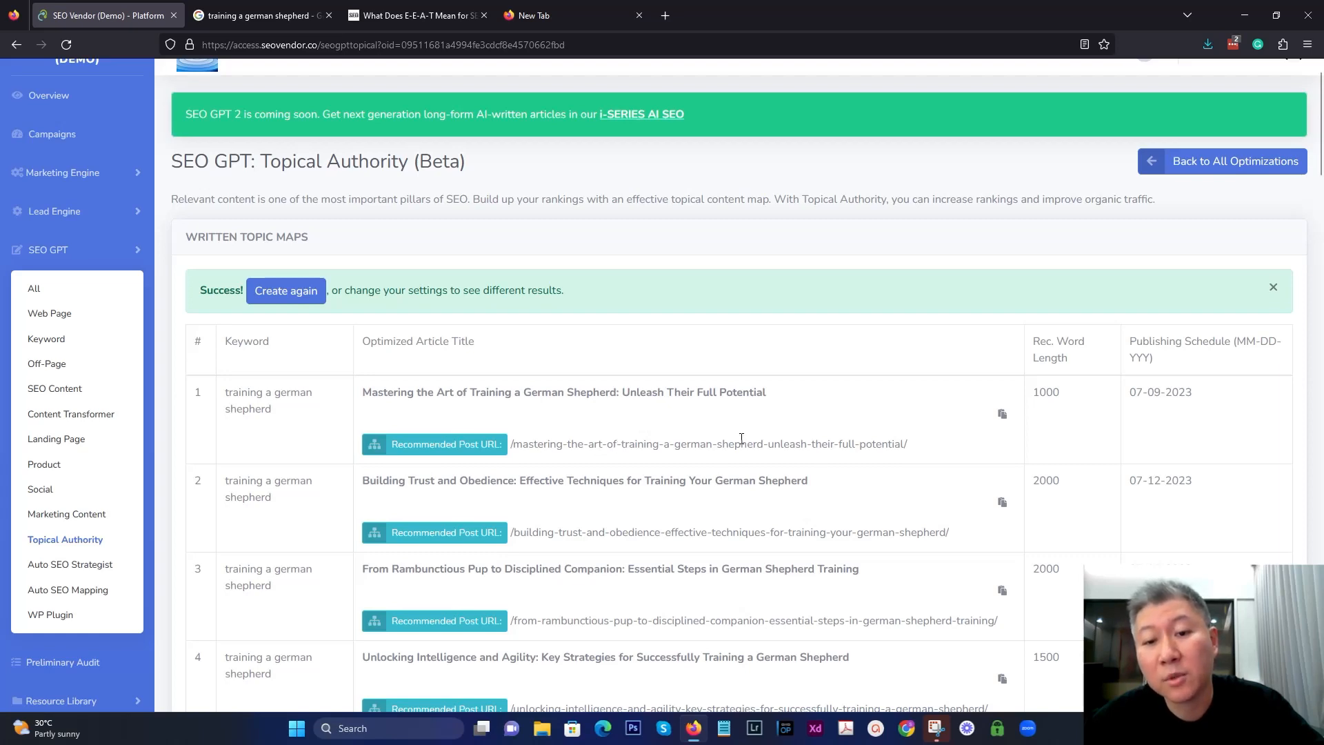
{"action": "mouse_move", "coordinate": [883, 440]}
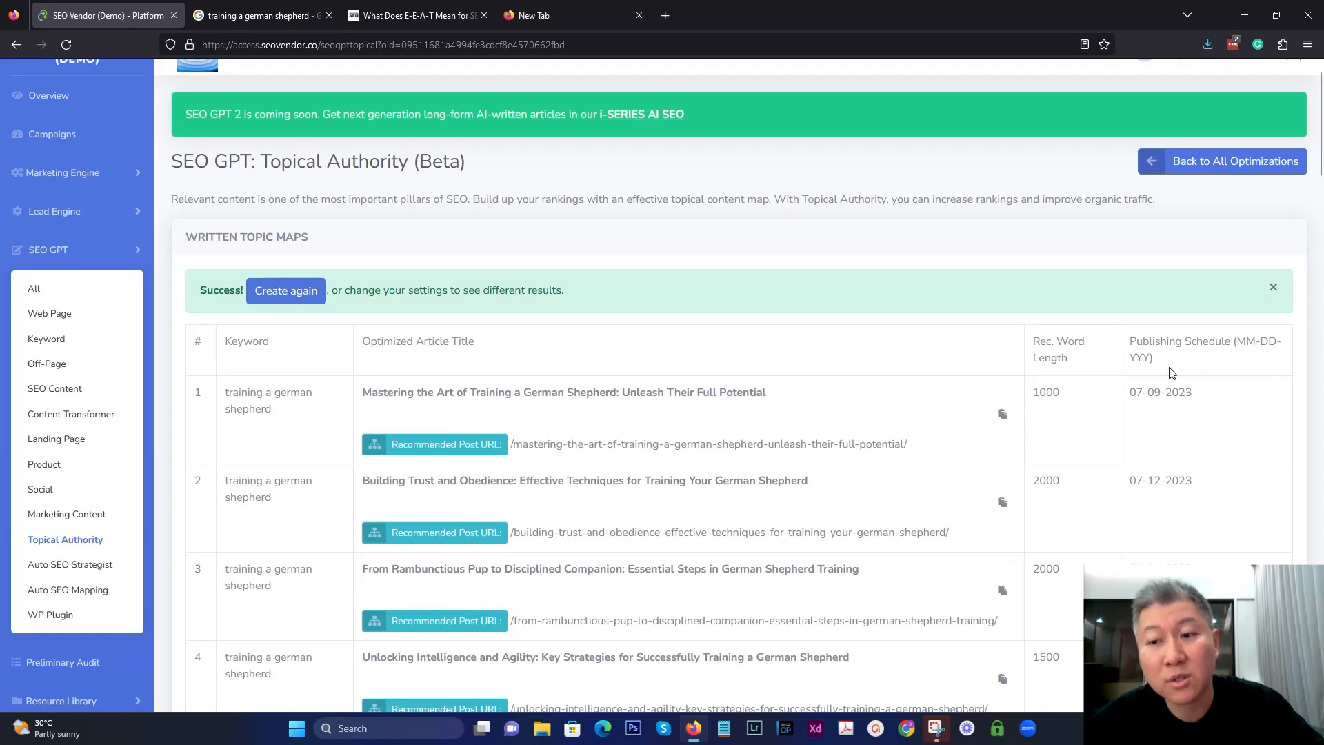
{"action": "mouse_move", "coordinate": [1213, 491]}
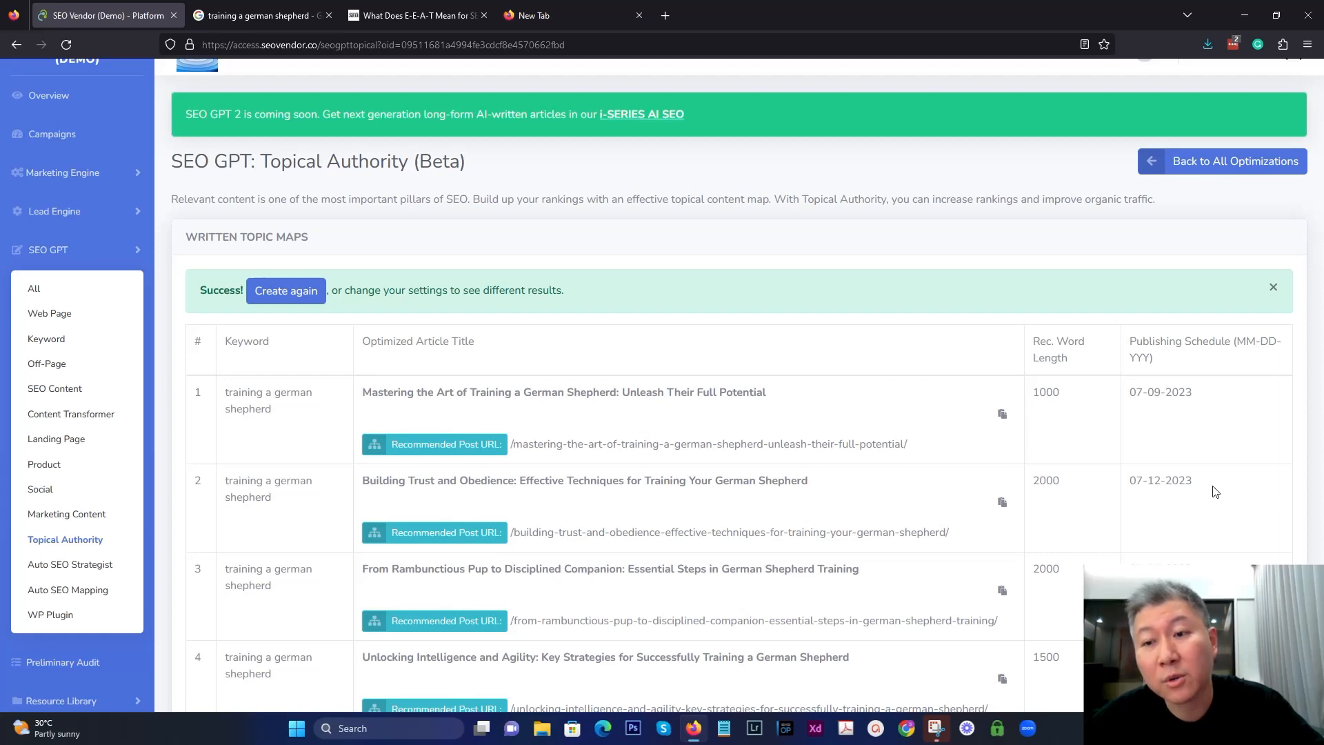
- Review the 30 article titles with post URLs, word lengths and publishing dates
{"action": "scroll", "scroll_direction": "down", "scroll_amount": 3}
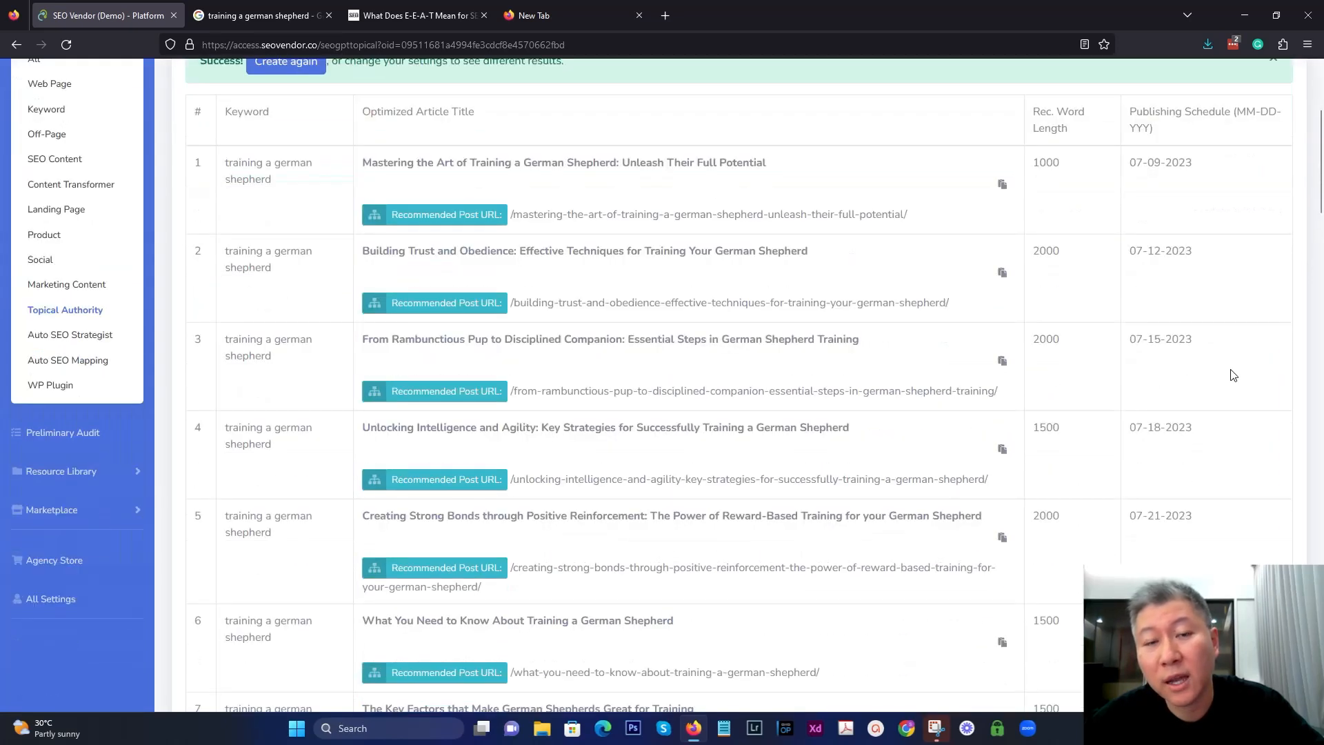
{"action": "scroll", "scroll_direction": "down", "scroll_amount": 3}
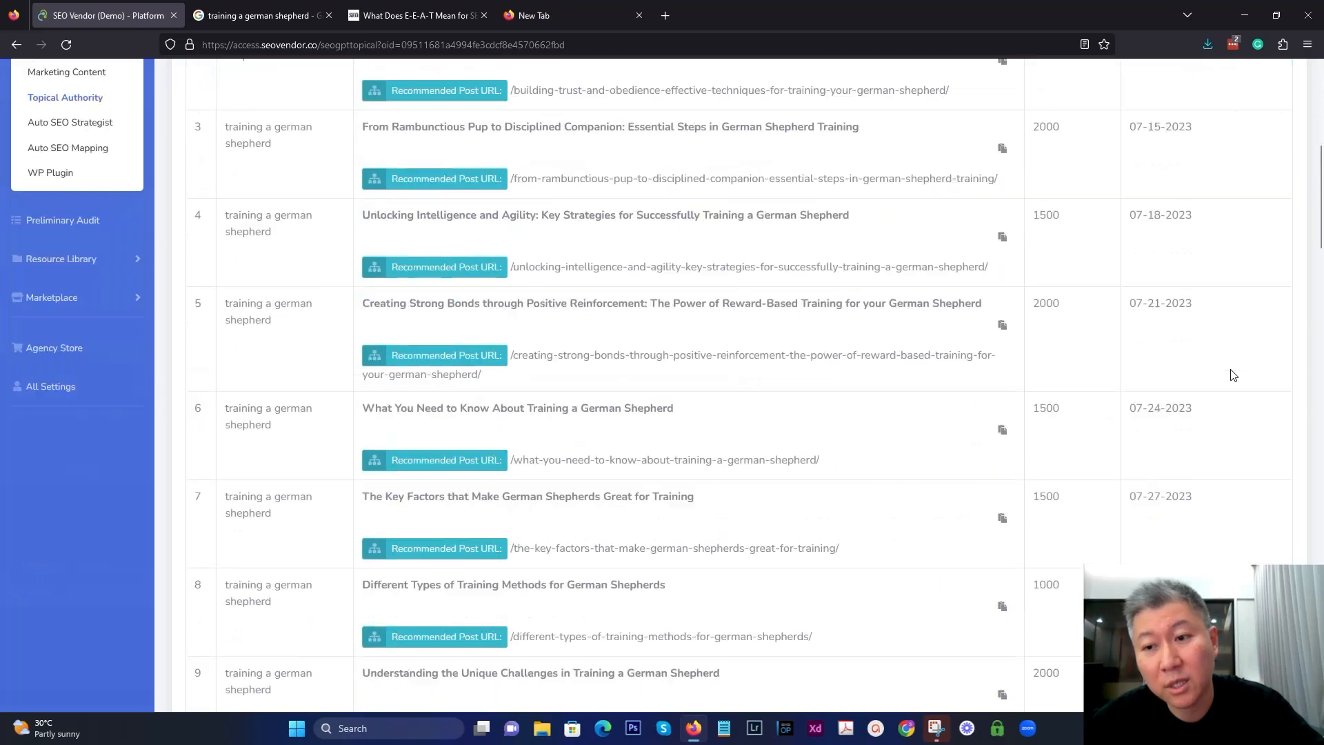
{"action": "scroll", "scroll_direction": "down", "scroll_amount": 3}
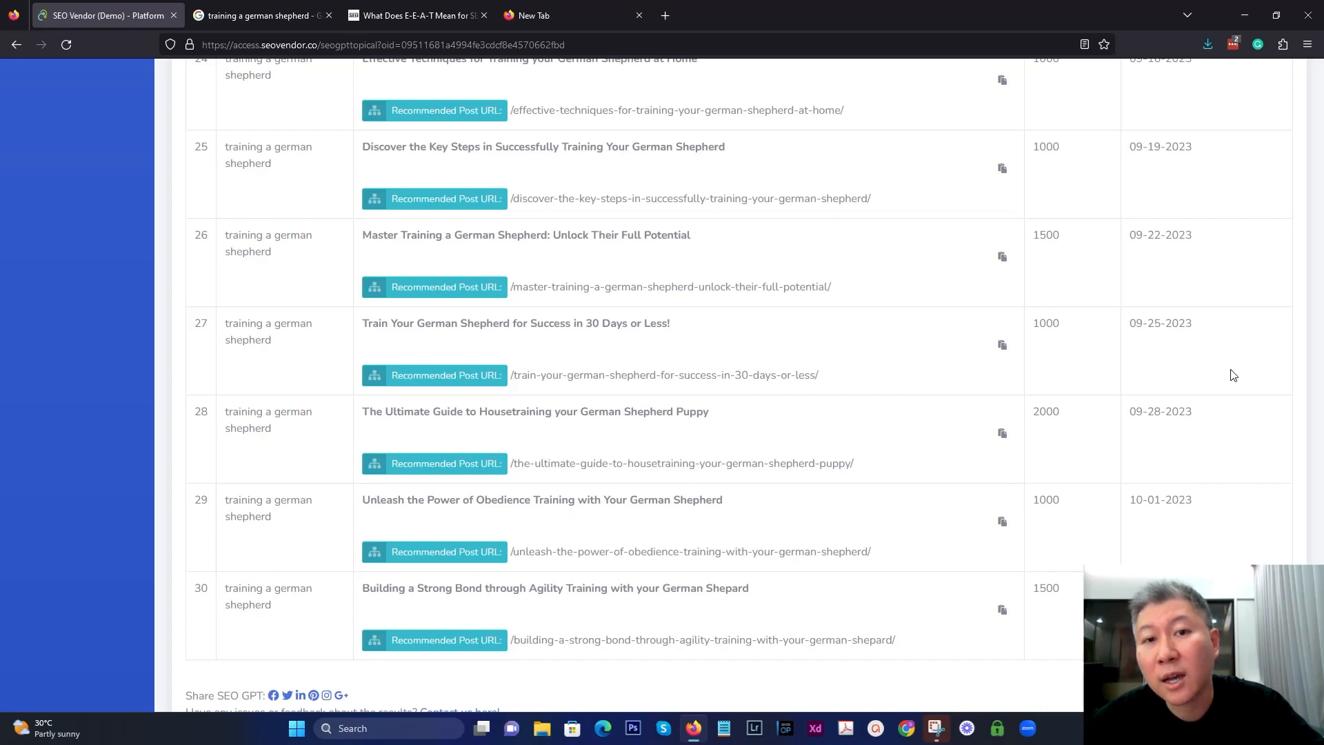
{"action": "mouse_move", "coordinate": [1088, 393]}
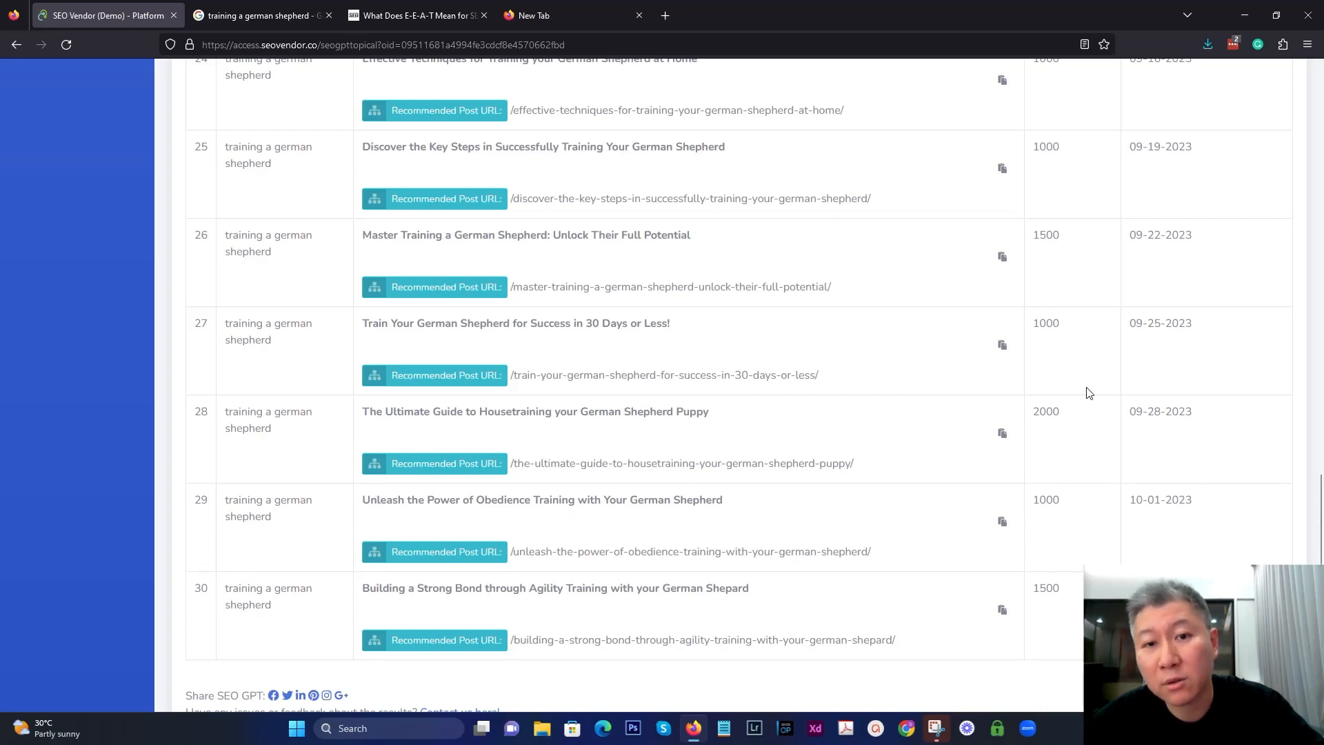
{"action": "scroll", "scroll_direction": "down", "scroll_amount": 3}
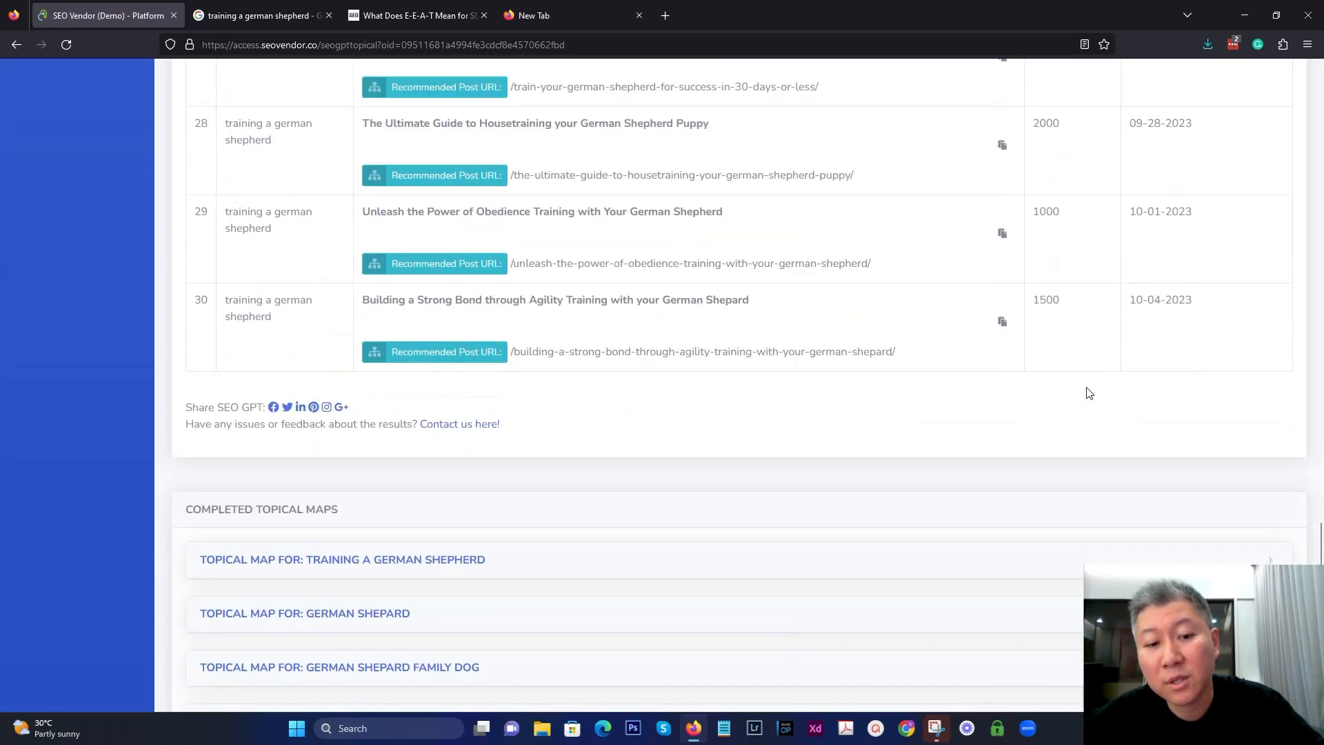
{"action": "scroll", "scroll_direction": "down", "scroll_amount": 3}
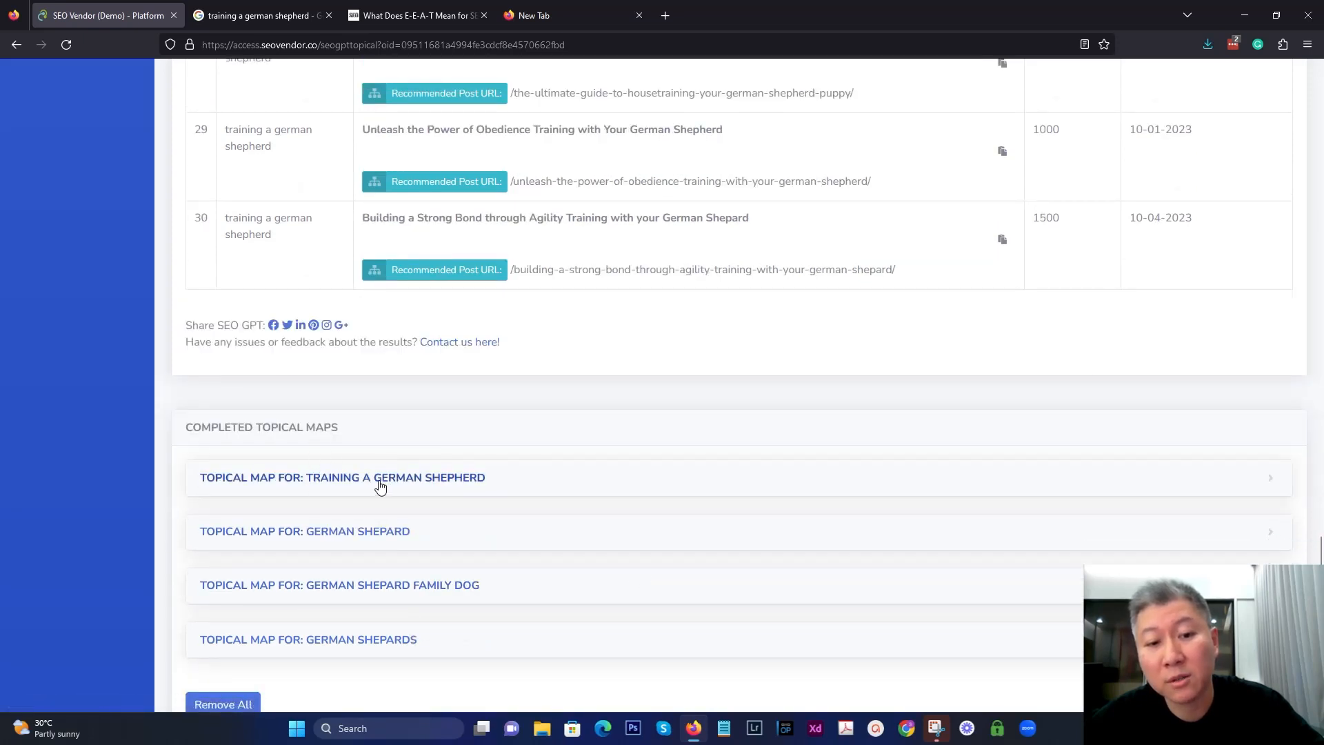
{"action": "scroll", "scroll_direction": "down", "scroll_amount": 3}
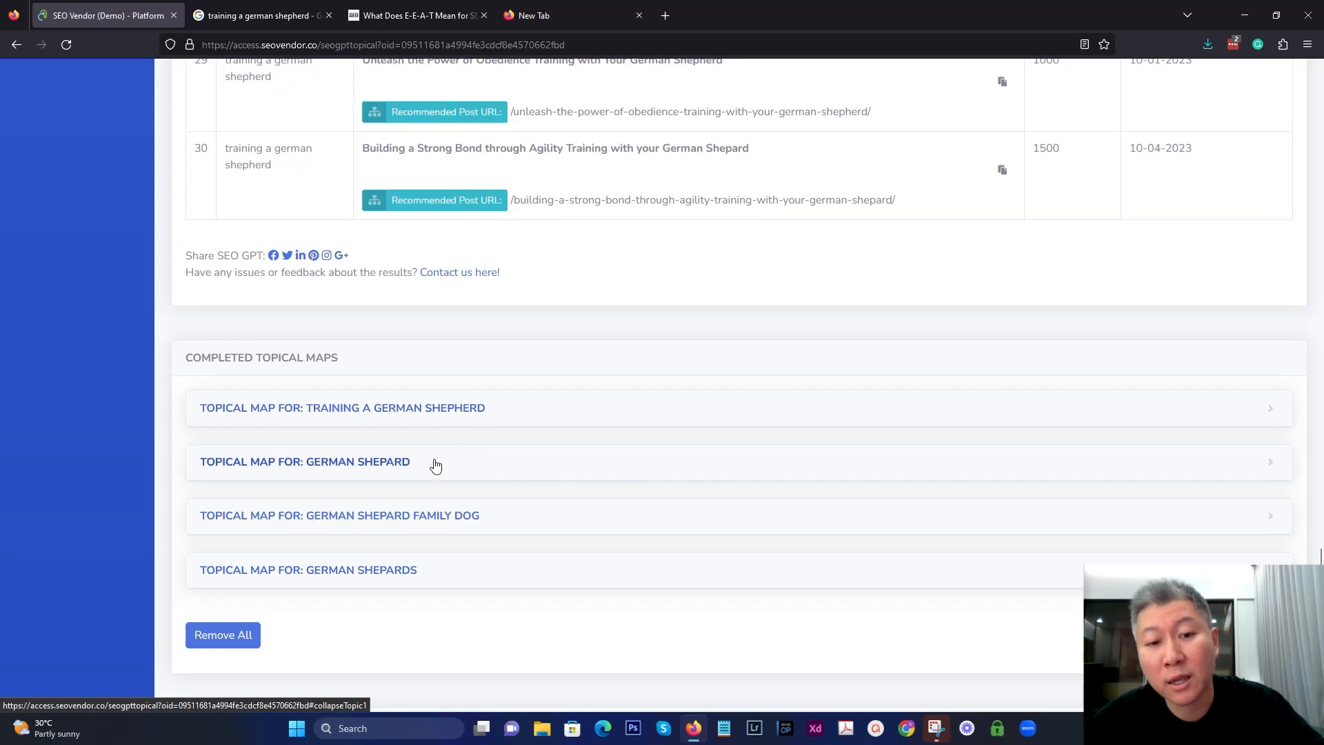
{"action": "left_click", "coordinate": [342, 407]}
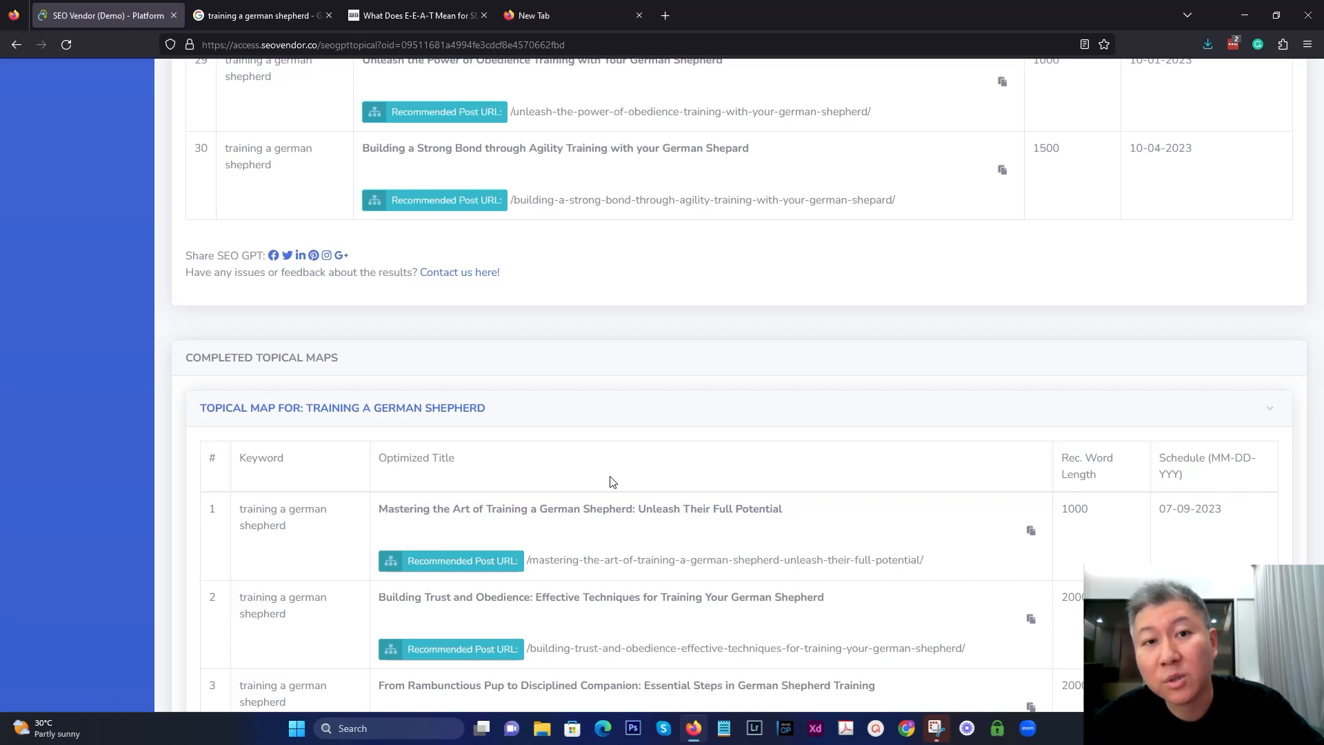
{"action": "scroll", "scroll_direction": "down", "scroll_amount": 3}
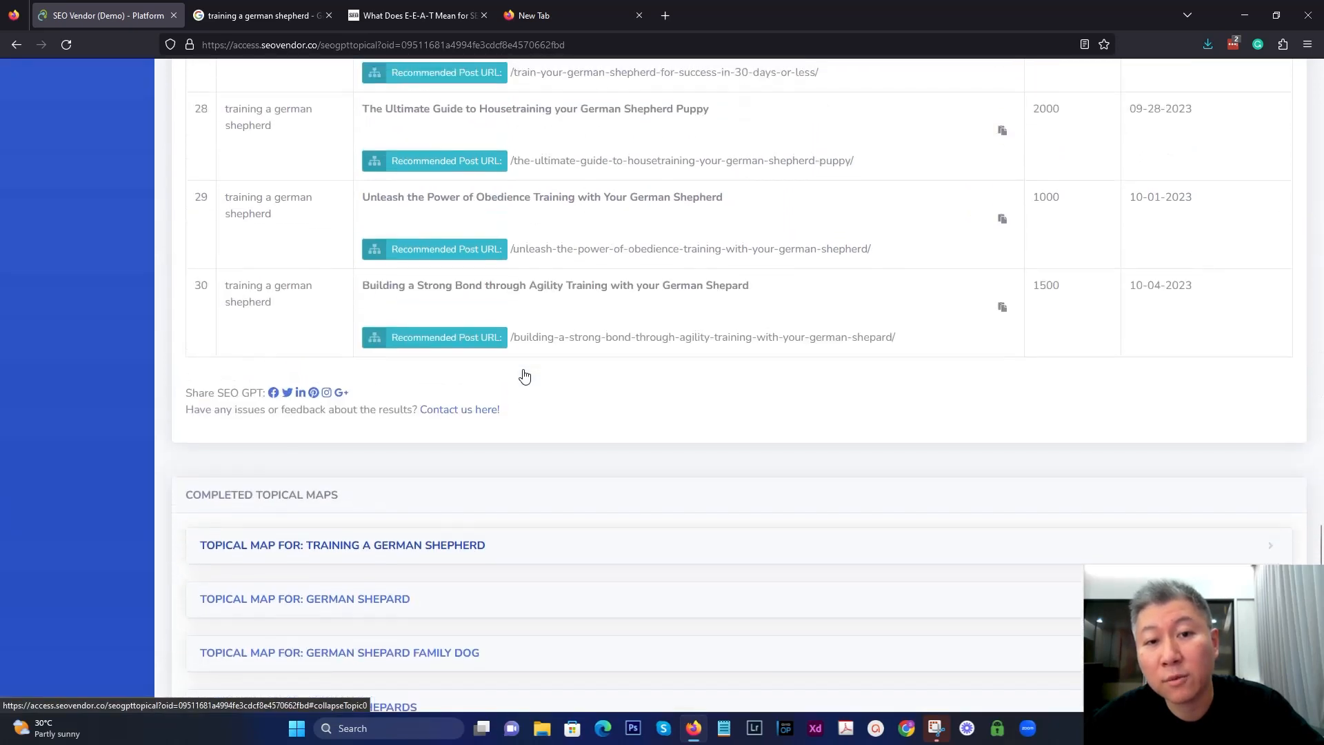
{"action": "scroll", "scroll_direction": "up", "scroll_amount": 3}
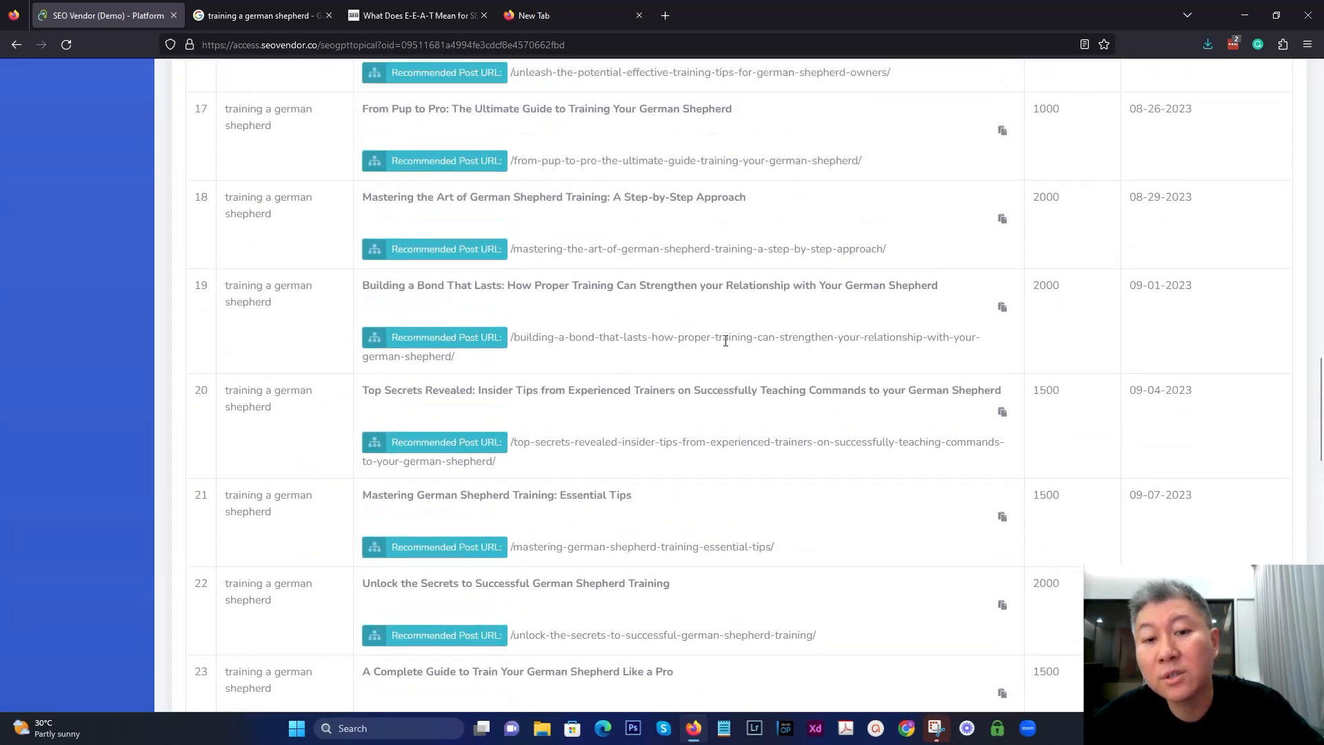
{"action": "scroll", "scroll_direction": "up", "scroll_amount": 3}
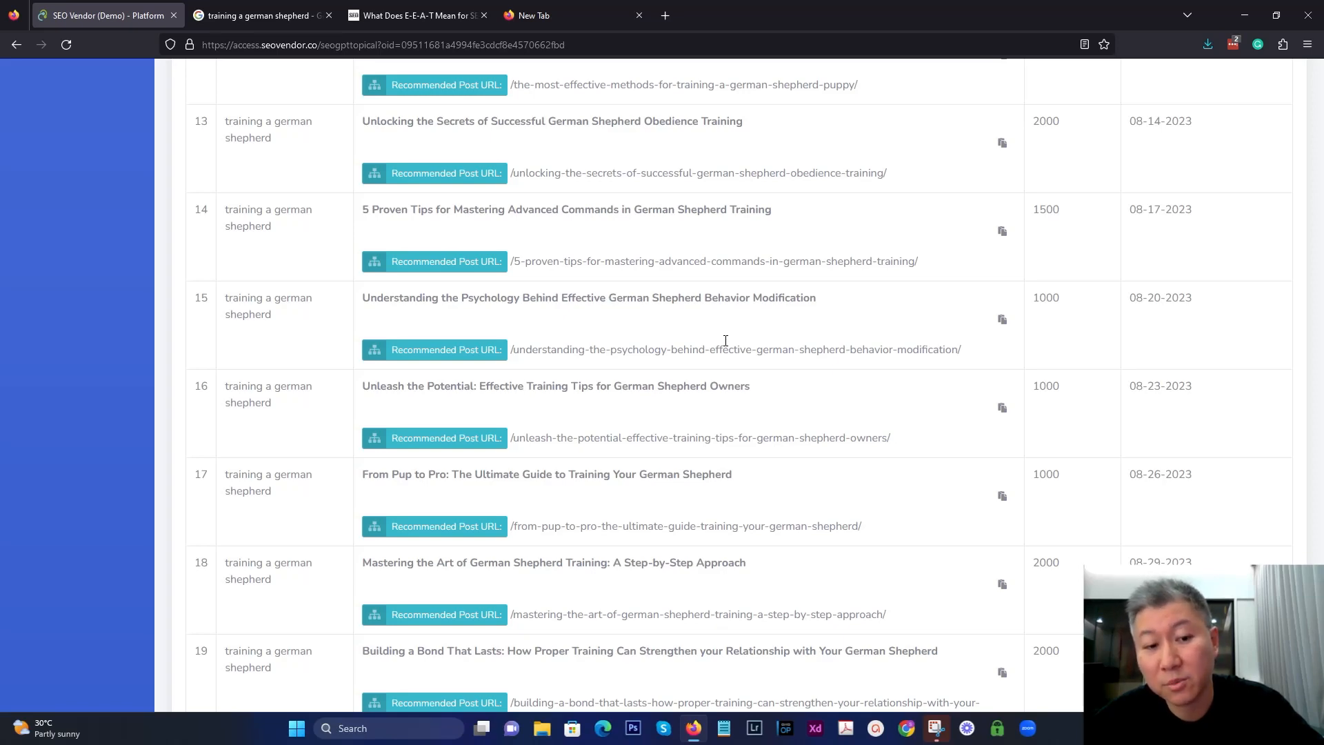
{"action": "scroll", "scroll_direction": "up", "scroll_amount": 3}
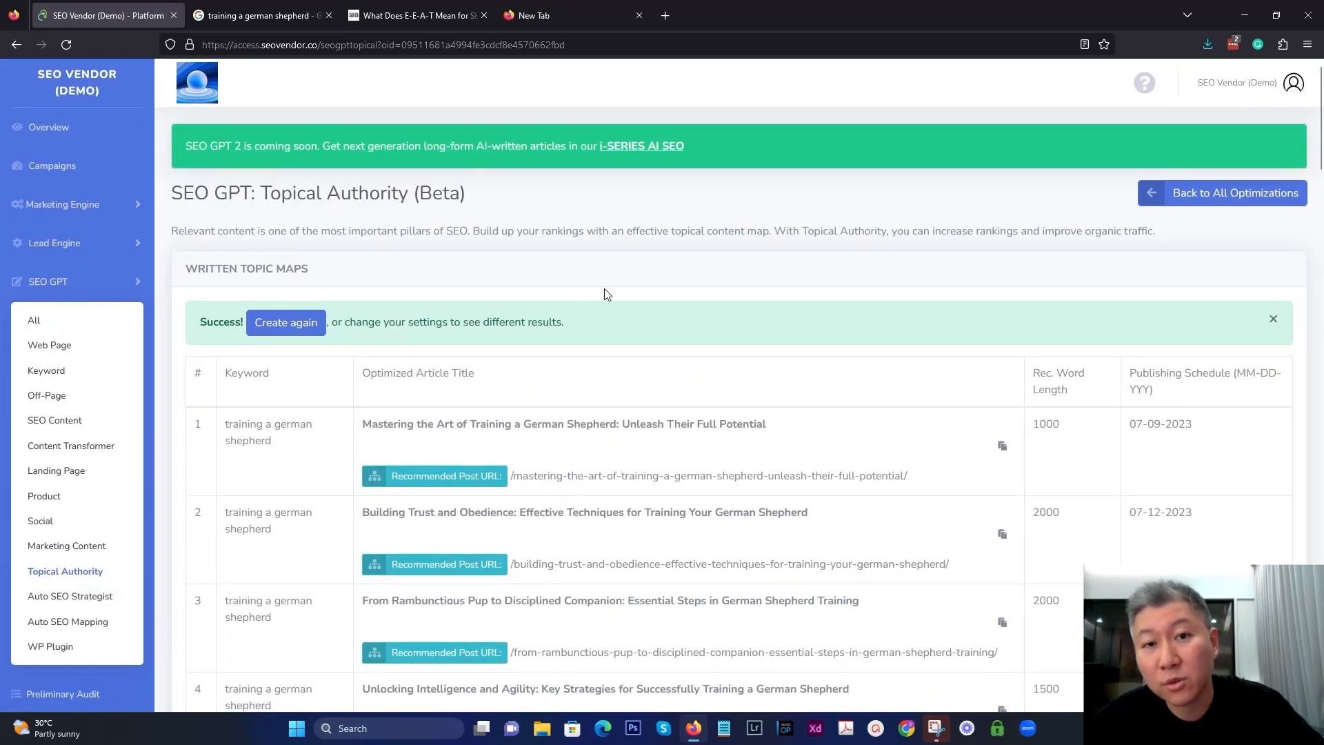
{"action": "mouse_move", "coordinate": [673, 408]}
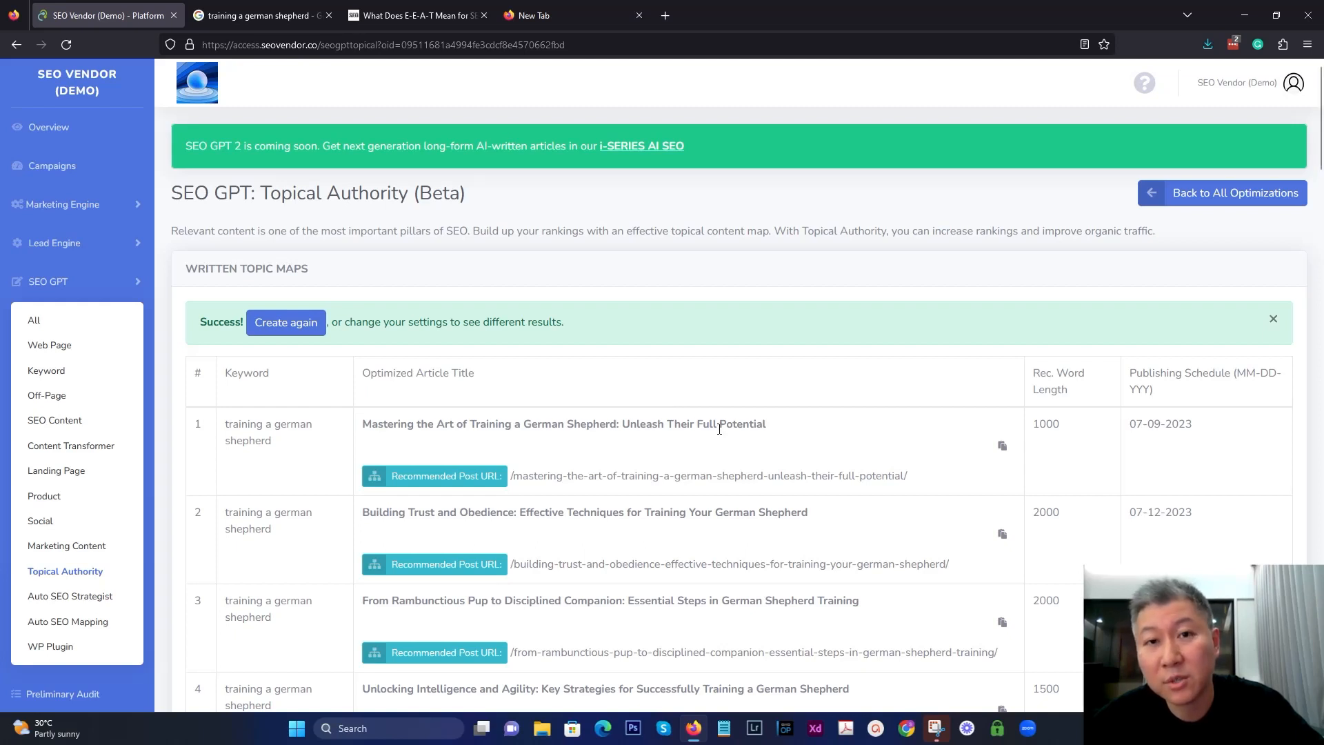
{"action": "mouse_move", "coordinate": [470, 311]}
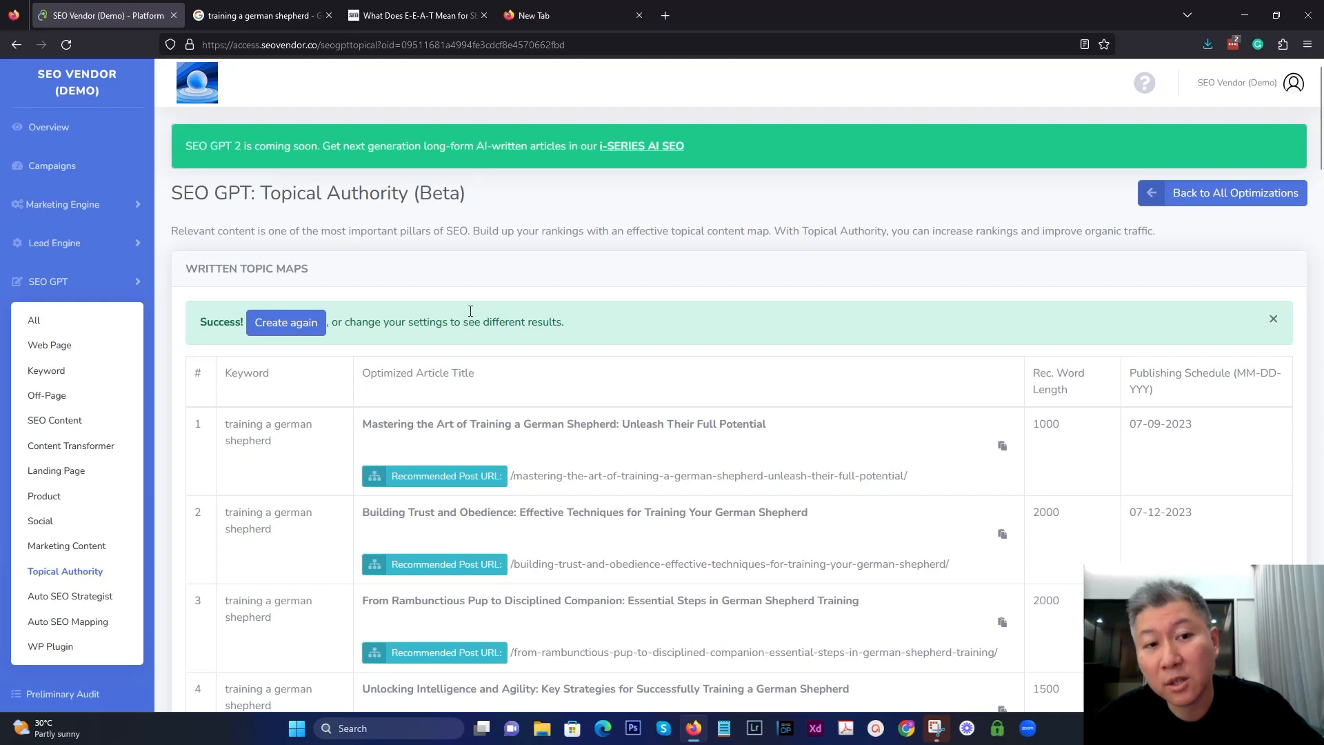